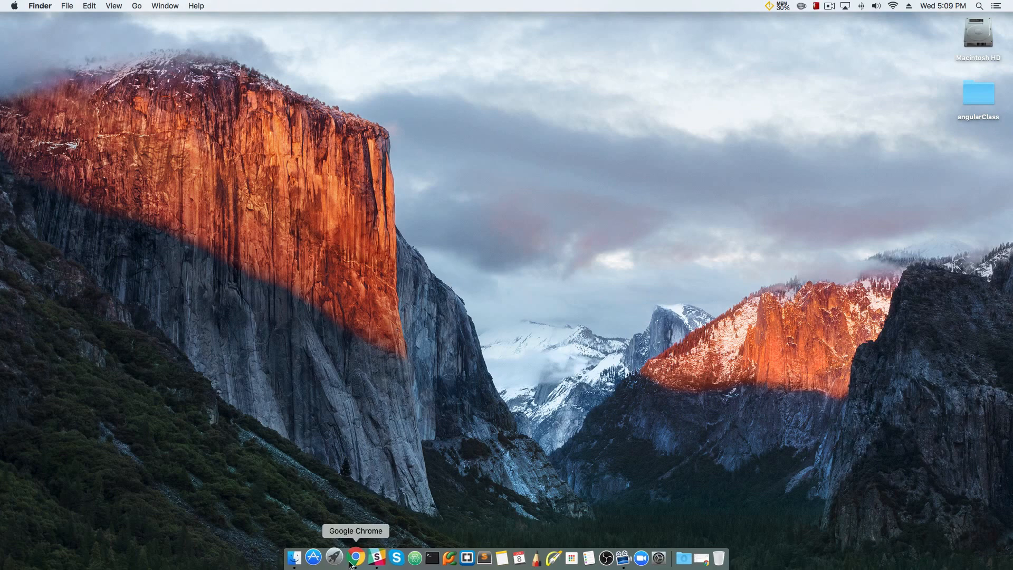
Bring Chrome forward and get a fresh blank tab open beside the Gmail tabs
{"action": "left_click", "coordinate": [356, 557]}
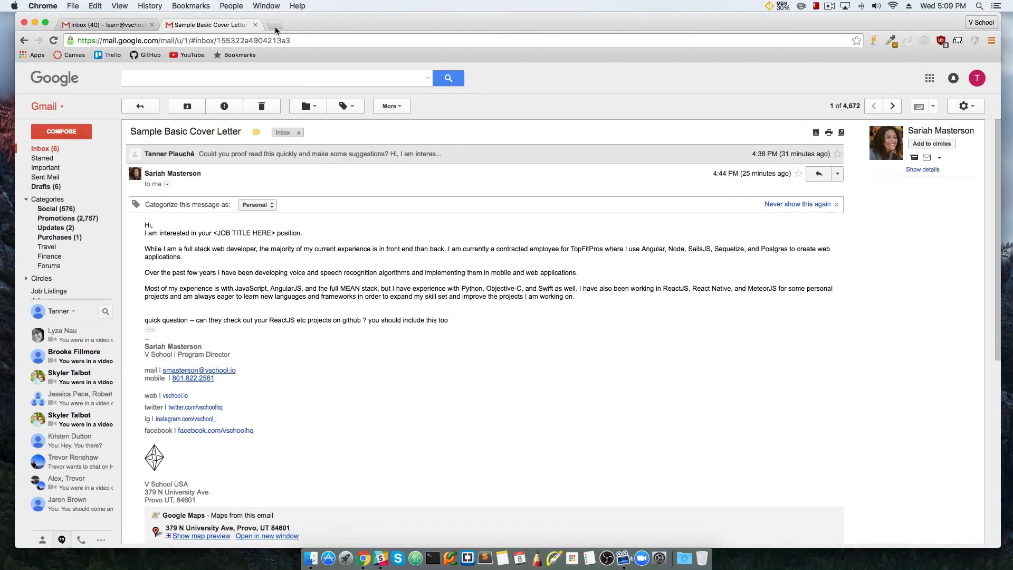
{"action": "left_click", "coordinate": [274, 30]}
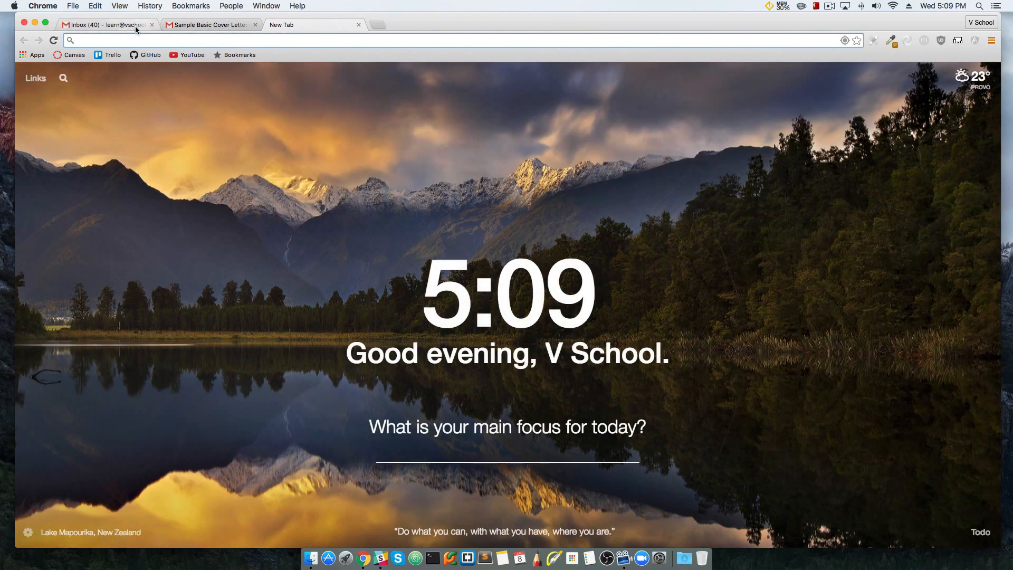
{"action": "left_click", "coordinate": [103, 24]}
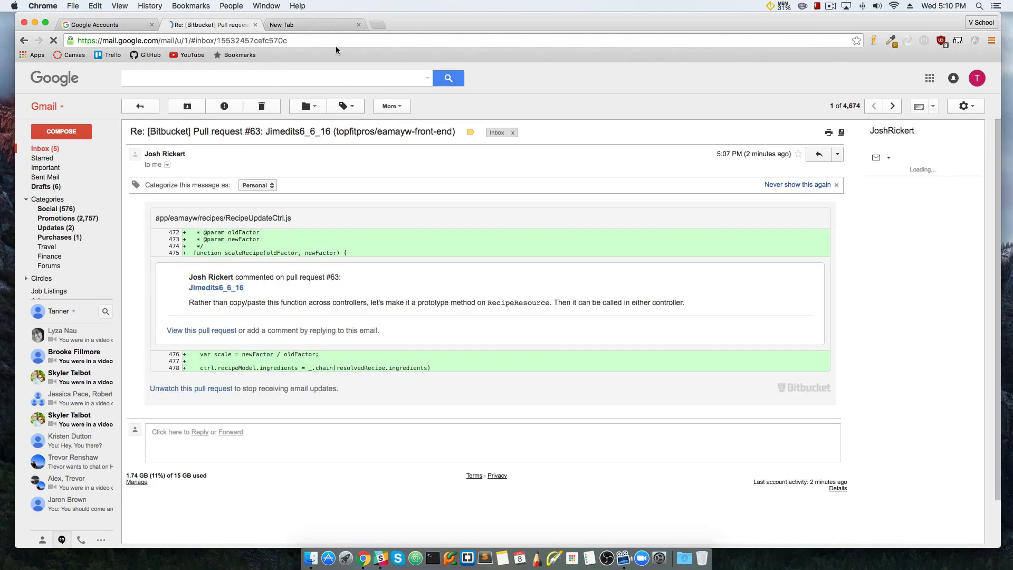
{"action": "left_click", "coordinate": [313, 24]}
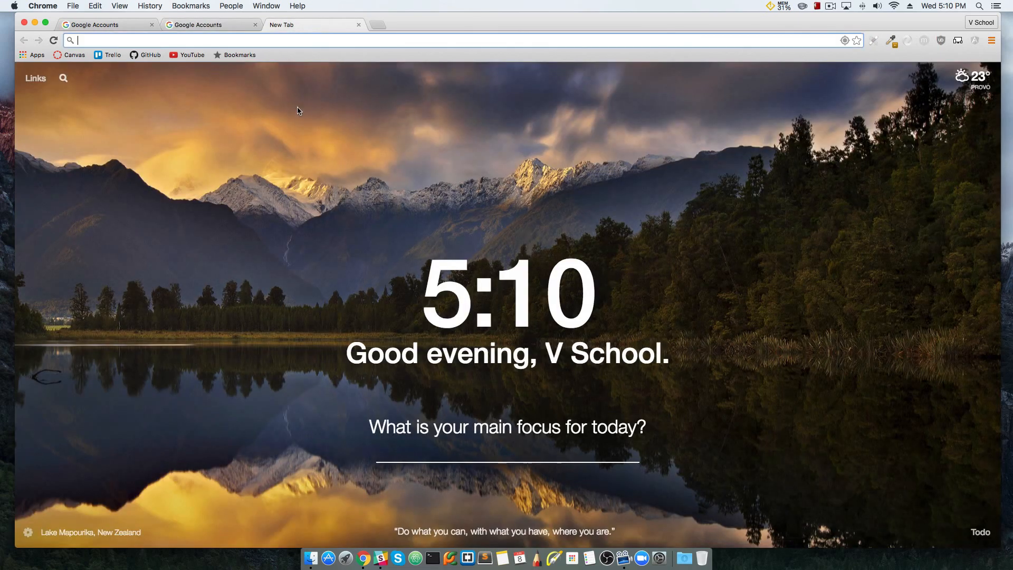
Load indeed.com, monster.com and beyond.com each in its own tab
{"action": "type", "text": "inded"}
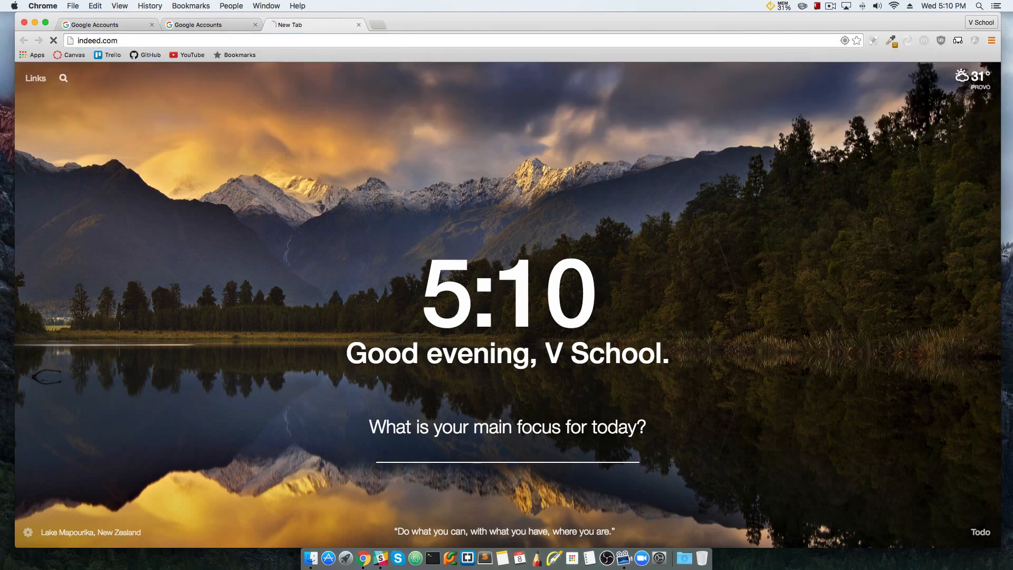
{"action": "type", "text": "monster."}
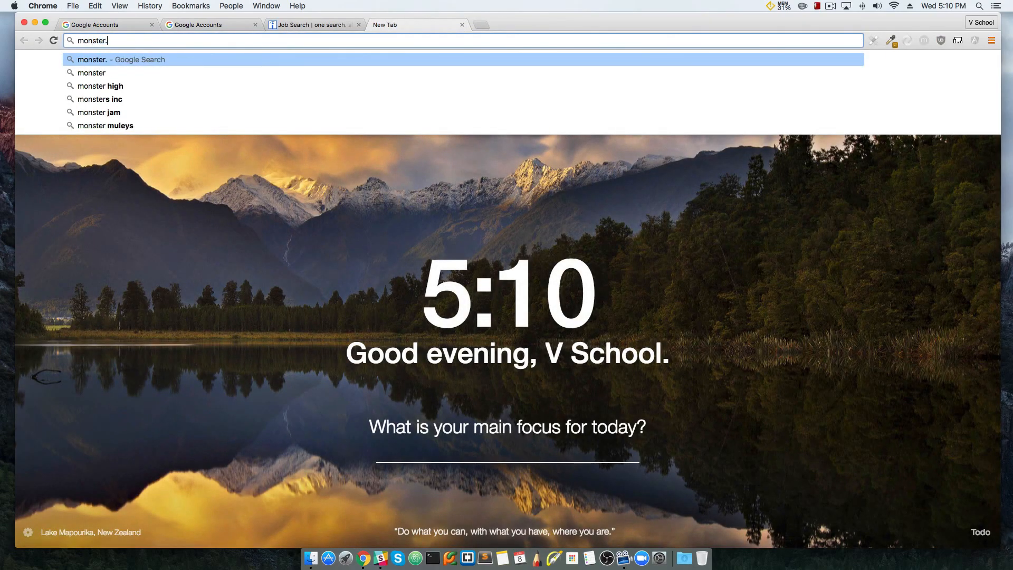
{"action": "type", "text": "beyond.com"}
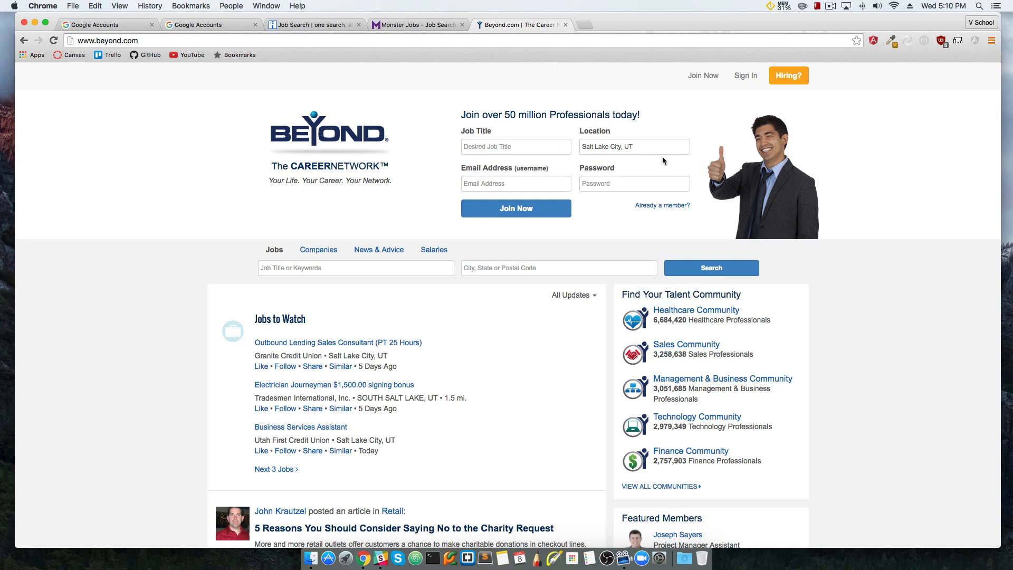
{"action": "mouse_move", "coordinate": [679, 169]}
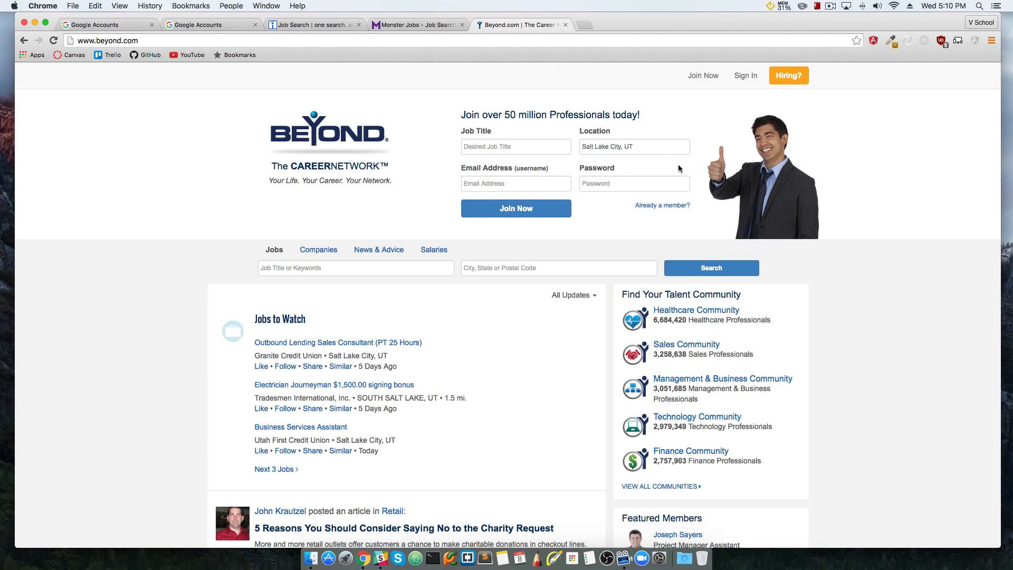
{"action": "mouse_move", "coordinate": [579, 55]}
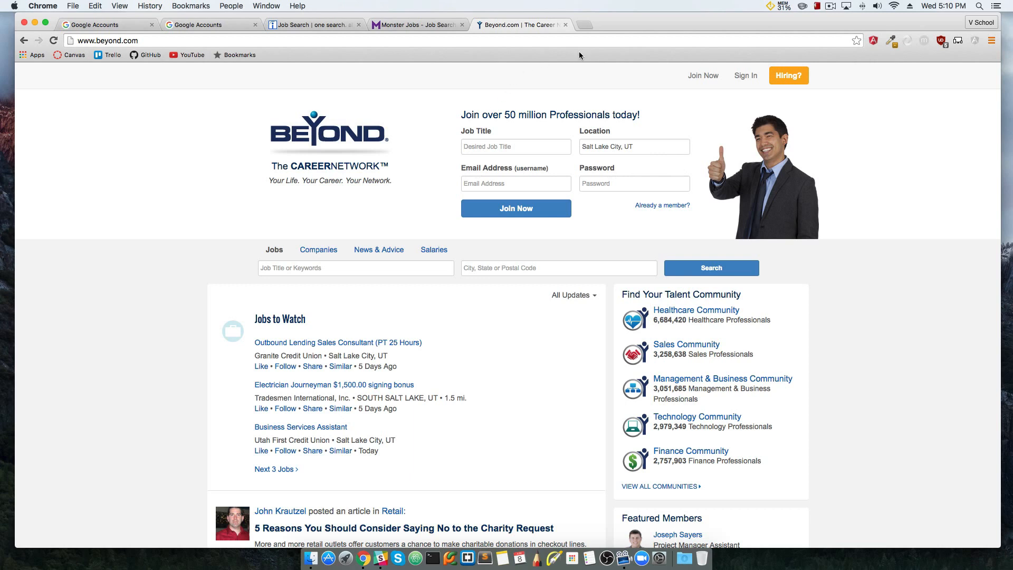
{"action": "mouse_move", "coordinate": [542, 83]}
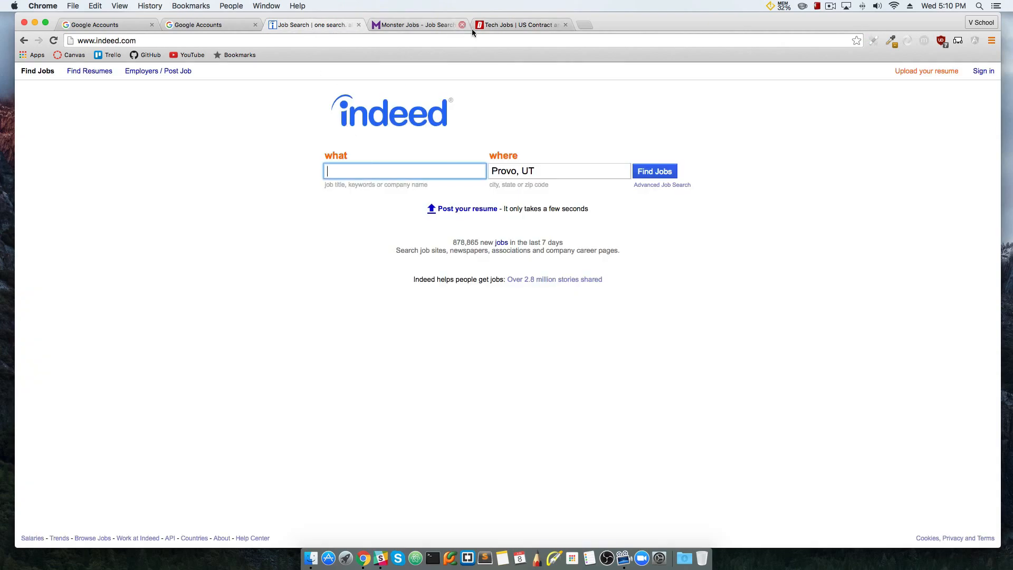
View the Dice tech jobs page, then switch to the Google account chooser
{"action": "left_click", "coordinate": [519, 24]}
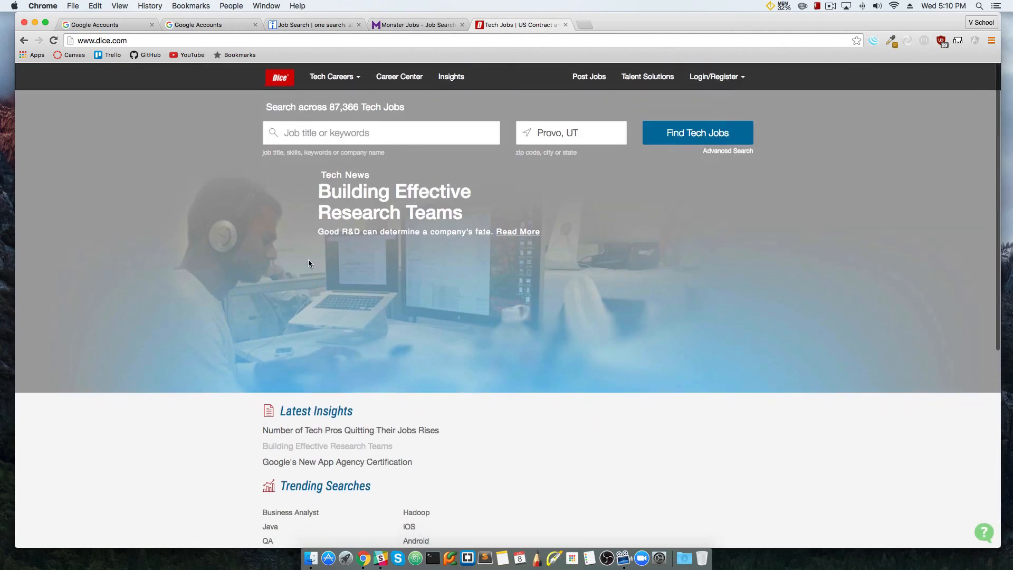
{"action": "left_click", "coordinate": [333, 75]}
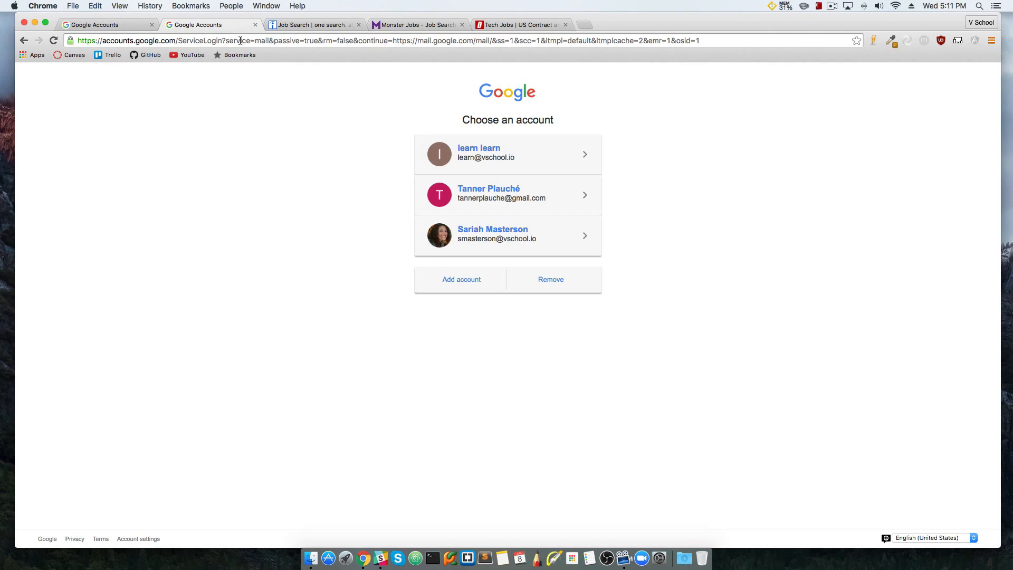
Sign in as the second listed Google account, skipping recovery options, and reach the Gmail inbox
{"action": "left_click", "coordinate": [507, 194]}
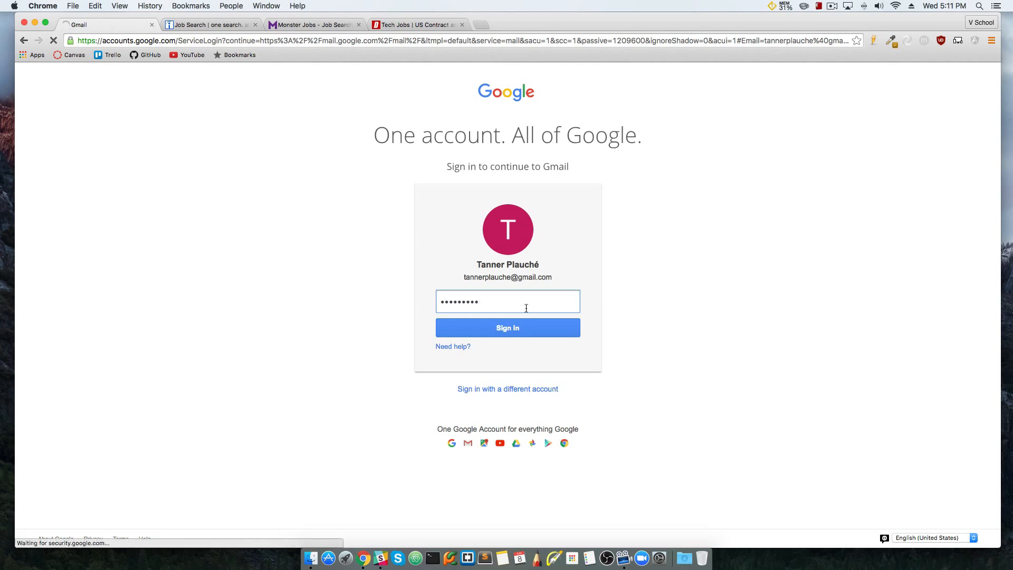
{"action": "left_click", "coordinate": [508, 327]}
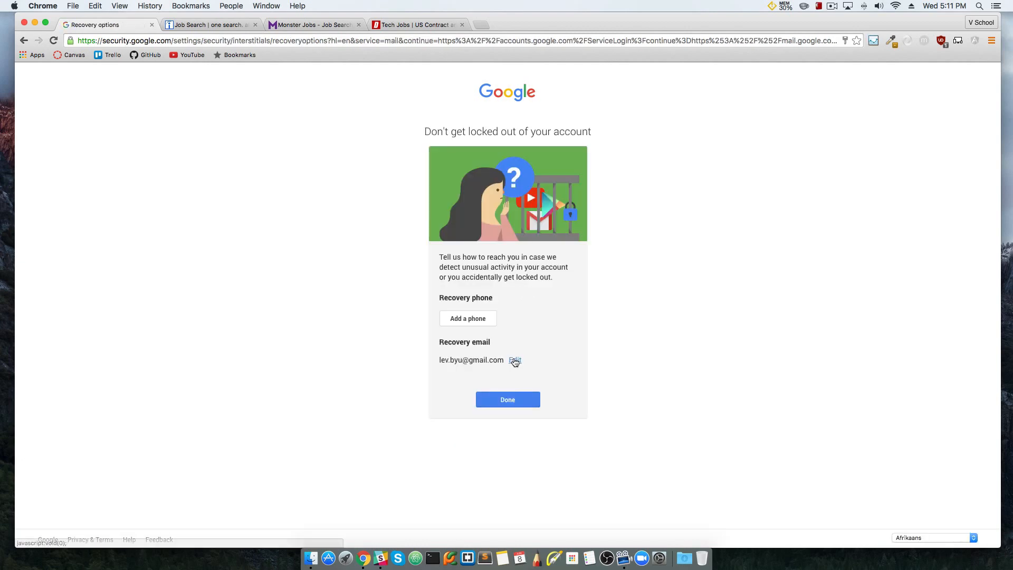
{"action": "left_click", "coordinate": [515, 360]}
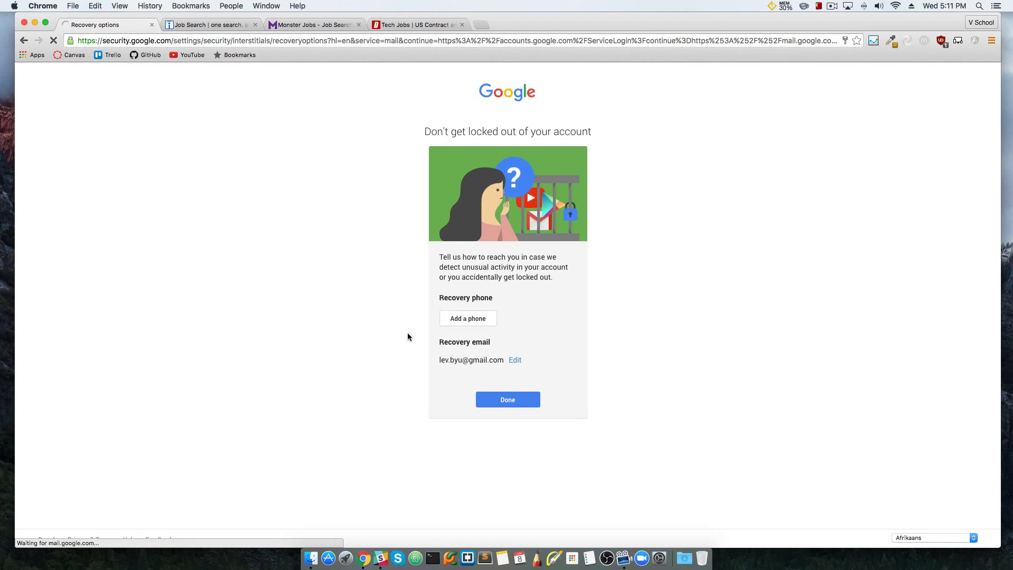
{"action": "left_click", "coordinate": [508, 399]}
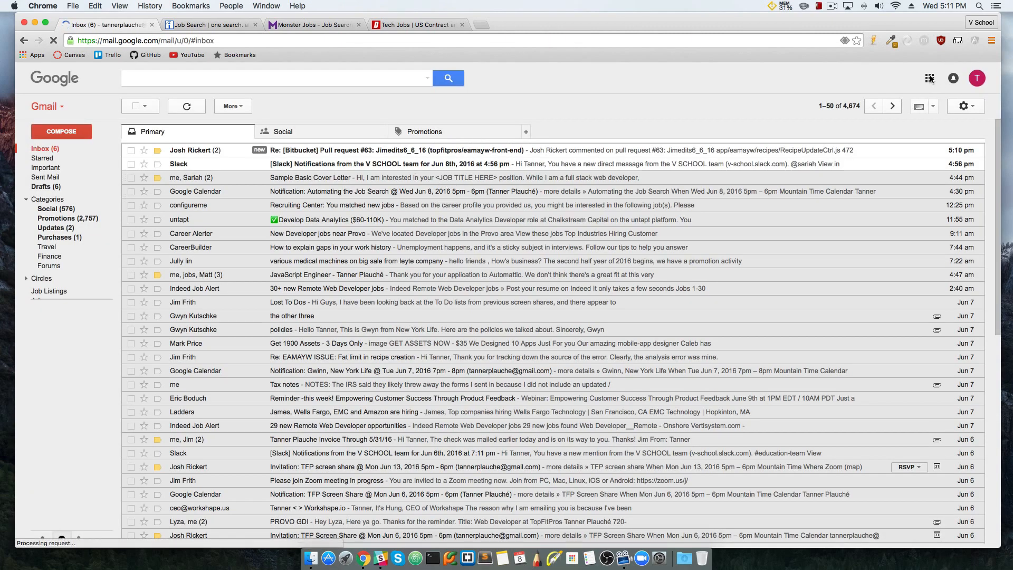
Search Google Drive for 'resume', open the resume document and download it as a PDF
{"action": "left_click", "coordinate": [929, 78]}
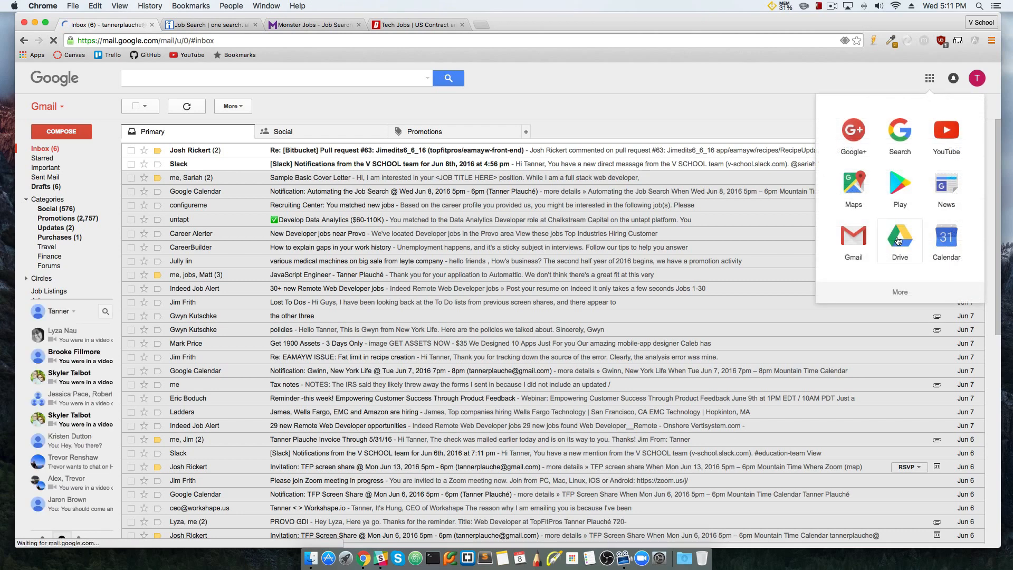
{"action": "left_click", "coordinate": [899, 237]}
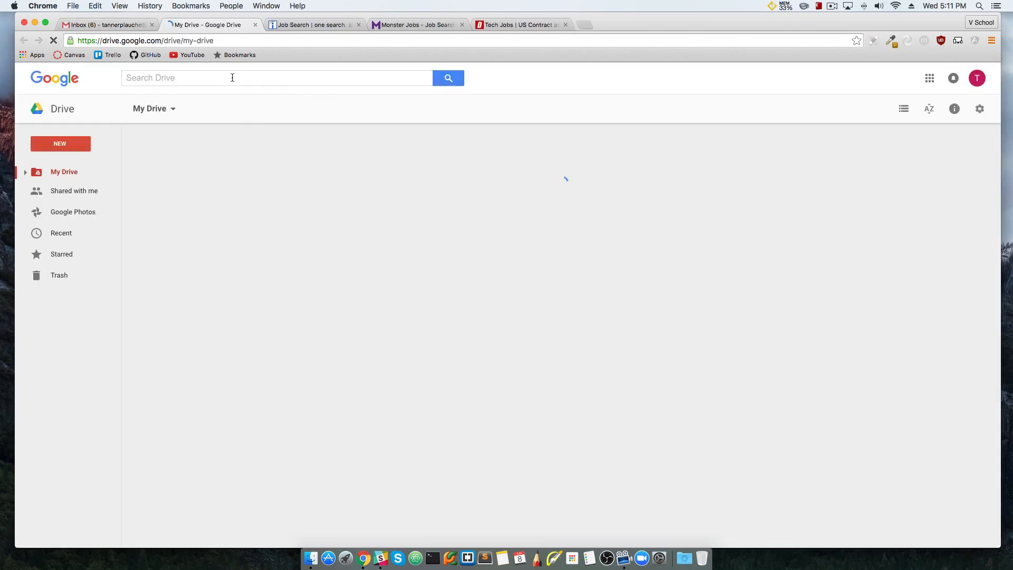
{"action": "type", "text": "resume"}
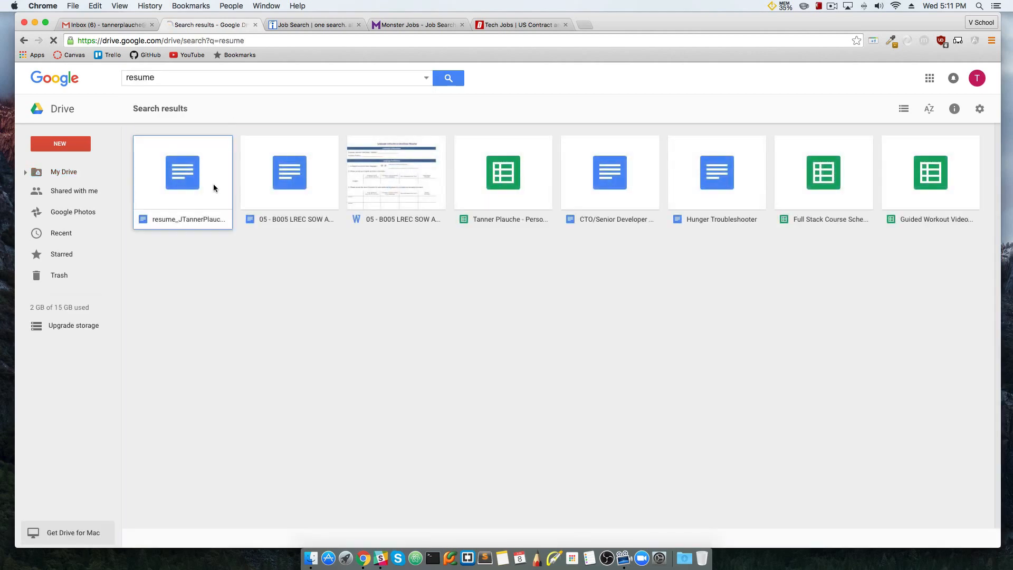
{"action": "double_click", "coordinate": [182, 172]}
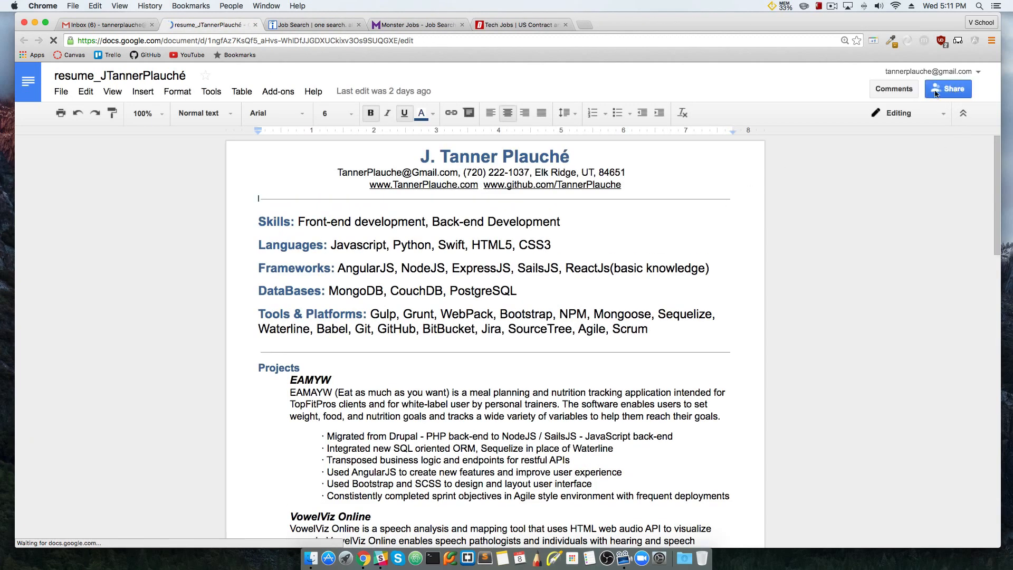
{"action": "left_click", "coordinate": [60, 90]}
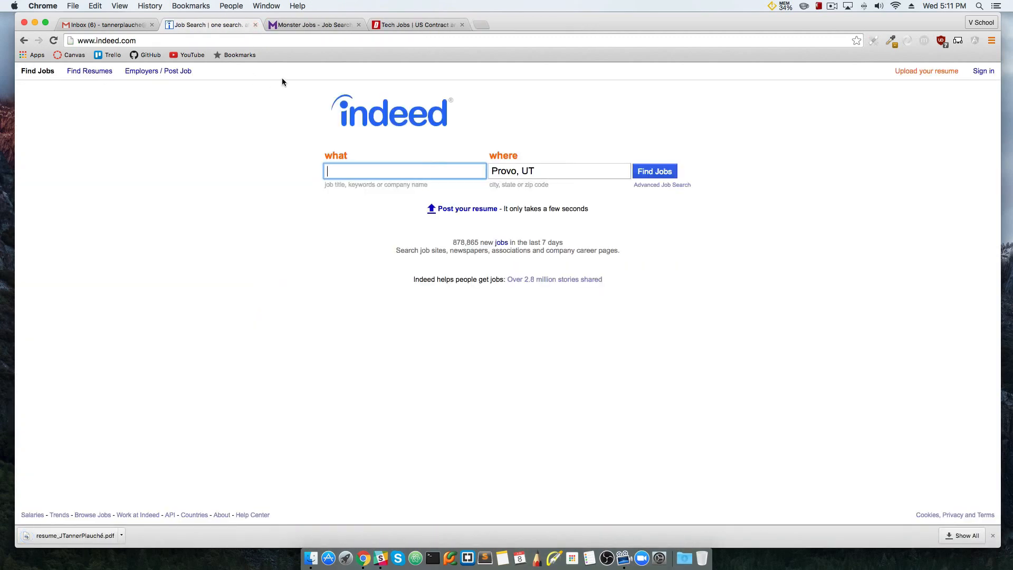
{"action": "mouse_move", "coordinate": [439, 163]}
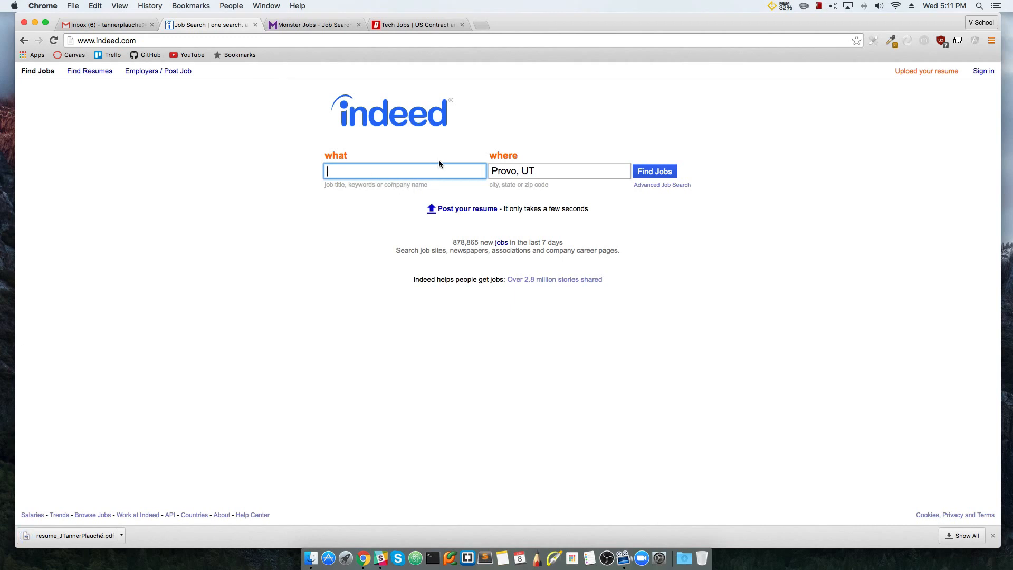
Sign in to Indeed as tanner, retrying the password after a failed first attempt
{"action": "left_click", "coordinate": [982, 71]}
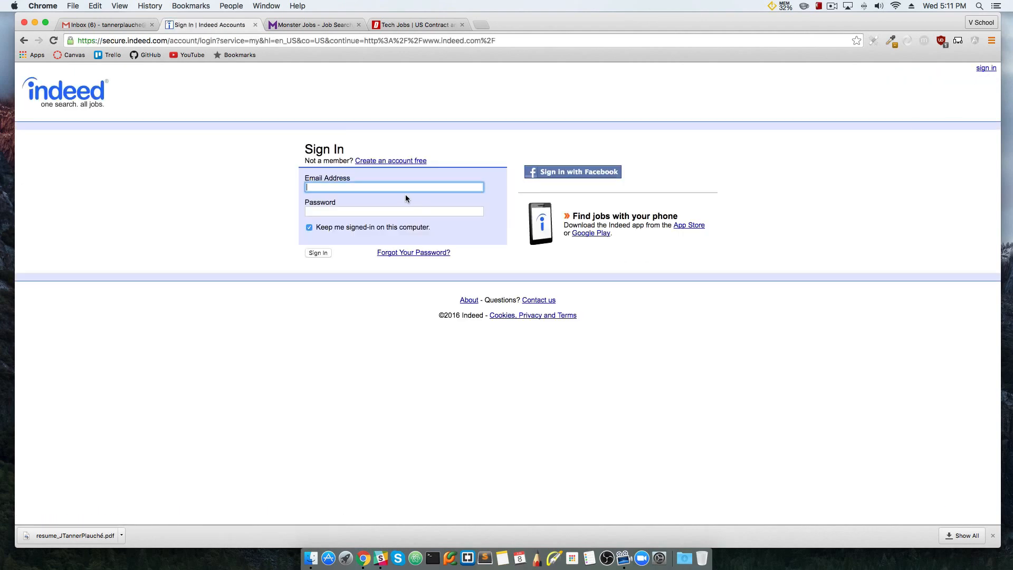
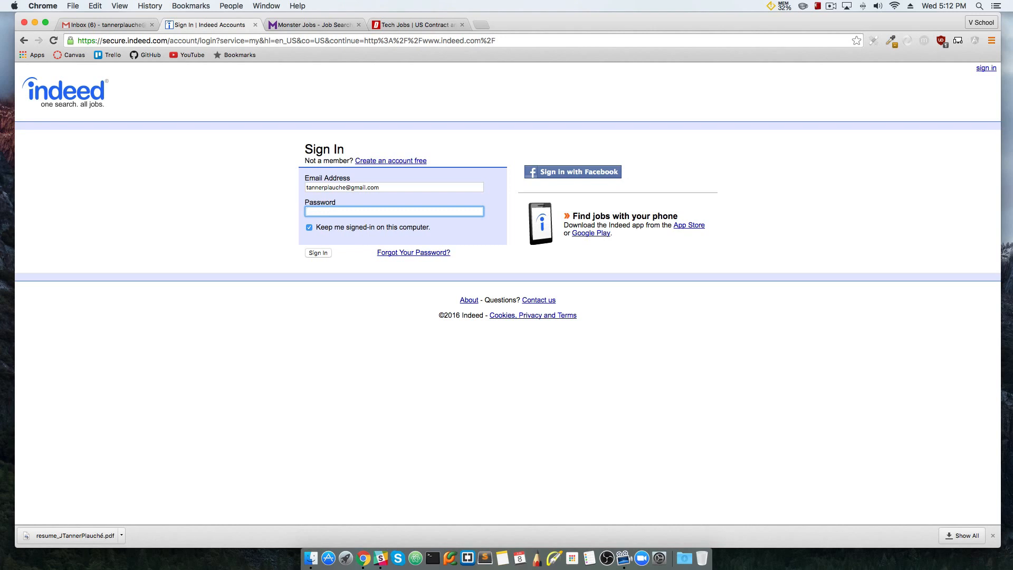
{"action": "type", "text": "••••"}
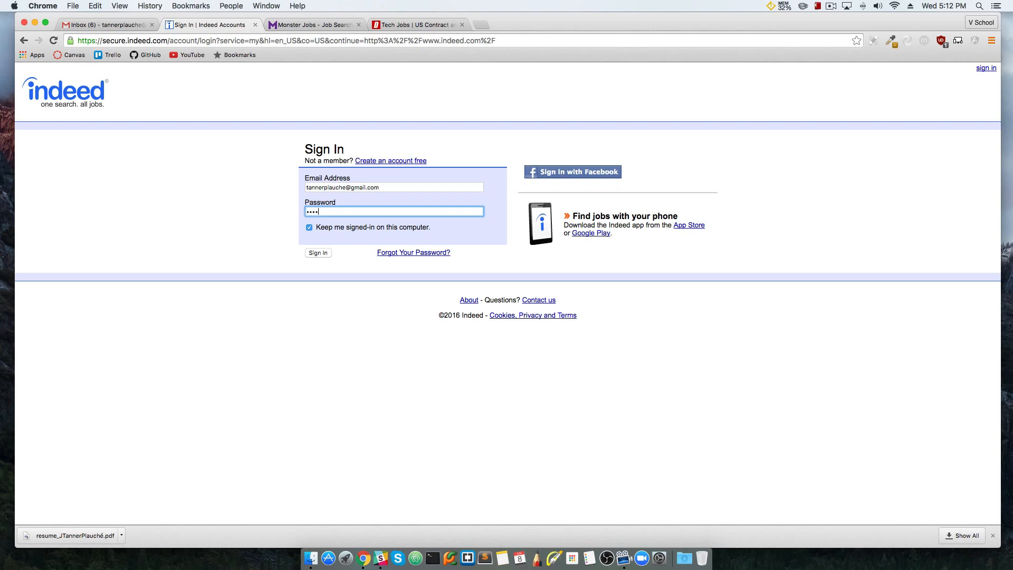
{"action": "left_click", "coordinate": [318, 253]}
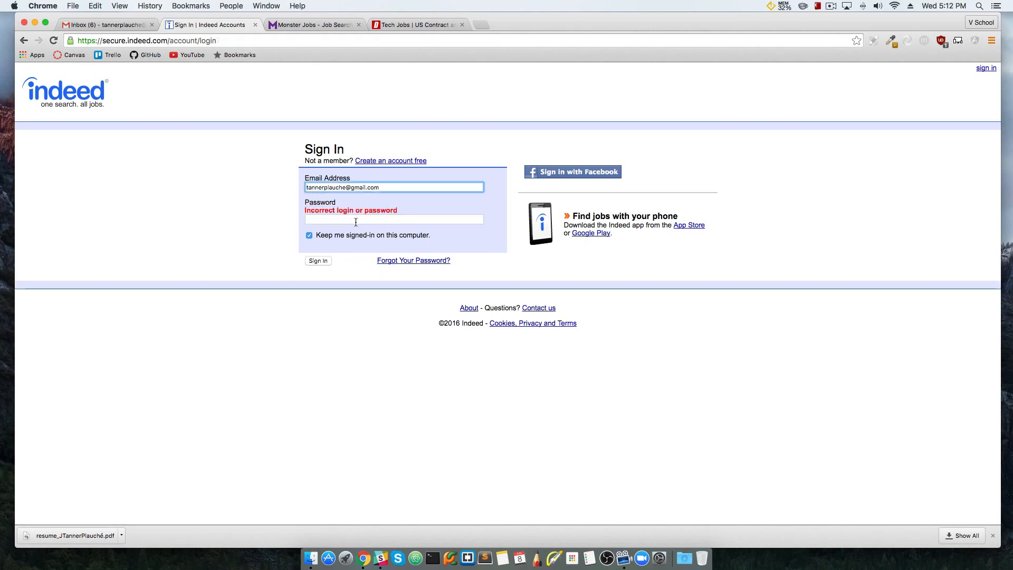
{"action": "type", "text": "password"}
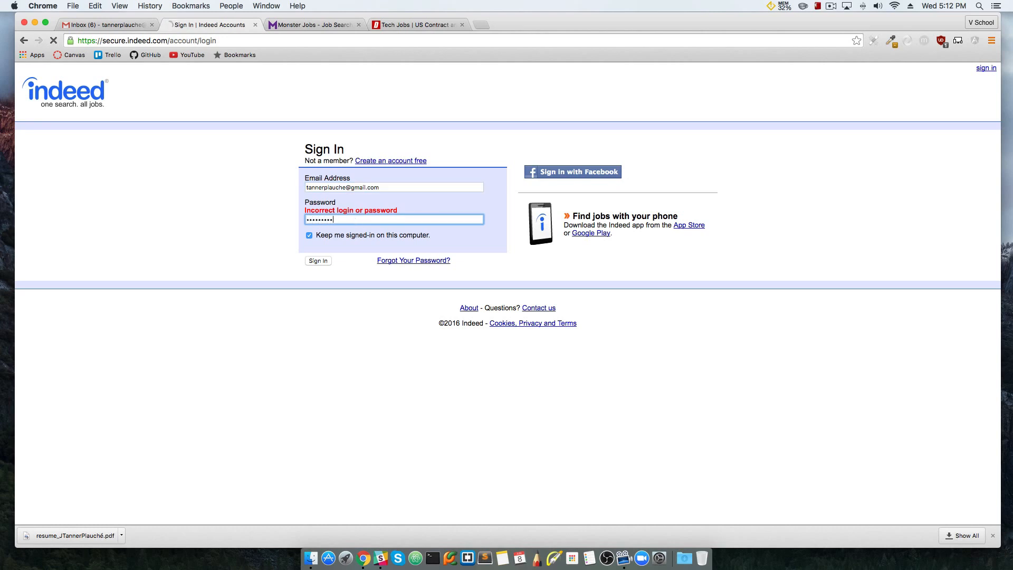
{"action": "left_click", "coordinate": [317, 261]}
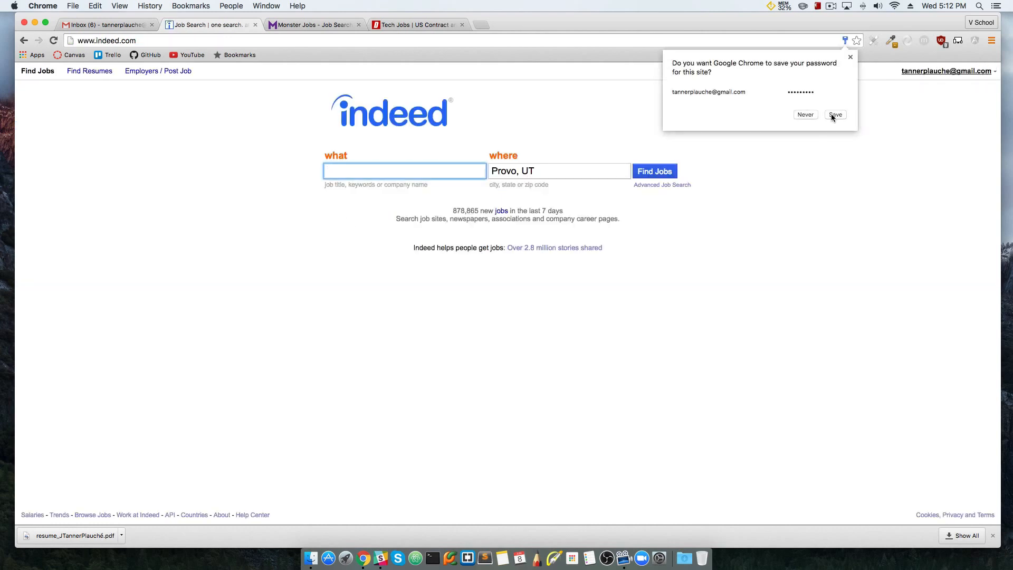
Save the Indeed password in Chrome and search 'junior javascript' jobs in Provo, UT
{"action": "left_click", "coordinate": [835, 114]}
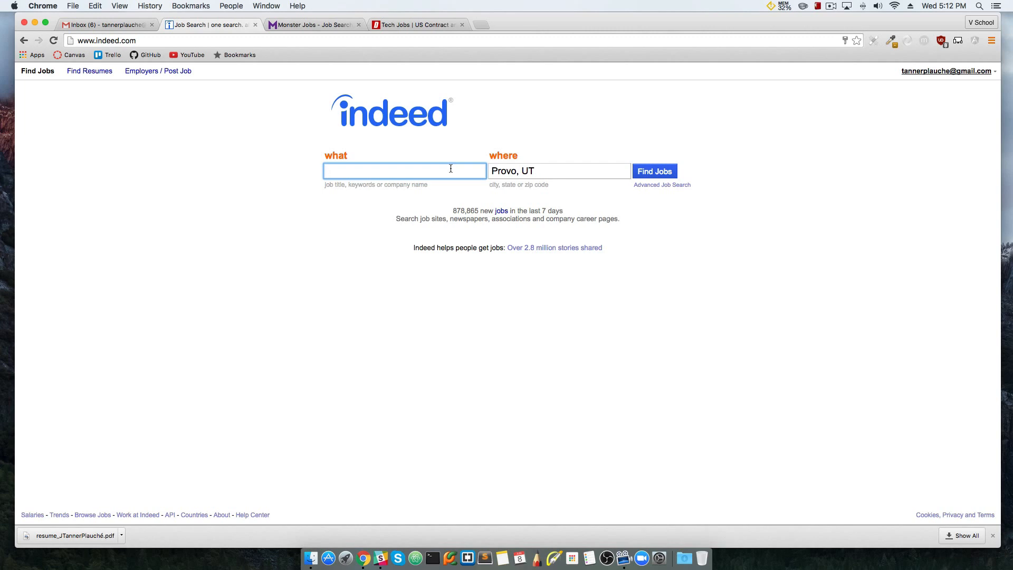
{"action": "type", "text": "junior javascript"}
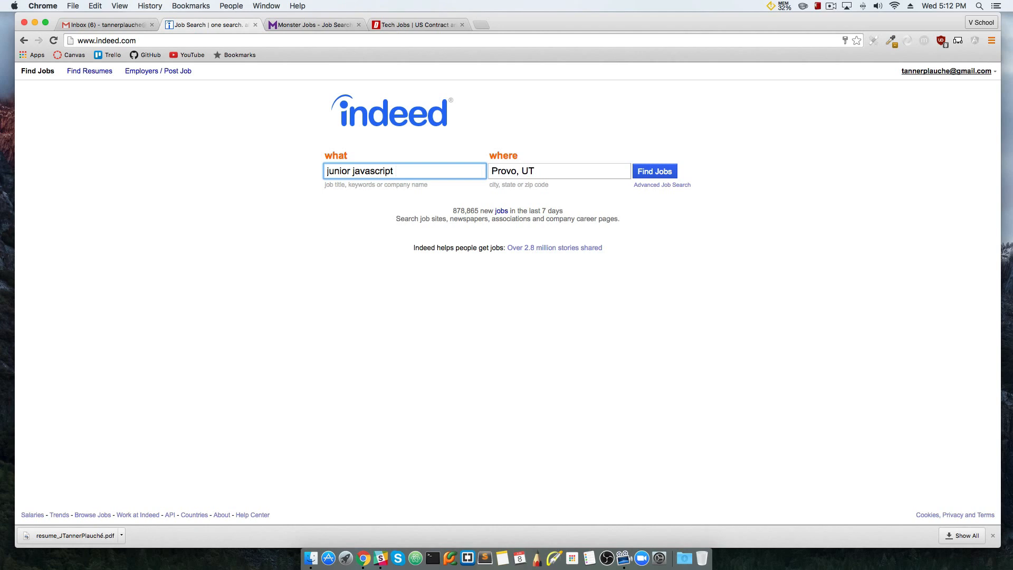
{"action": "left_click", "coordinate": [654, 171]}
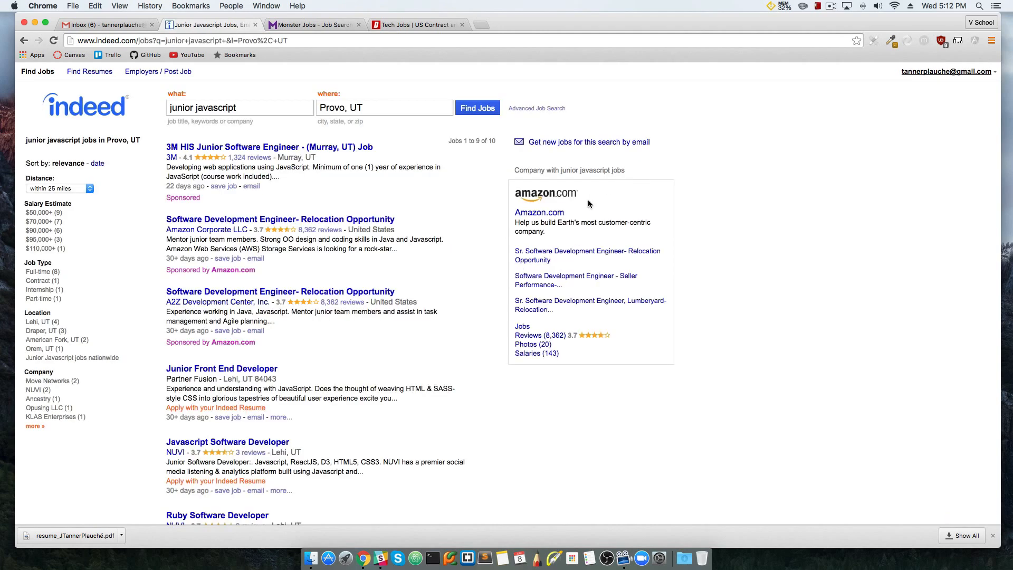
Change the keywords to 'junior angular' and run that search
{"action": "left_click", "coordinate": [239, 108]}
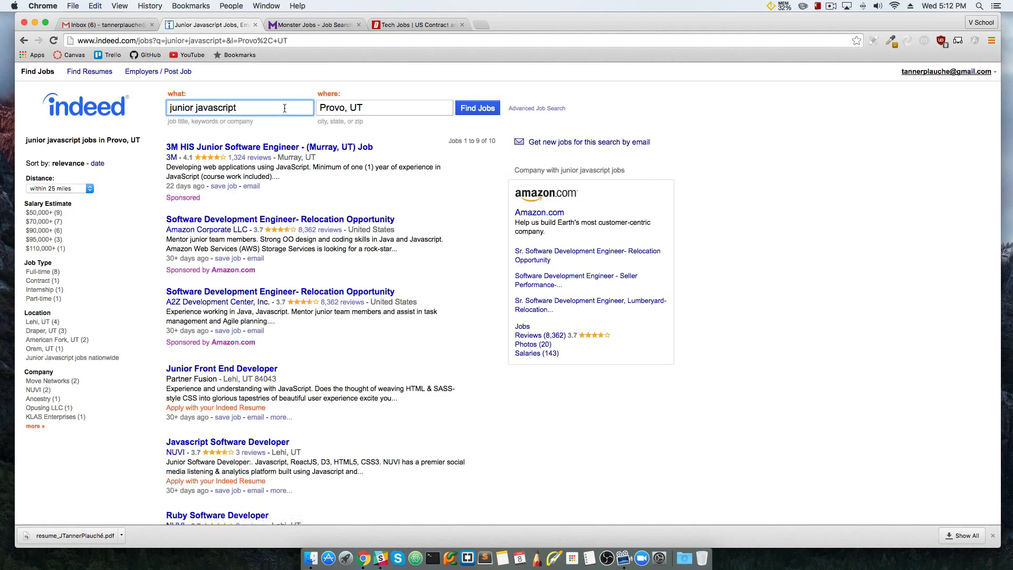
{"action": "type", "text": "angular"}
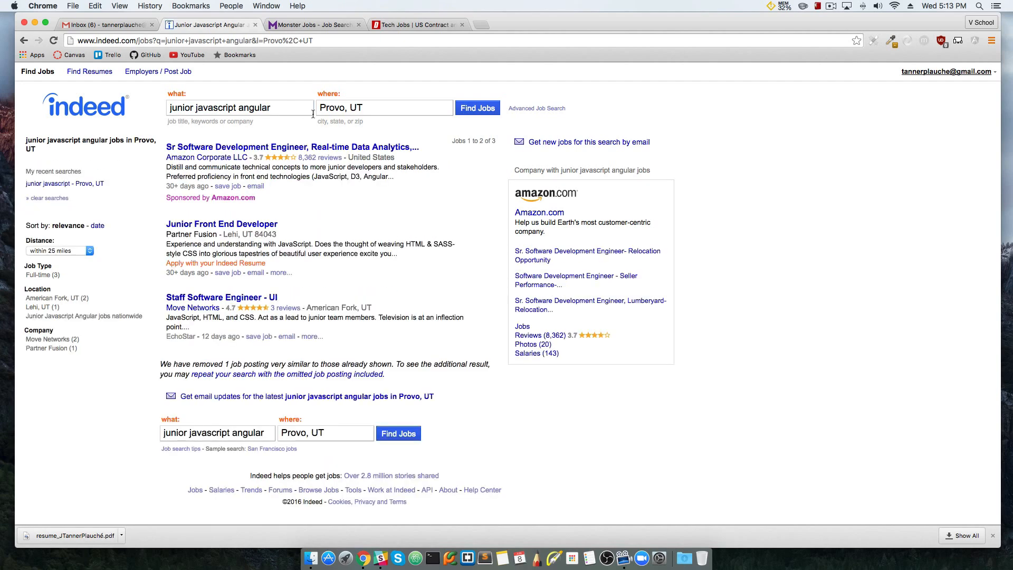
{"action": "left_click", "coordinate": [240, 107]}
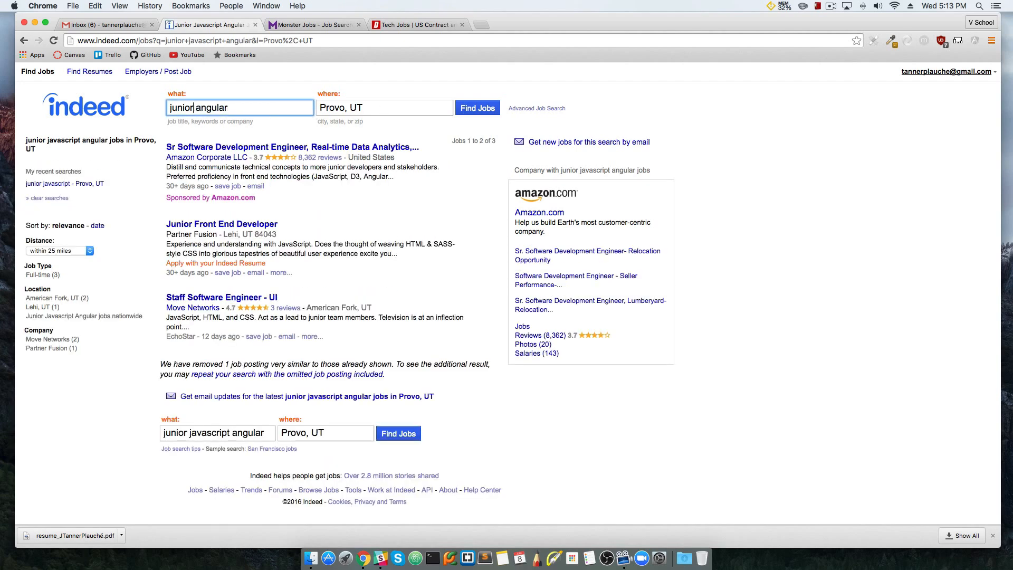
{"action": "left_click", "coordinate": [477, 108]}
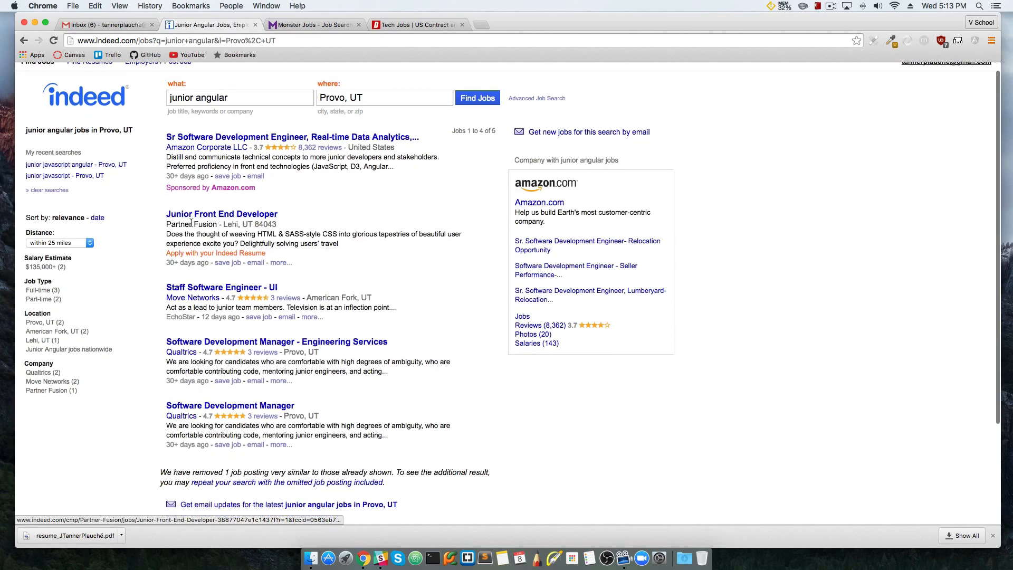
{"action": "scroll", "scroll_direction": "down", "scroll_amount": 3}
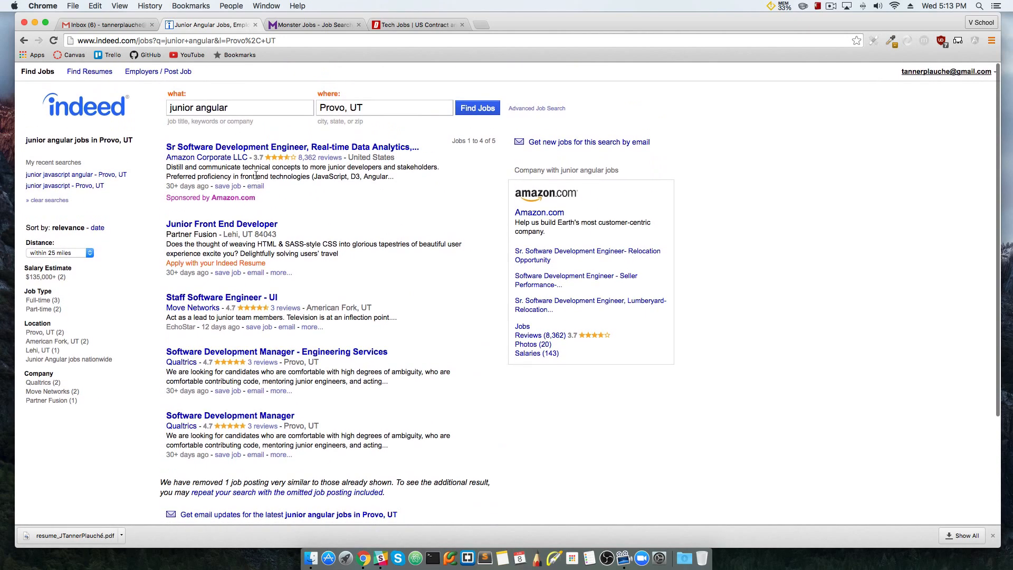
Widen the junior angular search radius to 50 miles, then to within 100 miles
{"action": "left_click", "coordinate": [57, 253]}
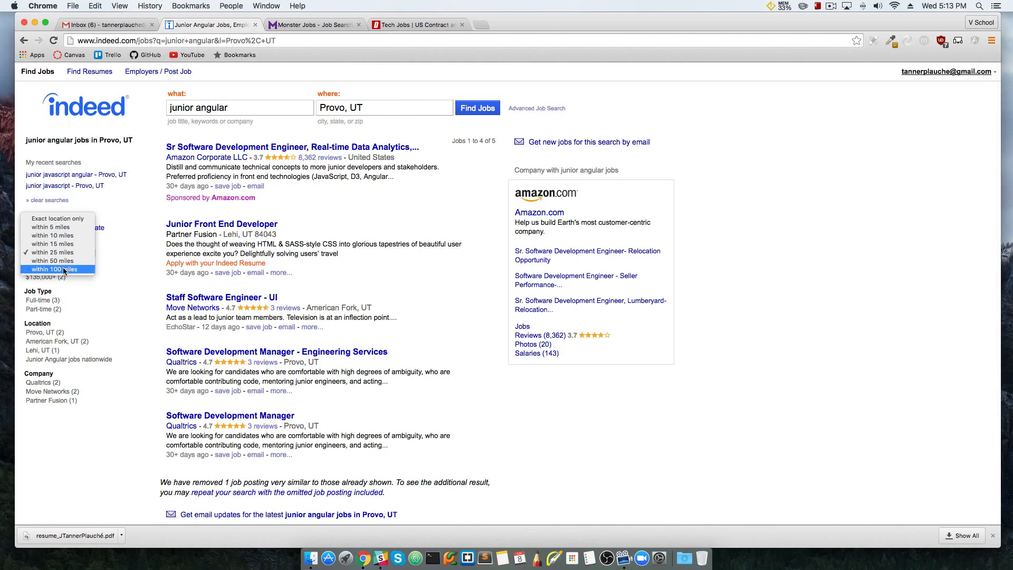
{"action": "left_click", "coordinate": [52, 261]}
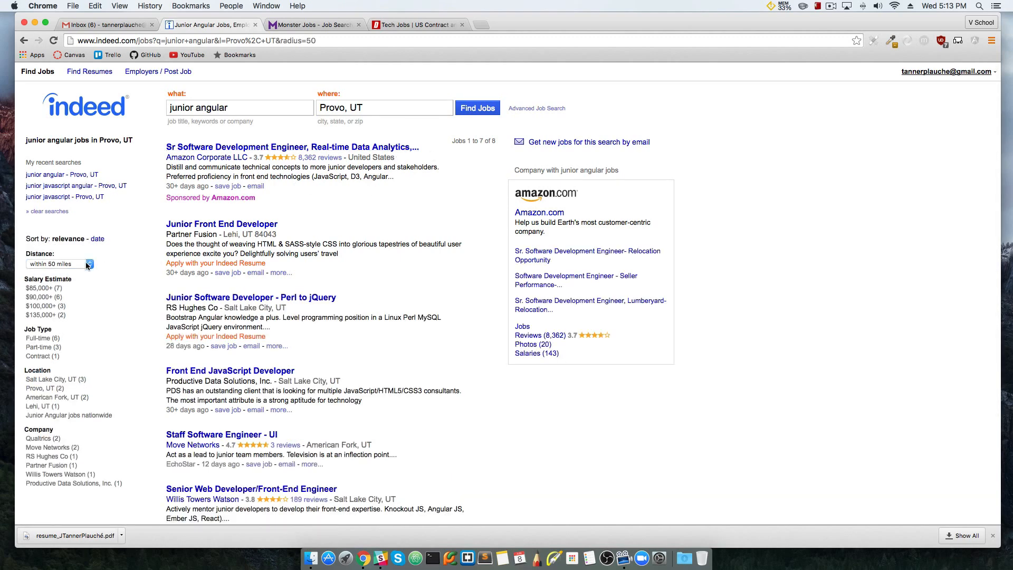
{"action": "left_click", "coordinate": [384, 108]}
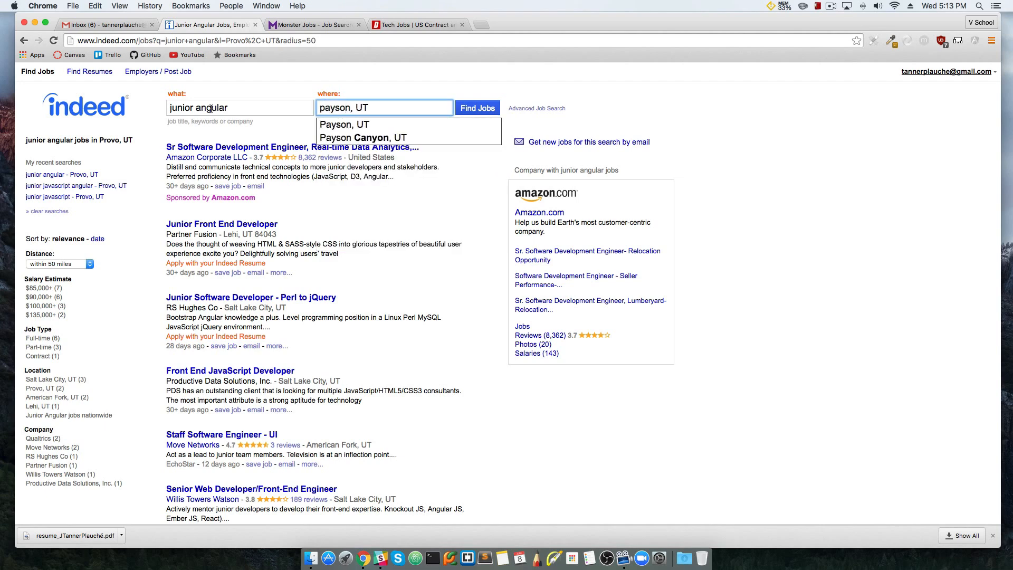
{"action": "type", "text": "jav"}
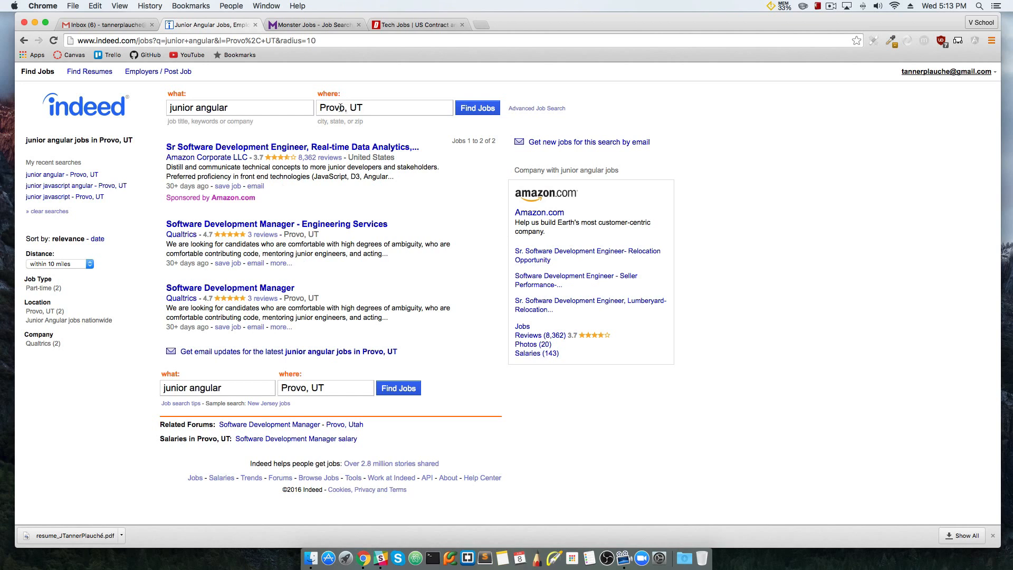
{"action": "type", "text": "atlanta, UT"}
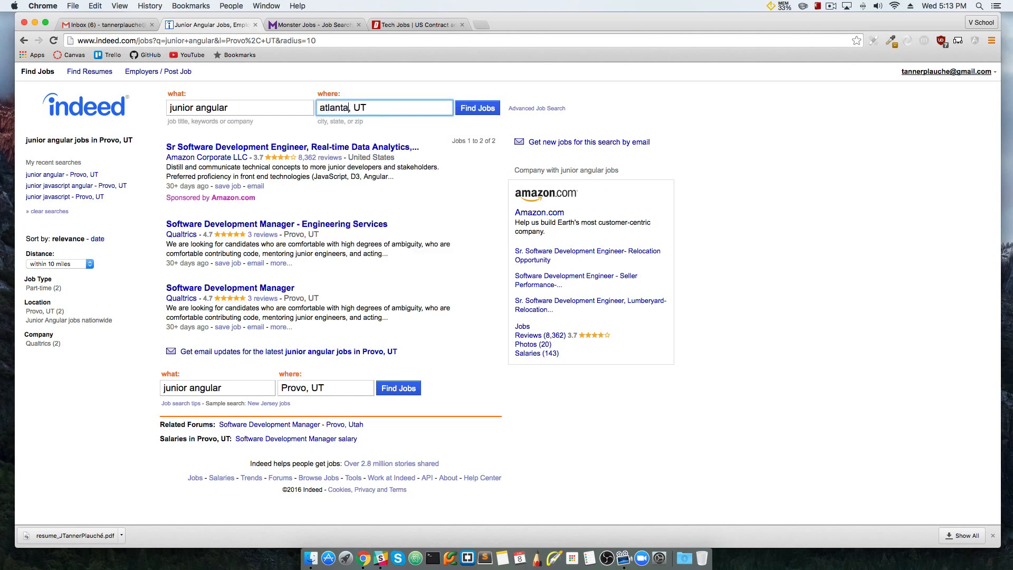
{"action": "left_click", "coordinate": [58, 264]}
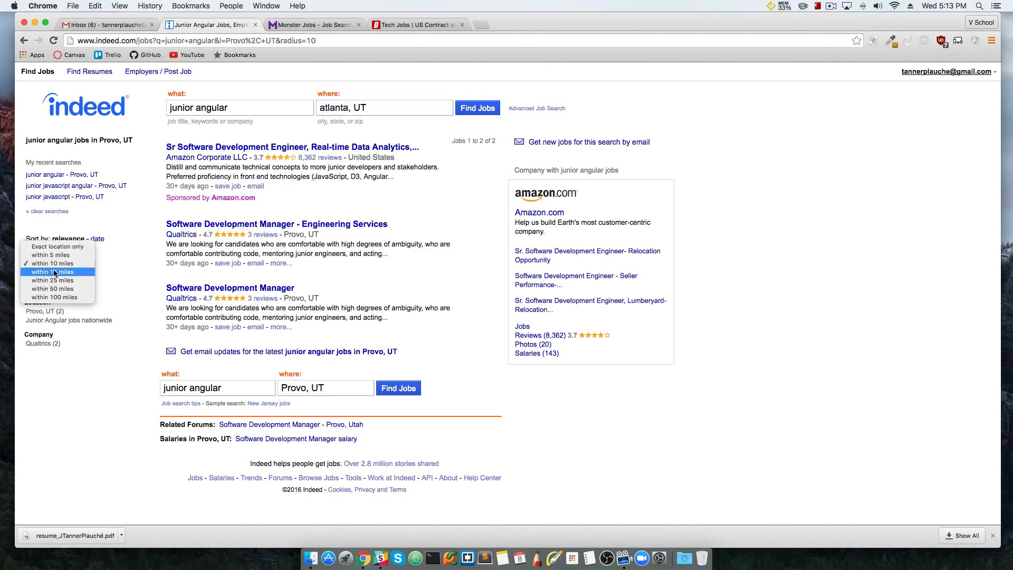
{"action": "left_click", "coordinate": [52, 280]}
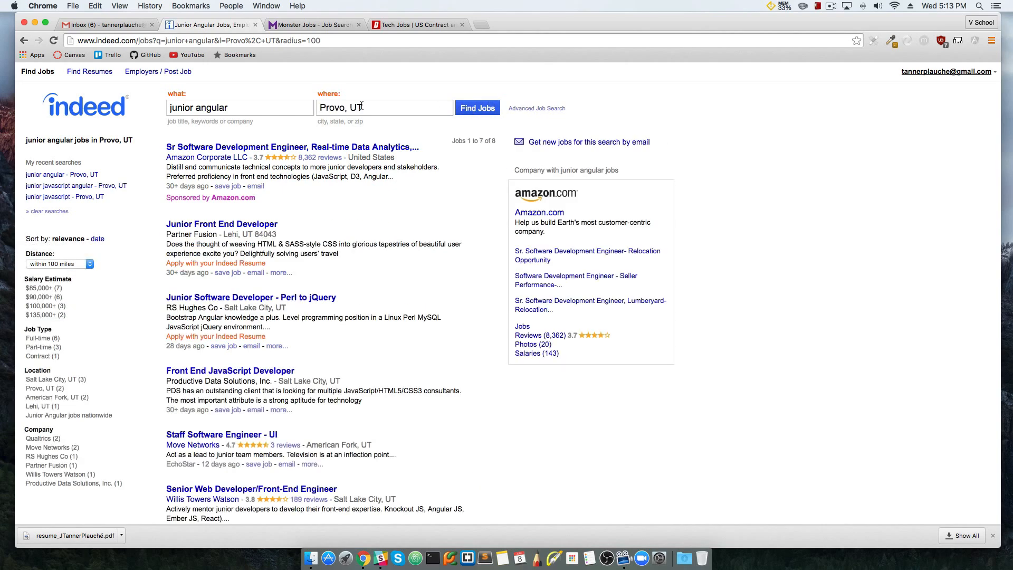
Search junior angular jobs in Atlanta, GA within 100 miles instead of Provo
{"action": "type", "text": "P"}
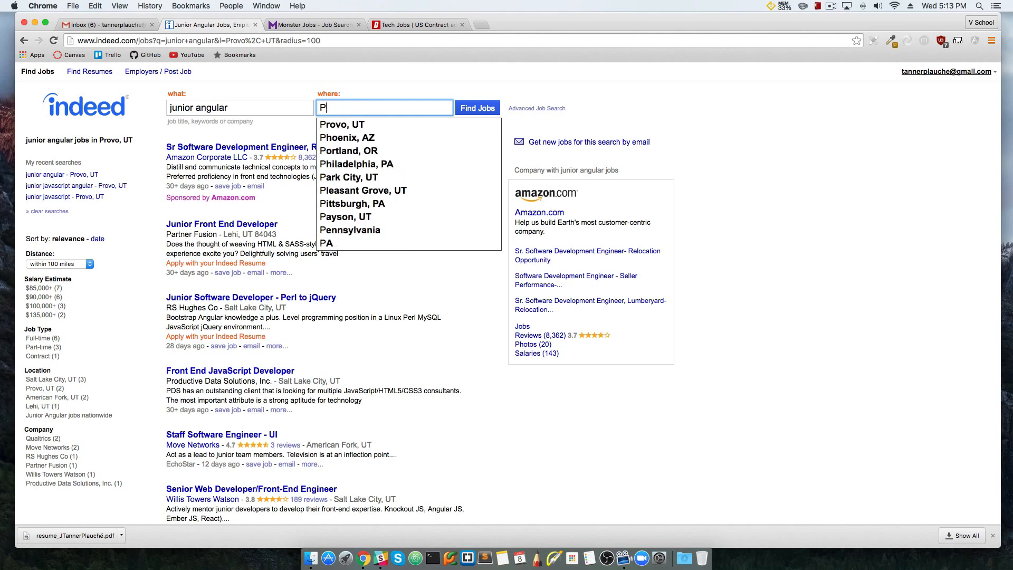
{"action": "type", "text": "Atlanta, GA"}
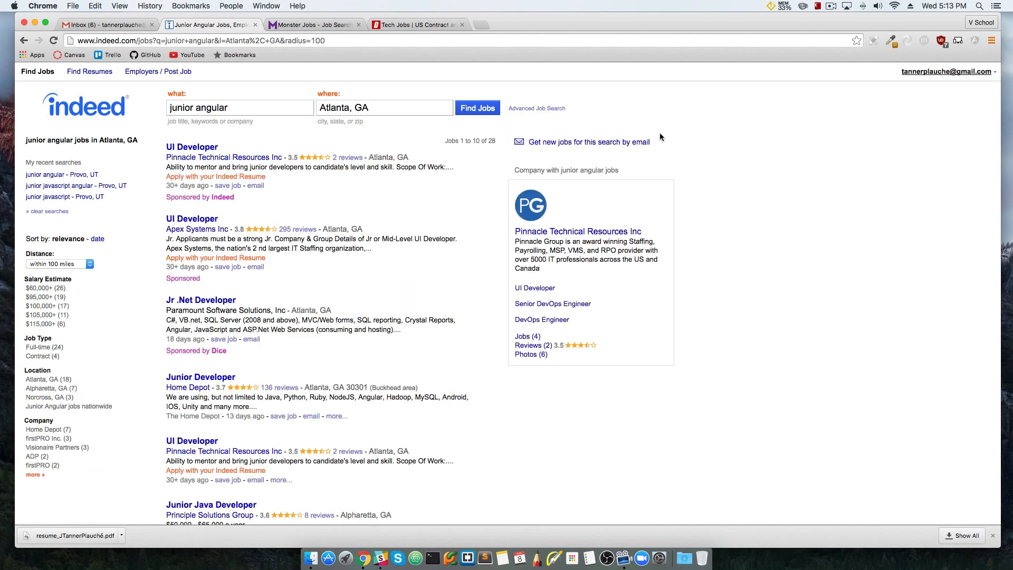
{"action": "scroll", "scroll_direction": "down", "scroll_amount": 3}
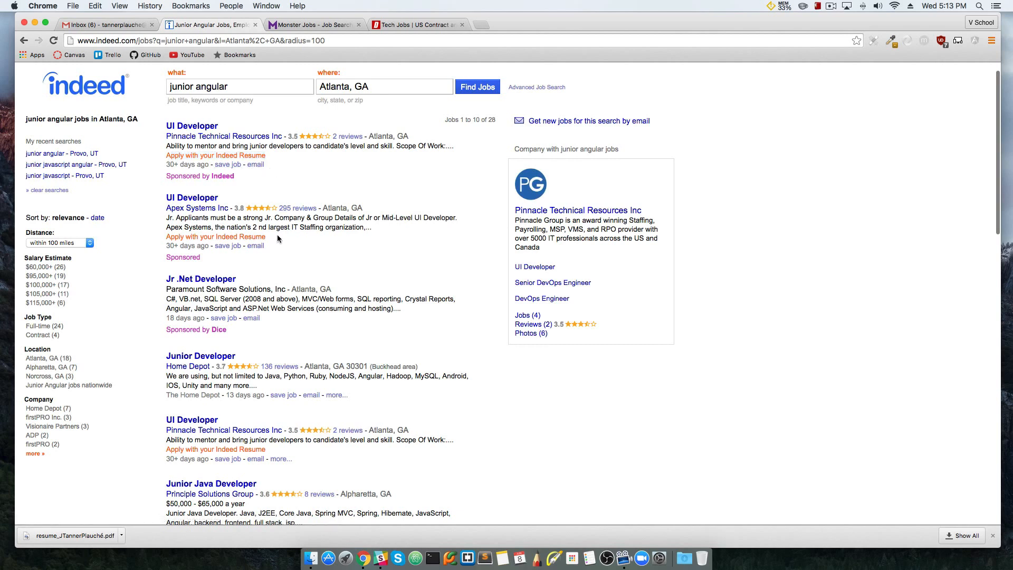
{"action": "mouse_move", "coordinate": [243, 156]}
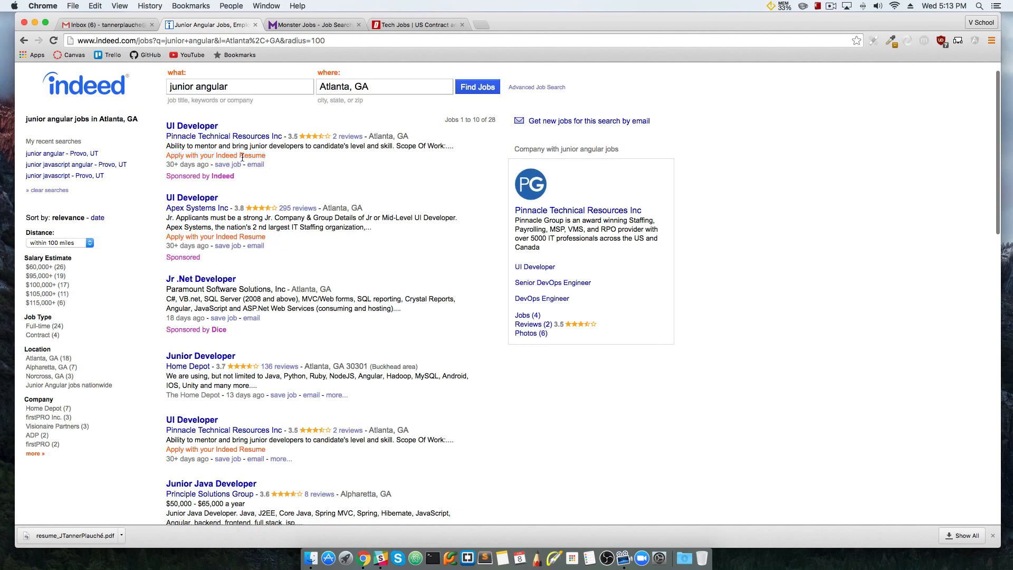
{"action": "mouse_move", "coordinate": [191, 125]}
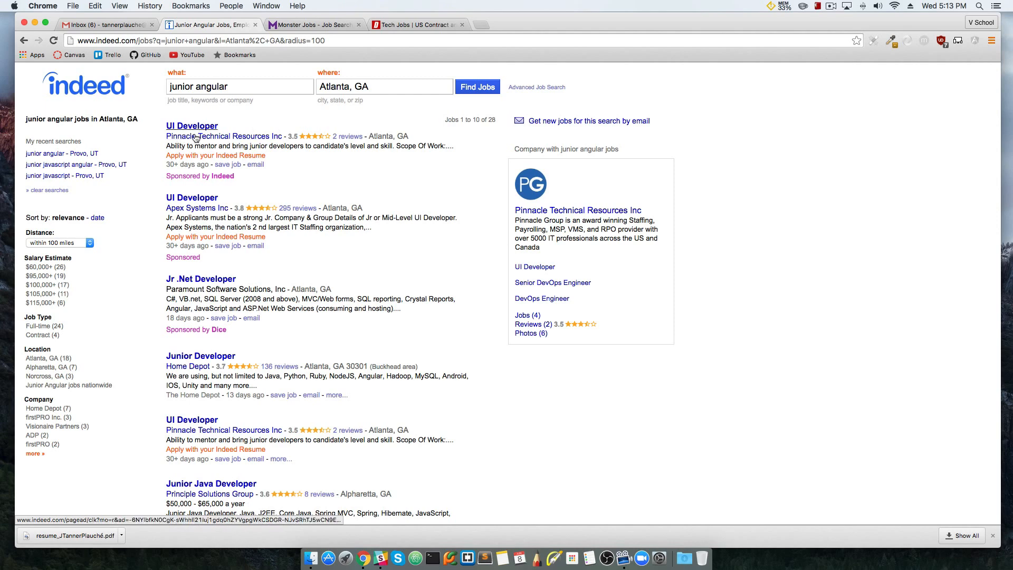
{"action": "scroll", "scroll_direction": "down", "scroll_amount": 3}
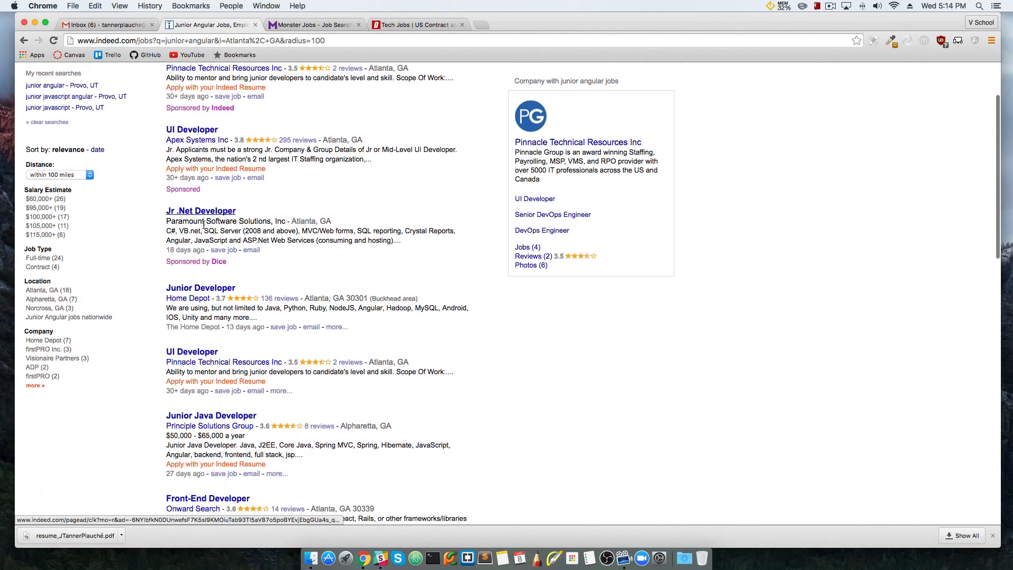
{"action": "scroll", "scroll_direction": "down", "scroll_amount": 3}
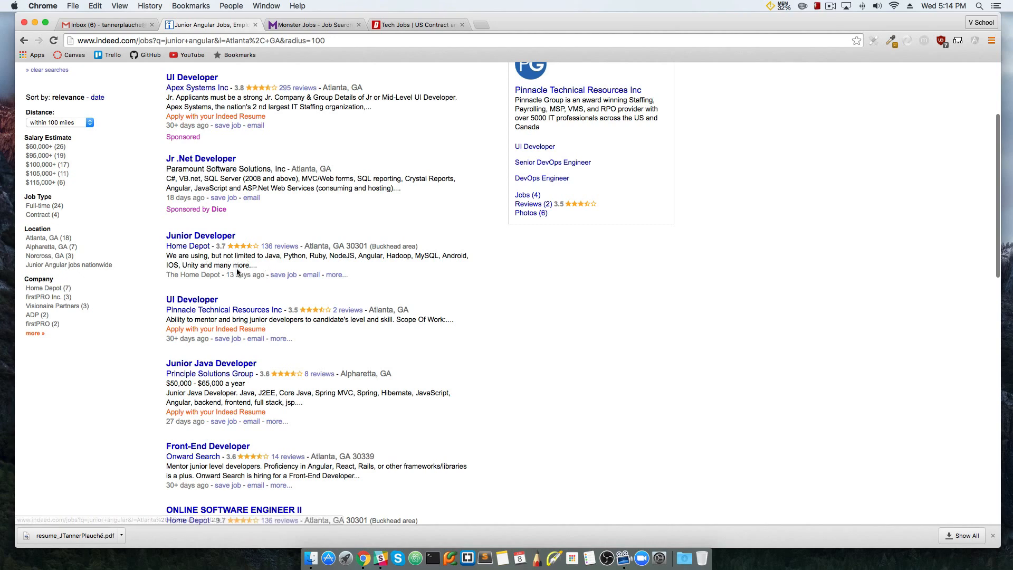
{"action": "scroll", "scroll_direction": "down", "scroll_amount": 3}
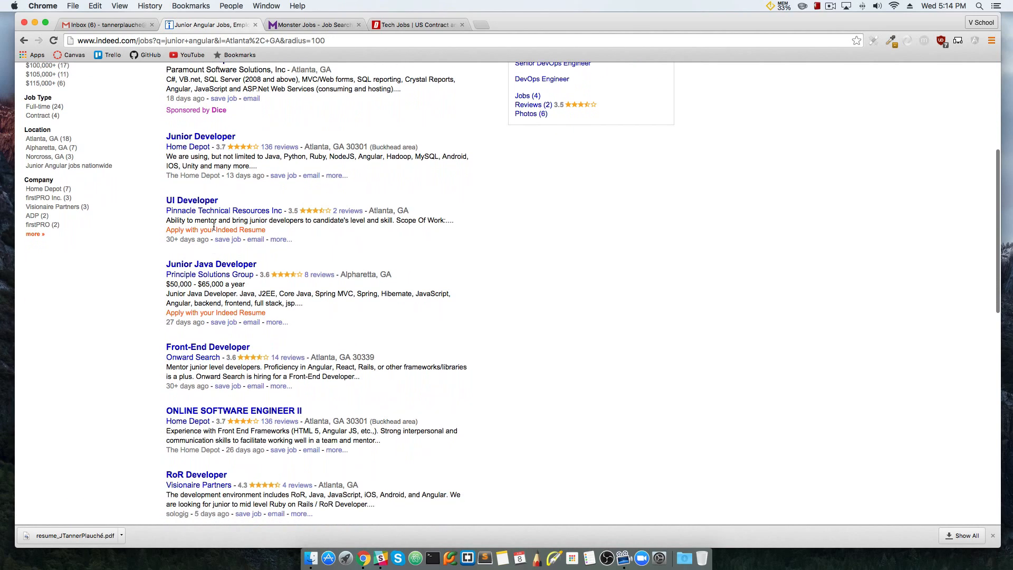
{"action": "scroll", "scroll_direction": "down", "scroll_amount": 3}
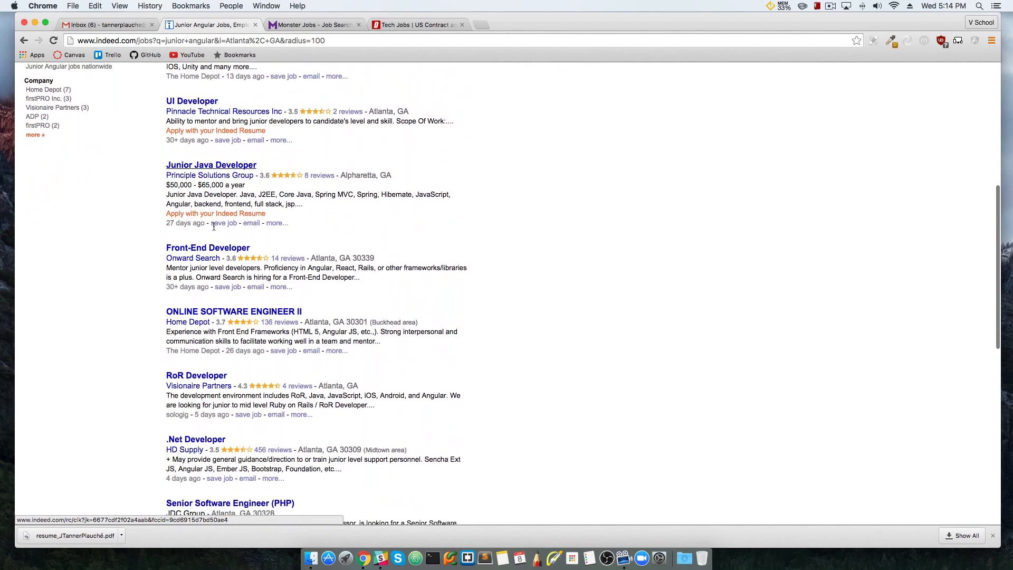
{"action": "left_click", "coordinate": [208, 247]}
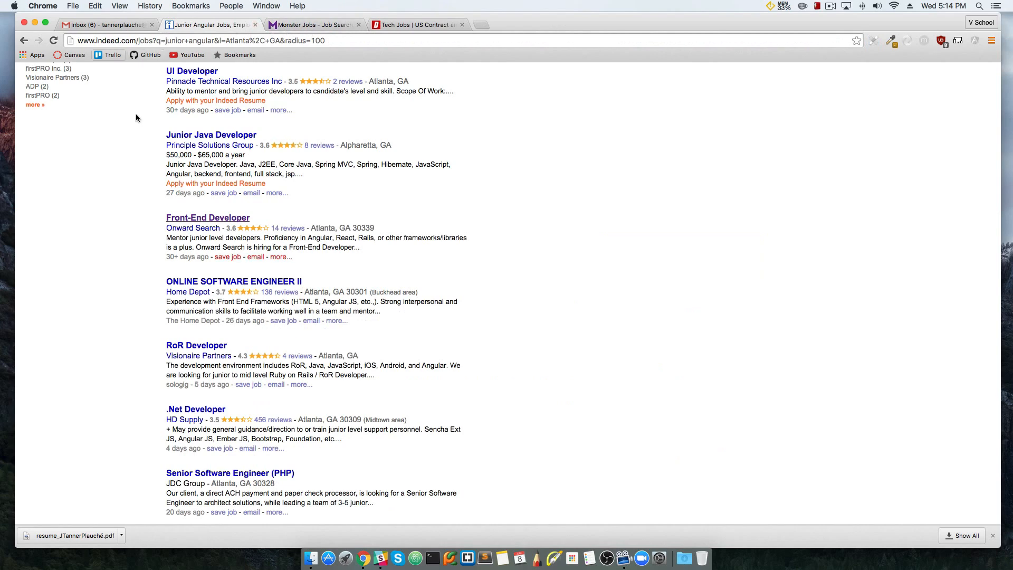
{"action": "scroll", "scroll_direction": "down", "scroll_amount": 3}
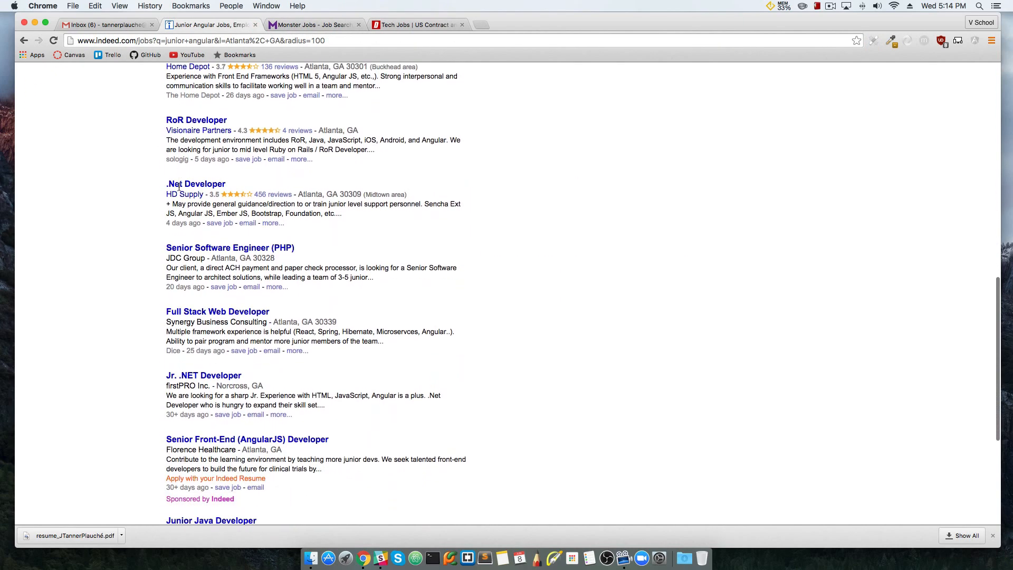
{"action": "scroll", "scroll_direction": "down", "scroll_amount": 3}
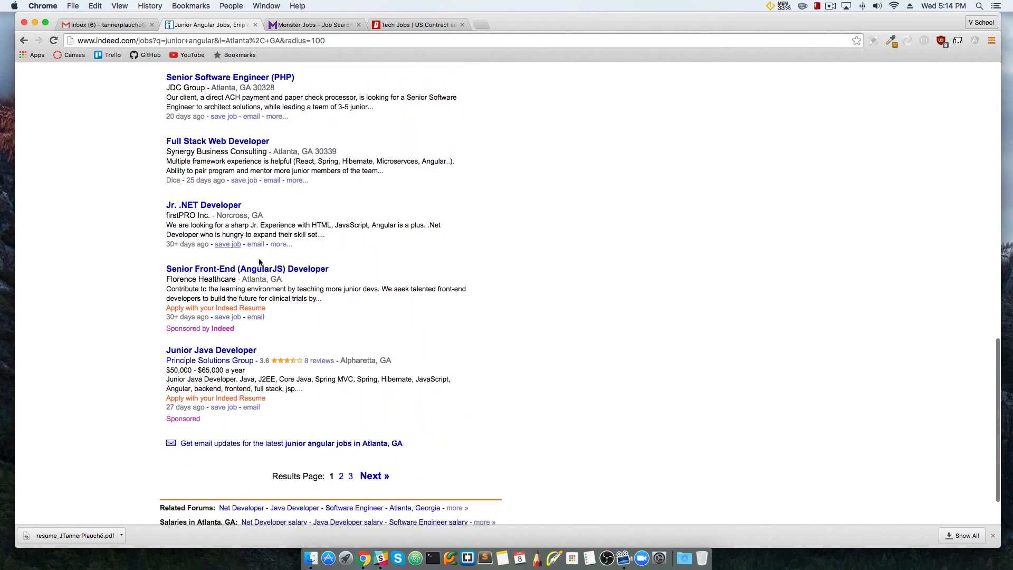
{"action": "left_click", "coordinate": [371, 476]}
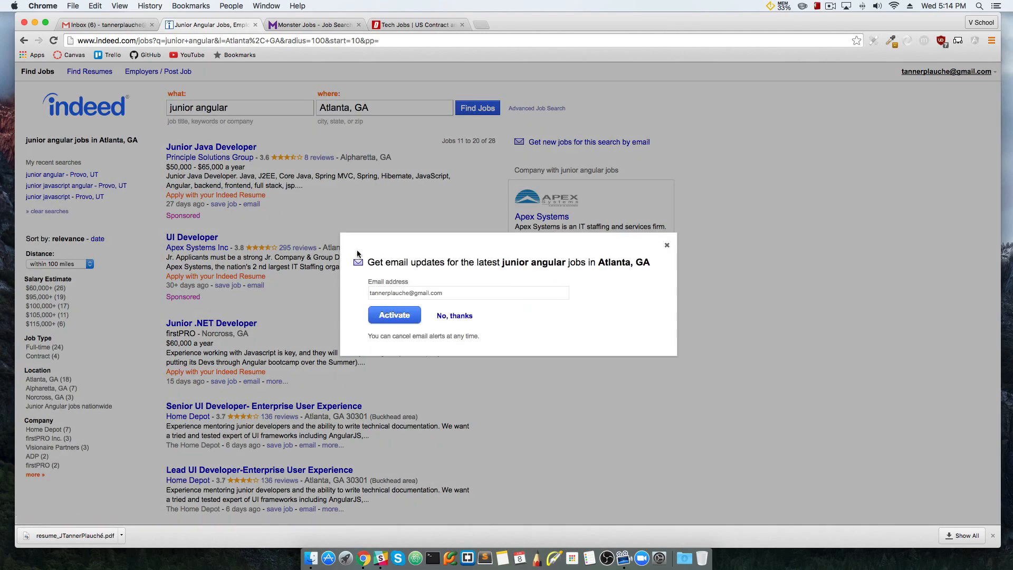
{"action": "mouse_move", "coordinate": [588, 266]}
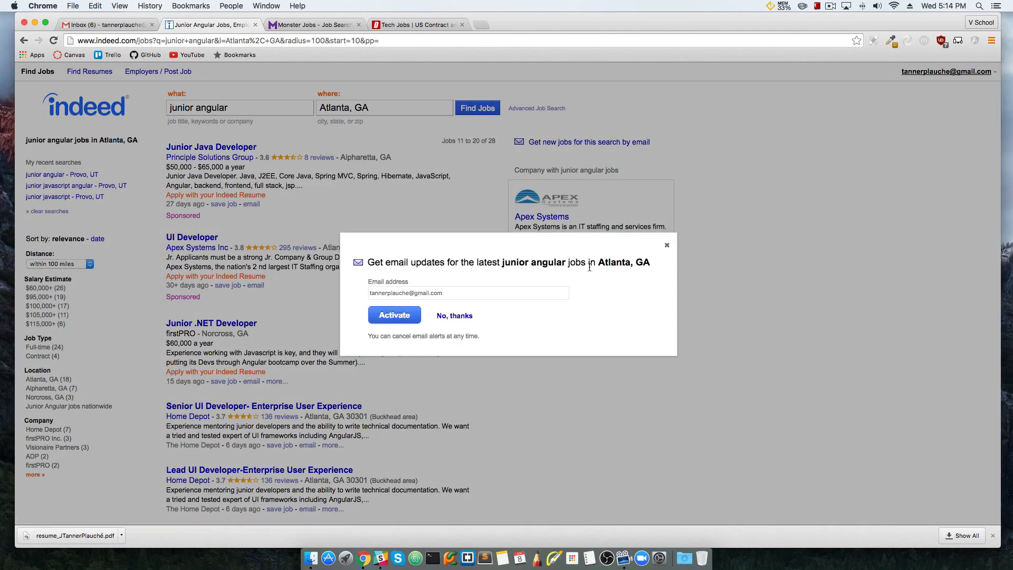
{"action": "mouse_move", "coordinate": [690, 261]}
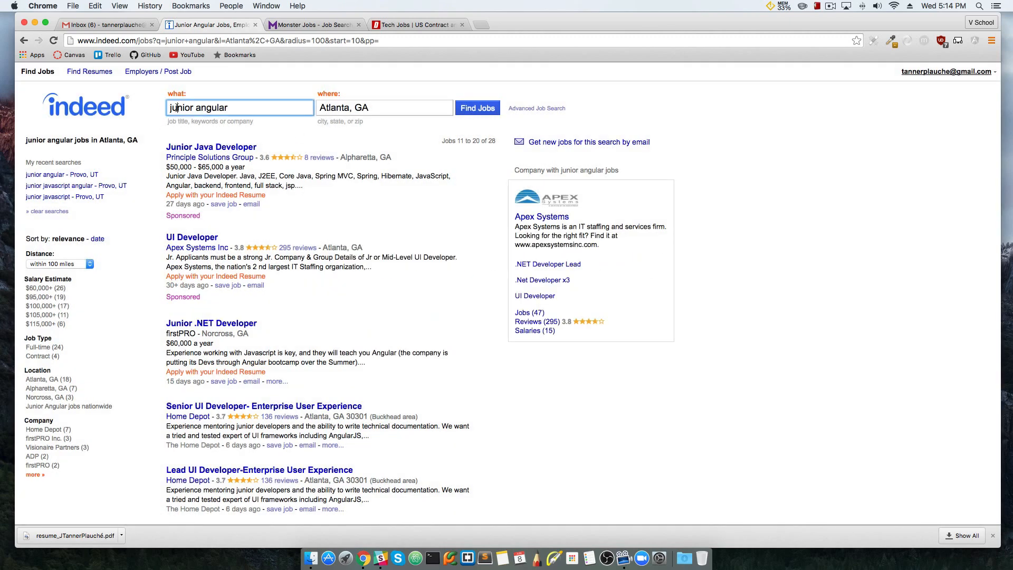
Search Indeed for javascript jobs in Atlanta, GA and dismiss the Indeed Prime promotion
{"action": "type", "text": "javascr"}
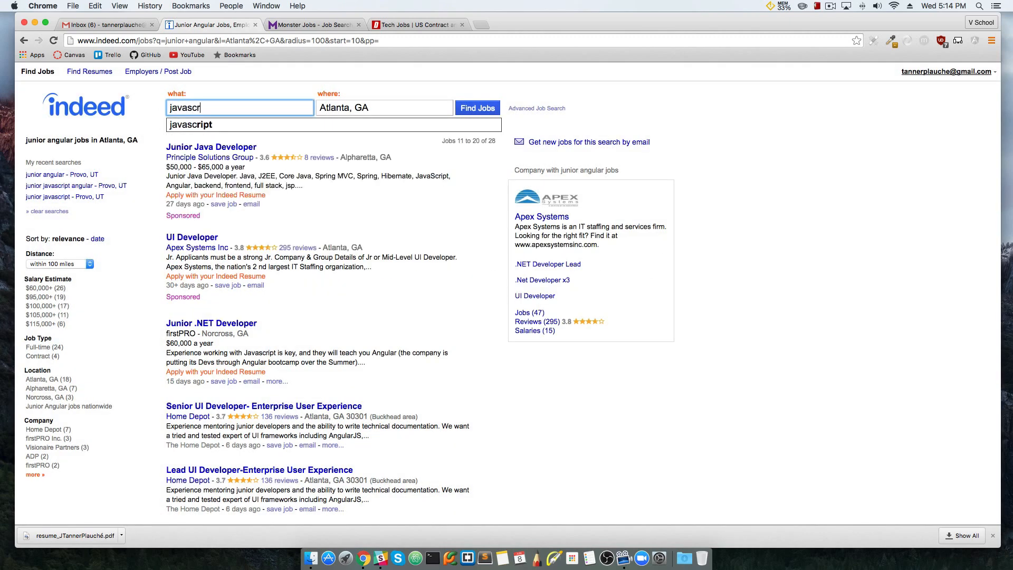
{"action": "left_click", "coordinate": [477, 108]}
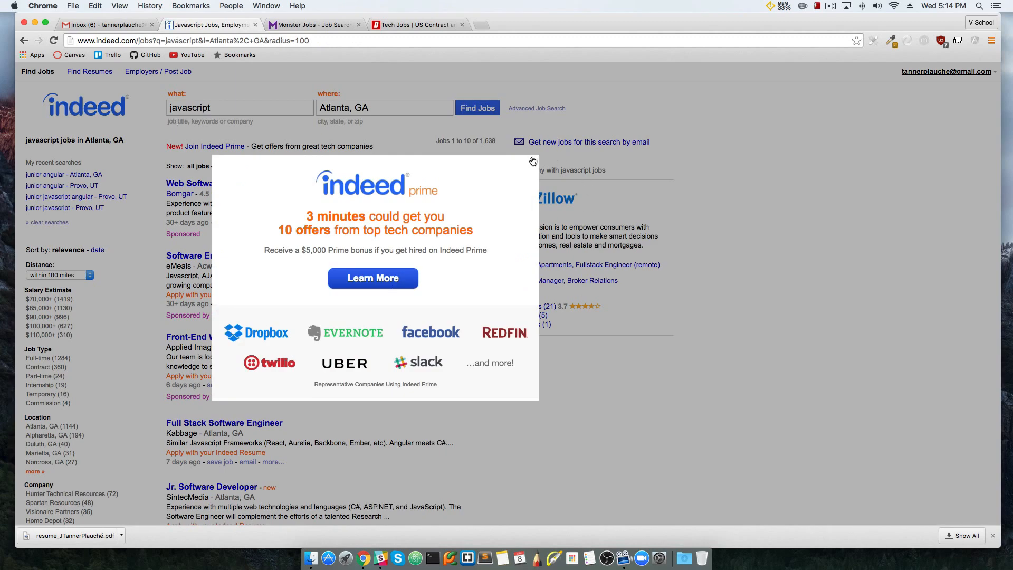
{"action": "left_click", "coordinate": [532, 161]}
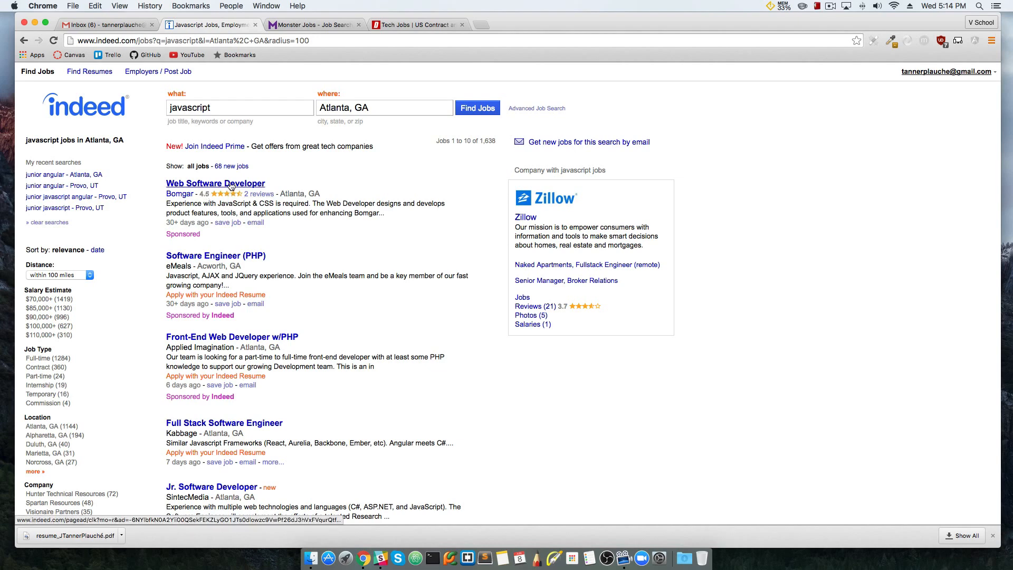
View the Bomgar Web Software Developer posting, then leave it
{"action": "left_click", "coordinate": [215, 183]}
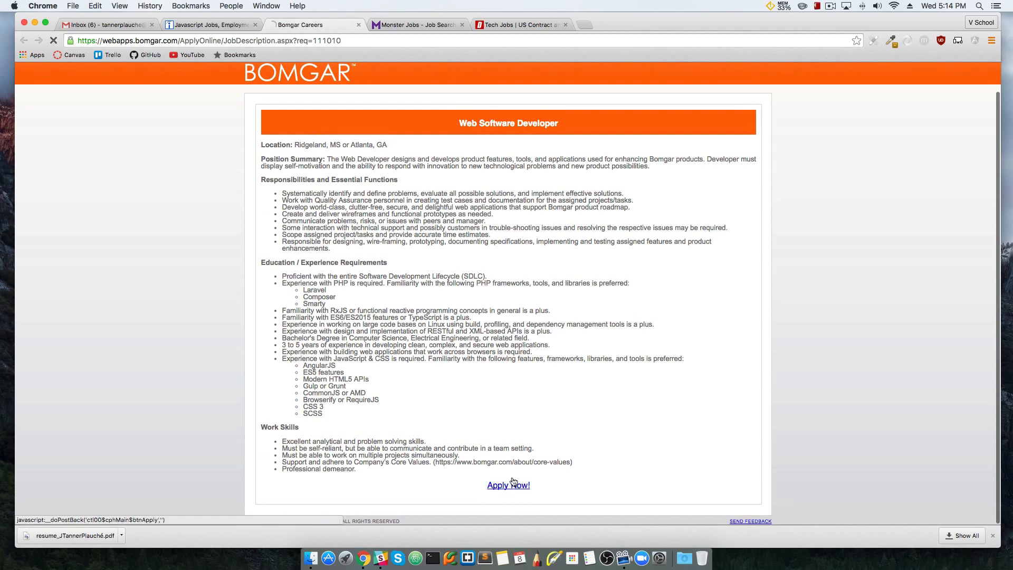
{"action": "left_click", "coordinate": [508, 485]}
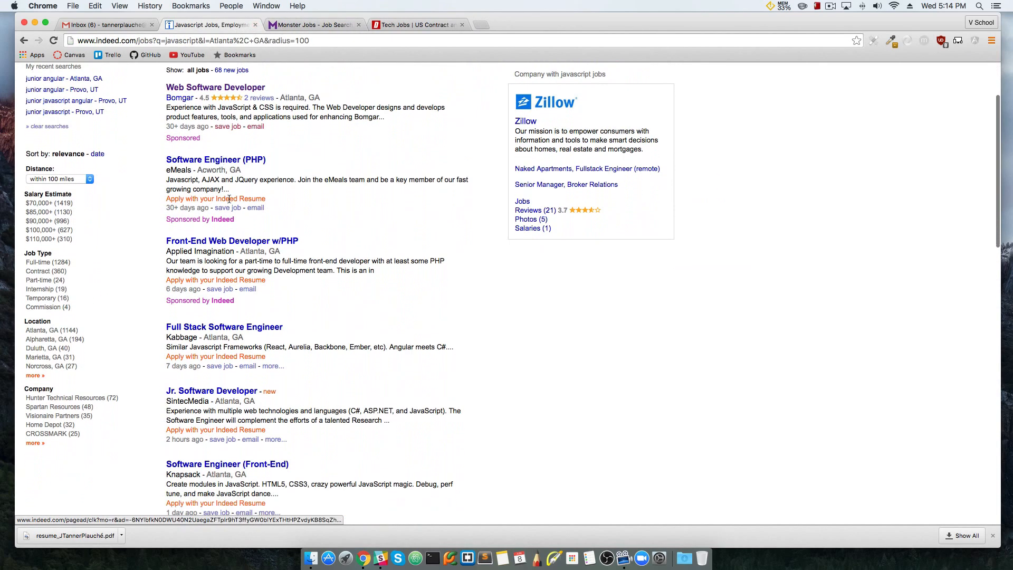
Open the SintecMedia Jr. Software Developer listing and read through it
{"action": "scroll", "scroll_direction": "down", "scroll_amount": 3}
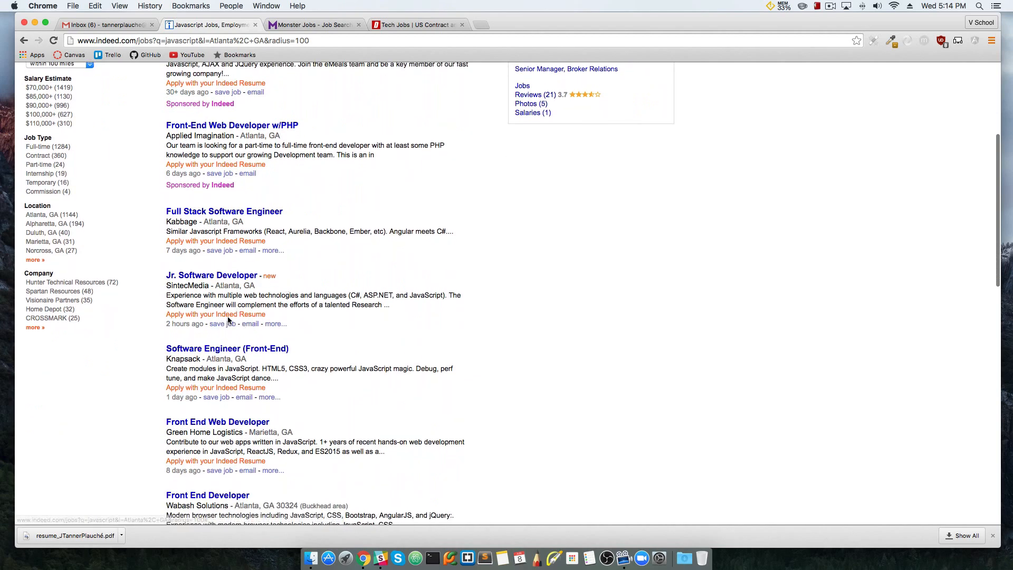
{"action": "left_click", "coordinate": [211, 274]}
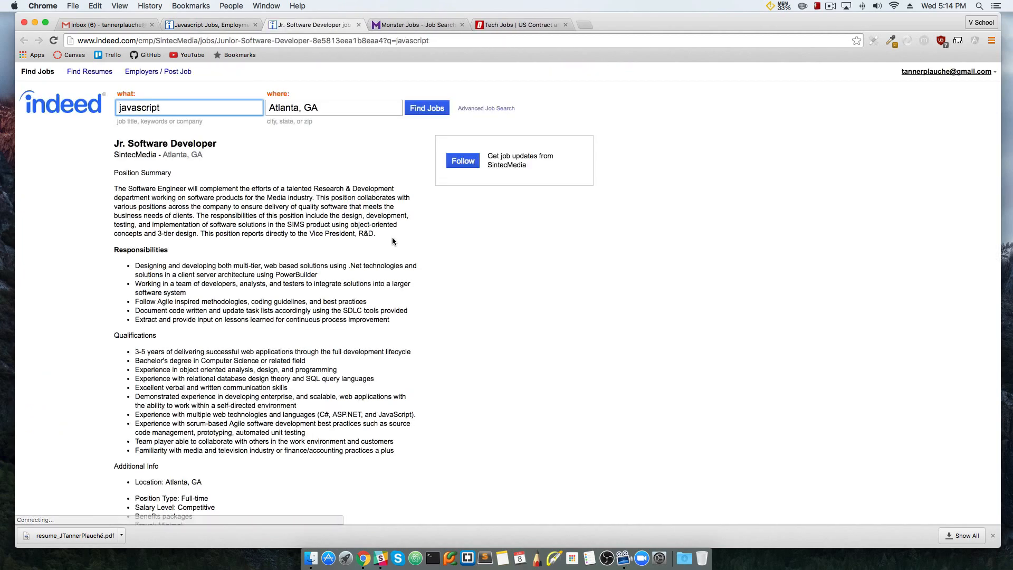
{"action": "scroll", "scroll_direction": "down", "scroll_amount": 3}
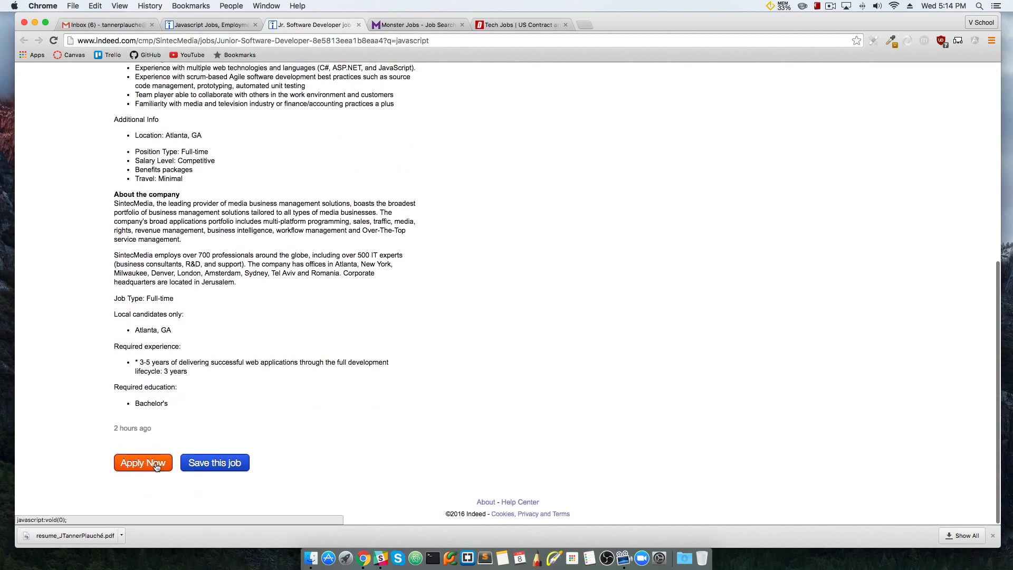
Start the Jr. Software Developer application and attach the resume PDF from Downloads
{"action": "left_click", "coordinate": [142, 462]}
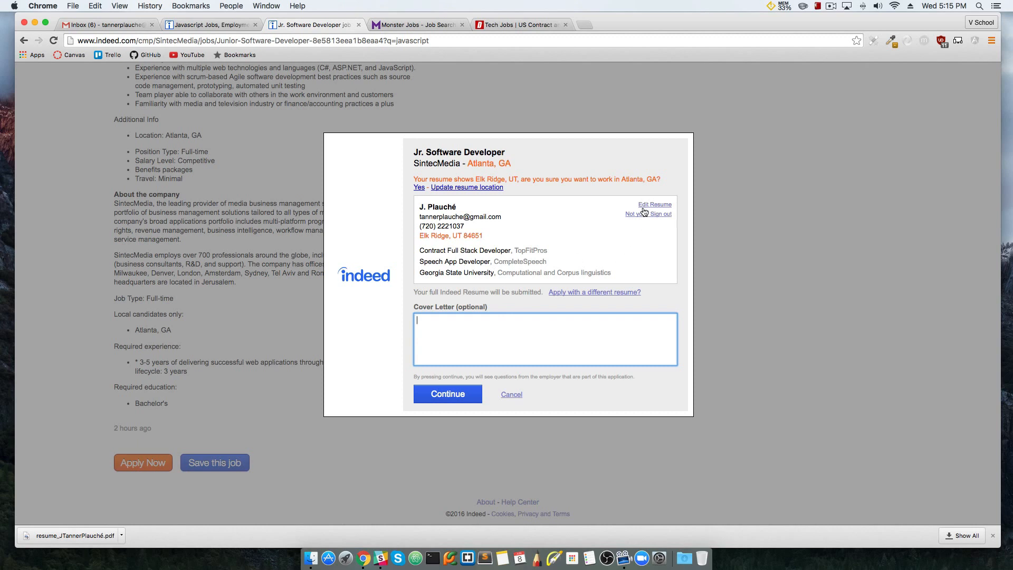
{"action": "left_click", "coordinate": [594, 291]}
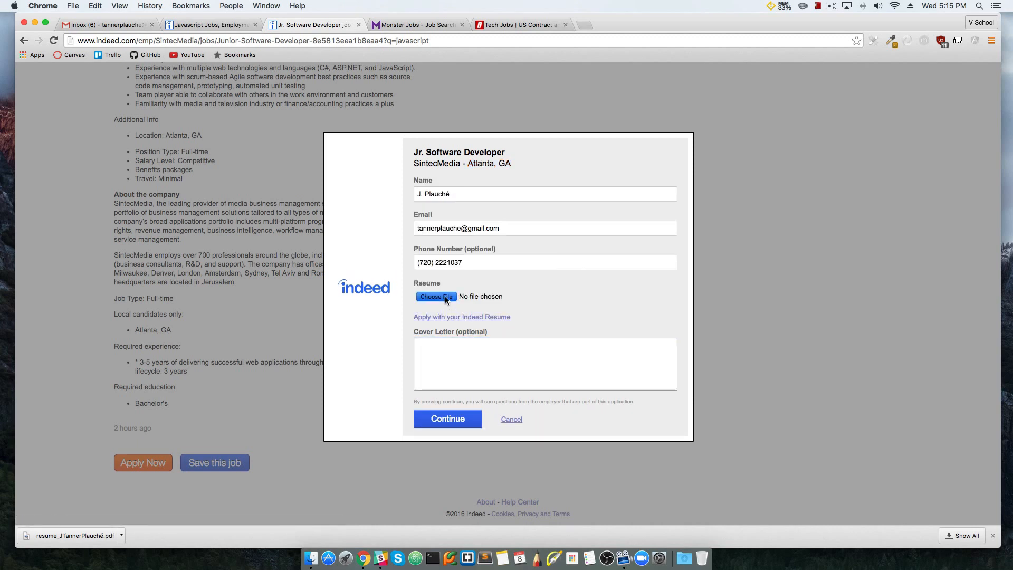
{"action": "left_click", "coordinate": [436, 297]}
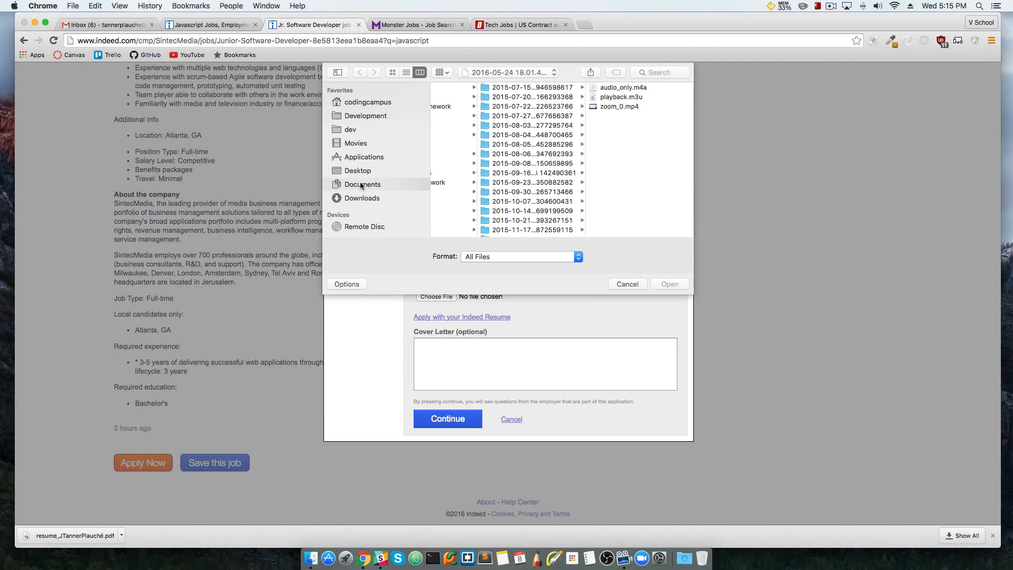
{"action": "left_click", "coordinate": [362, 197]}
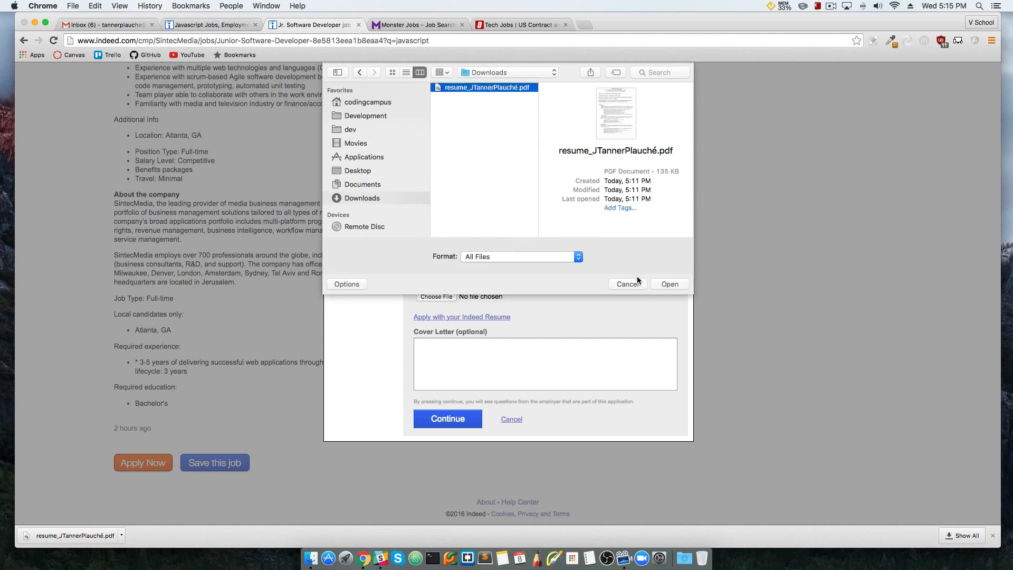
{"action": "left_click", "coordinate": [103, 24]}
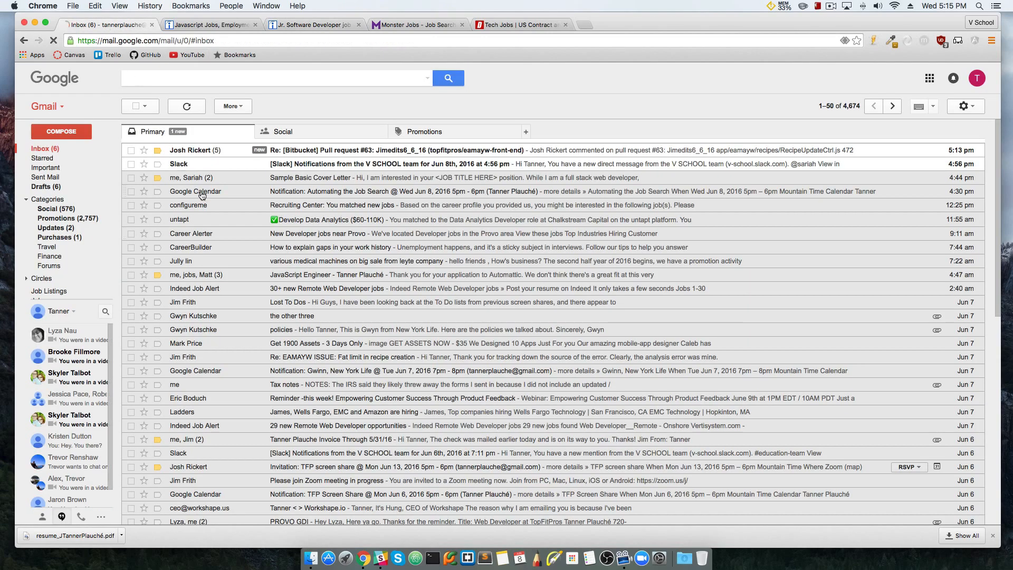
Copy the letter body from the Sample Basic Cover Letter email and return to the Indeed application
{"action": "left_click", "coordinate": [311, 177]}
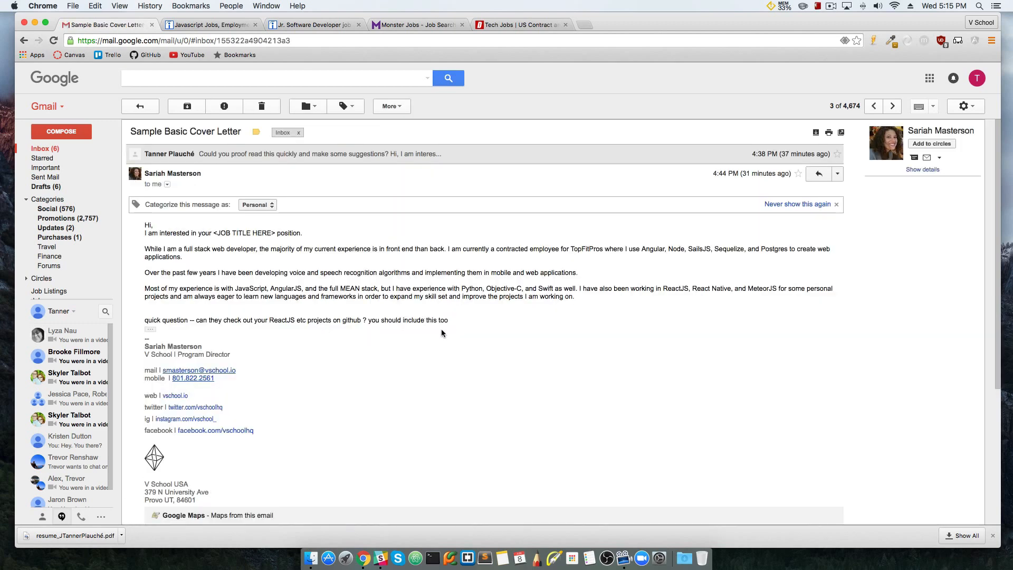
{"action": "left_click_drag", "start_coordinate": [145, 225], "coordinate": [562, 288]}
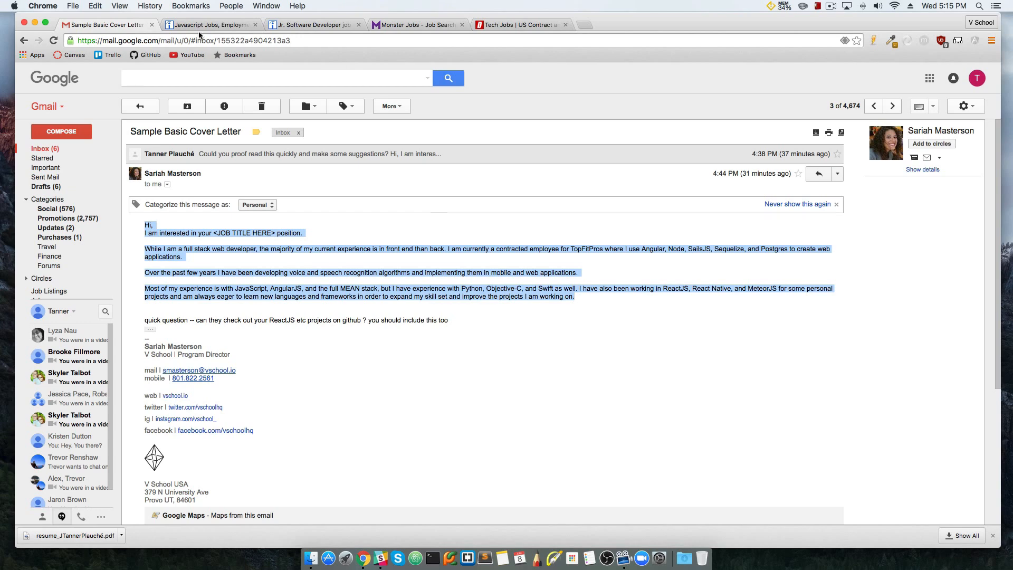
{"action": "left_click", "coordinate": [313, 24]}
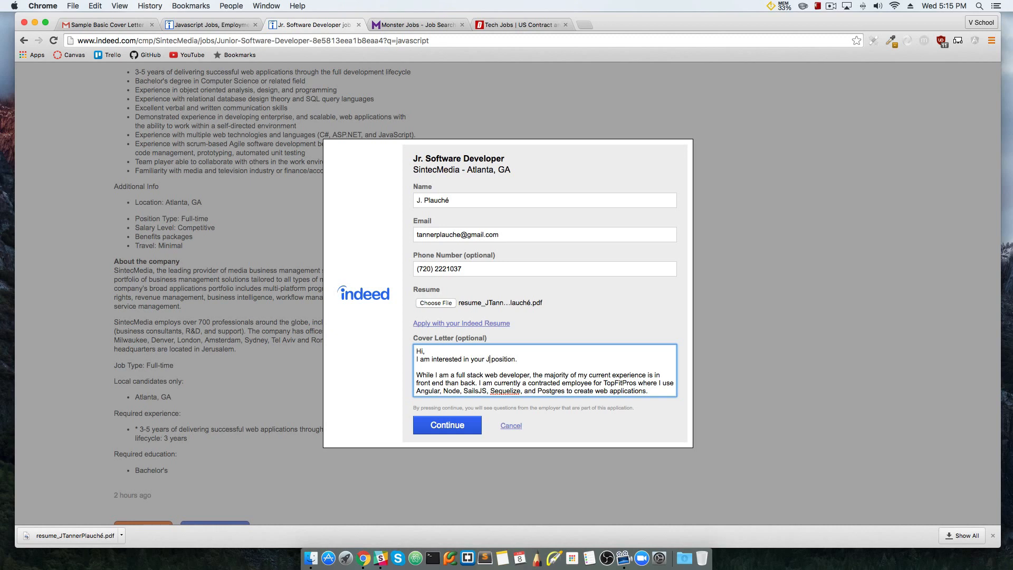
Fill the cover letter's job title placeholder with Jr. Software Developer and continue
{"action": "type", "text": "r. So"}
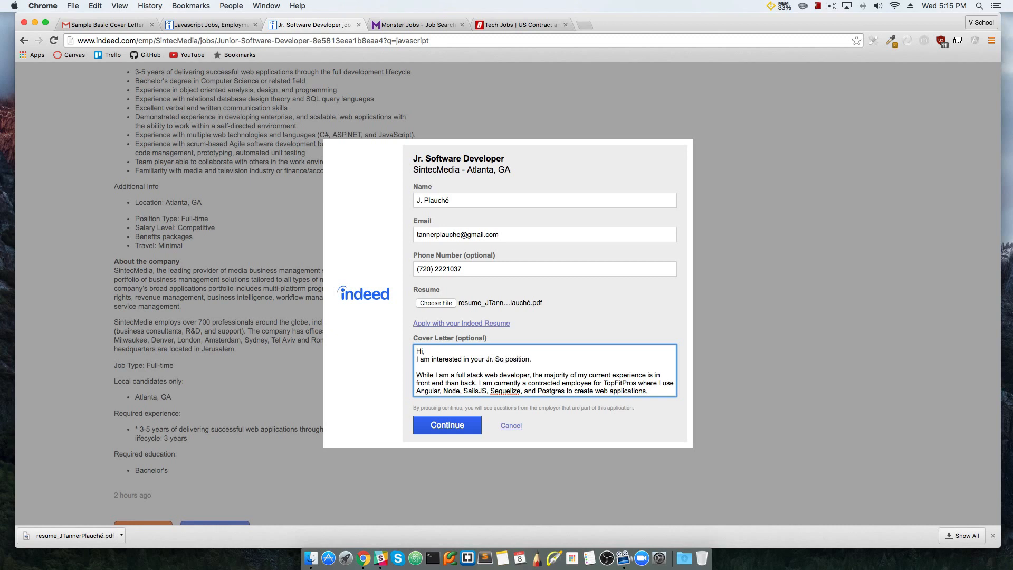
{"action": "type", "text": "Software Developer"}
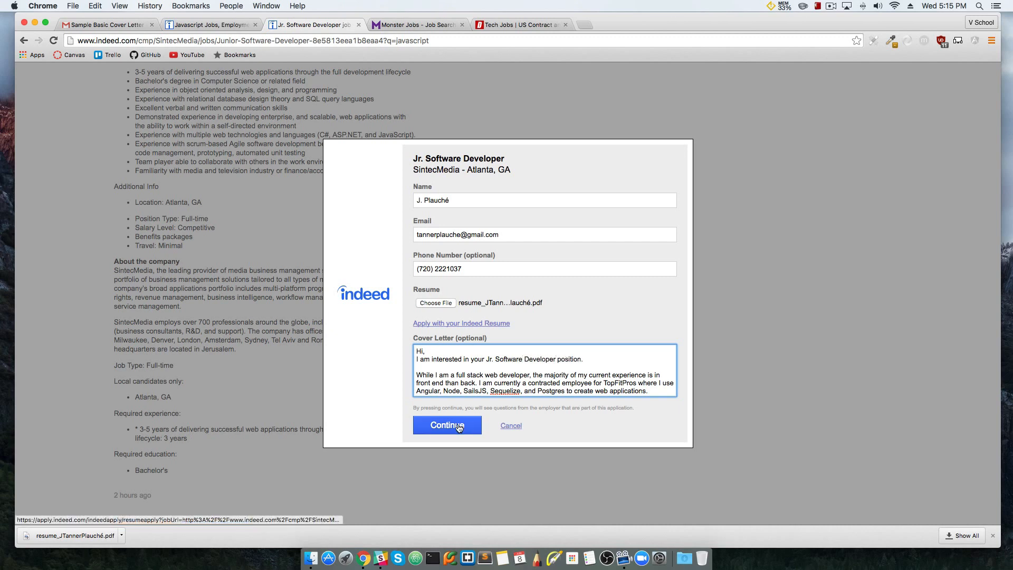
{"action": "left_click", "coordinate": [447, 425]}
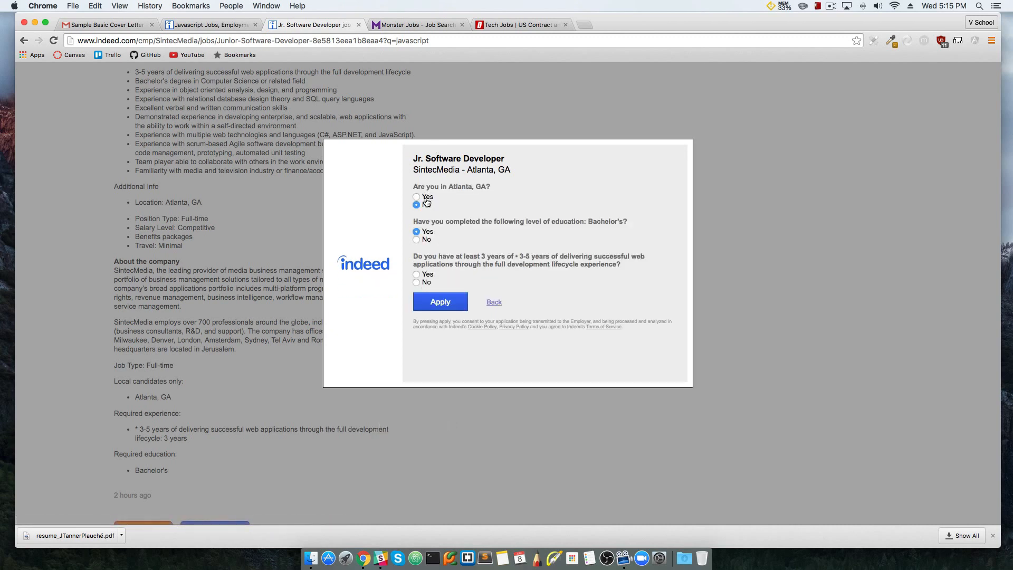
Answer No to both screening questions, submit the application and dismiss the confirmation
{"action": "left_click", "coordinate": [416, 203]}
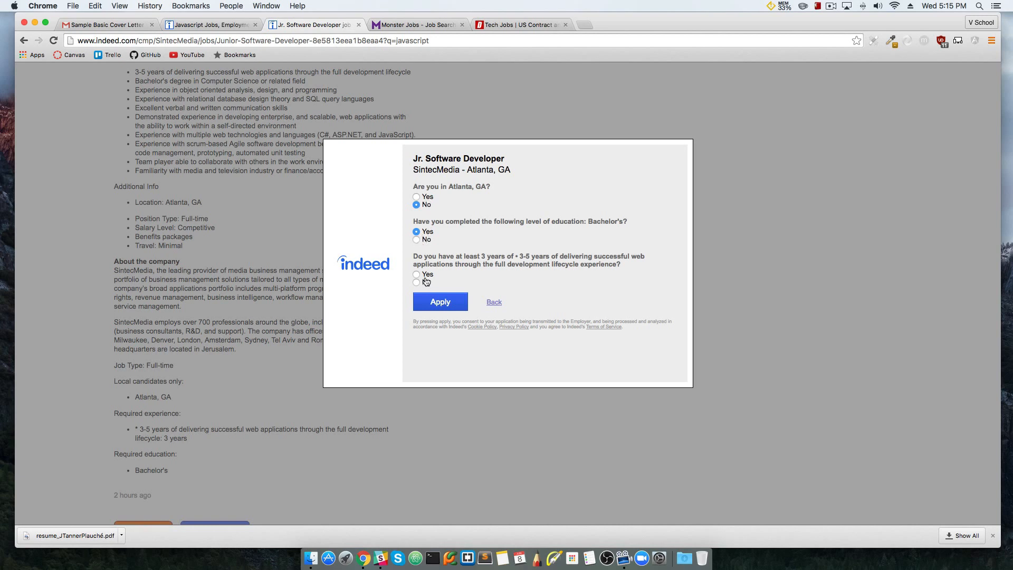
{"action": "left_click", "coordinate": [417, 282]}
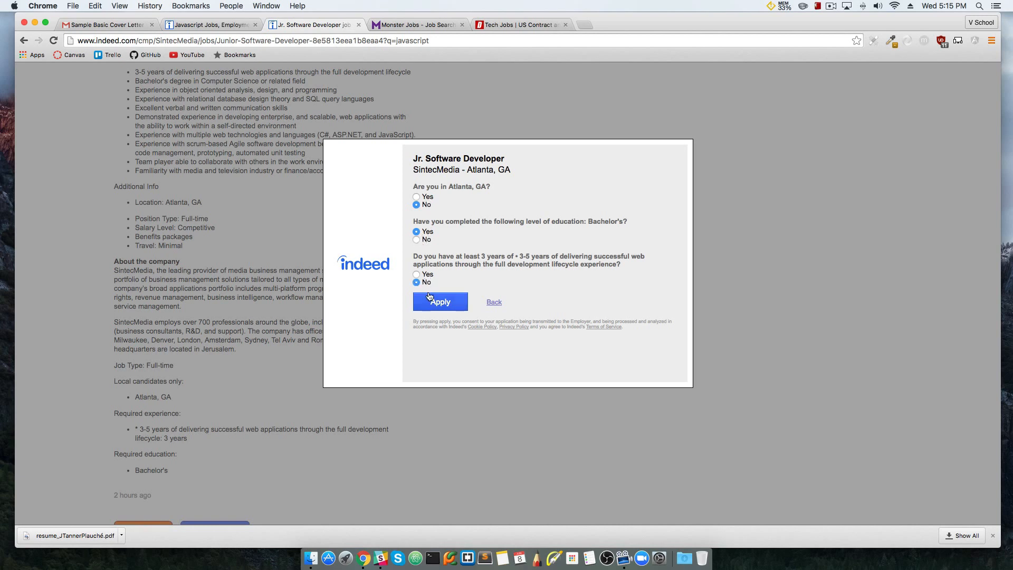
{"action": "left_click", "coordinate": [440, 301]}
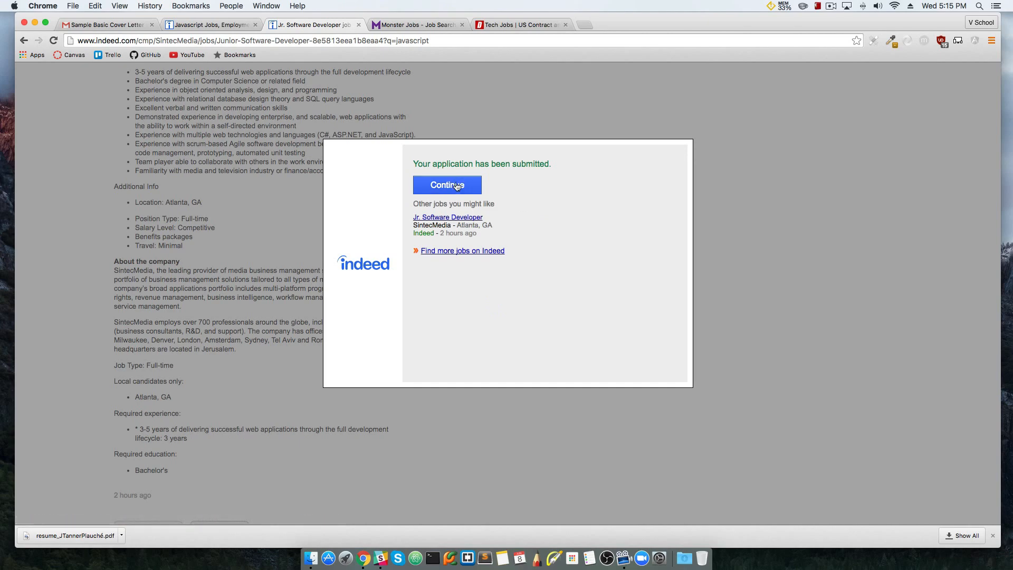
{"action": "left_click", "coordinate": [446, 185]}
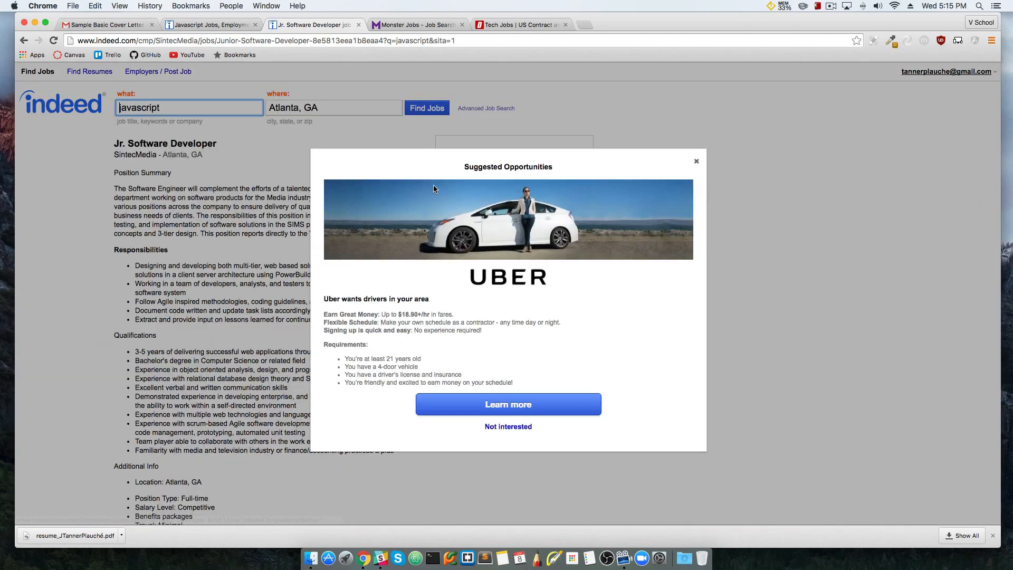
Dismiss the Uber suggestion, return to the Atlanta javascript results, then switch to the Gmail inbox
{"action": "left_click", "coordinate": [697, 160]}
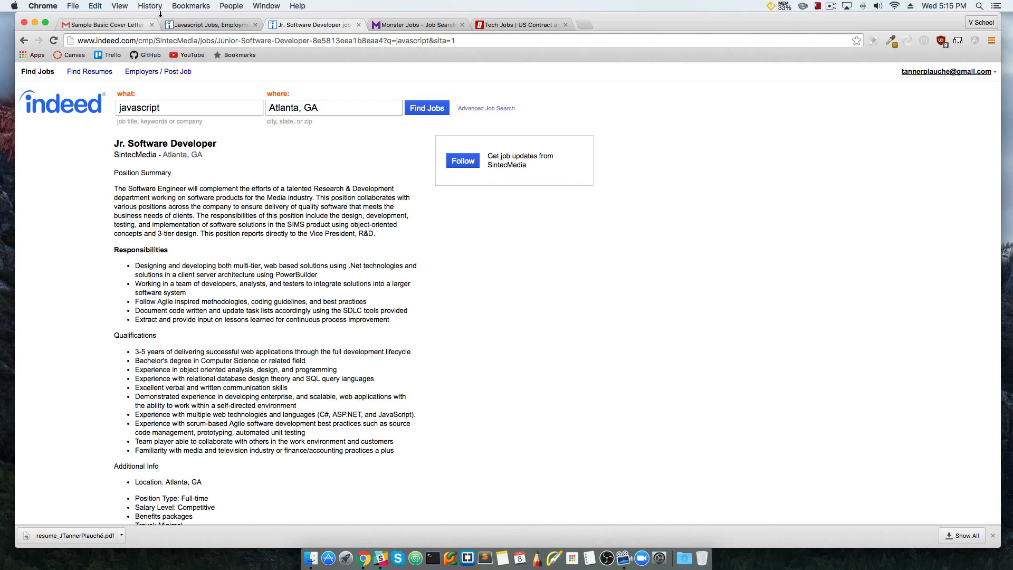
{"action": "left_click", "coordinate": [427, 107]}
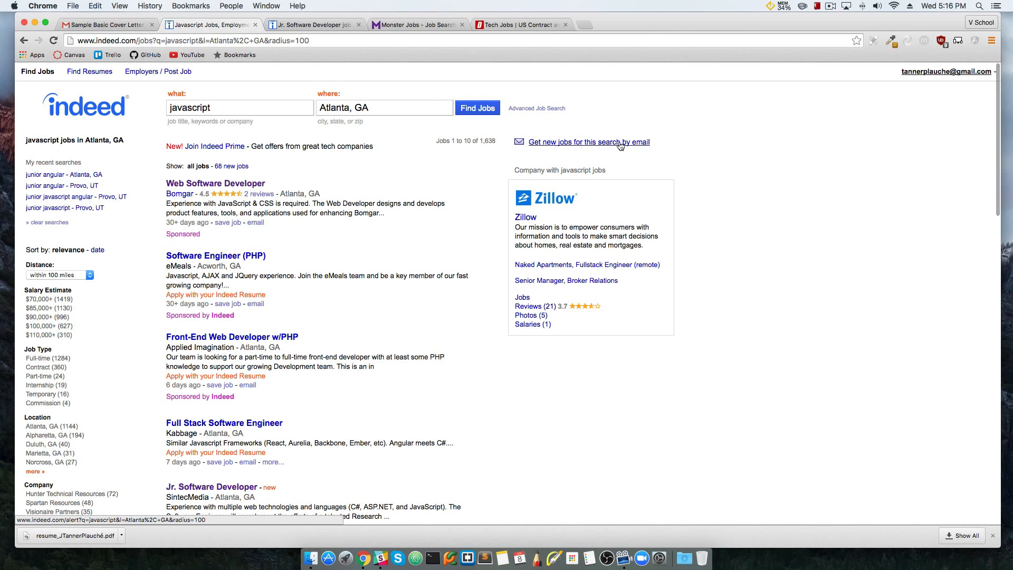
{"action": "left_click", "coordinate": [588, 142]}
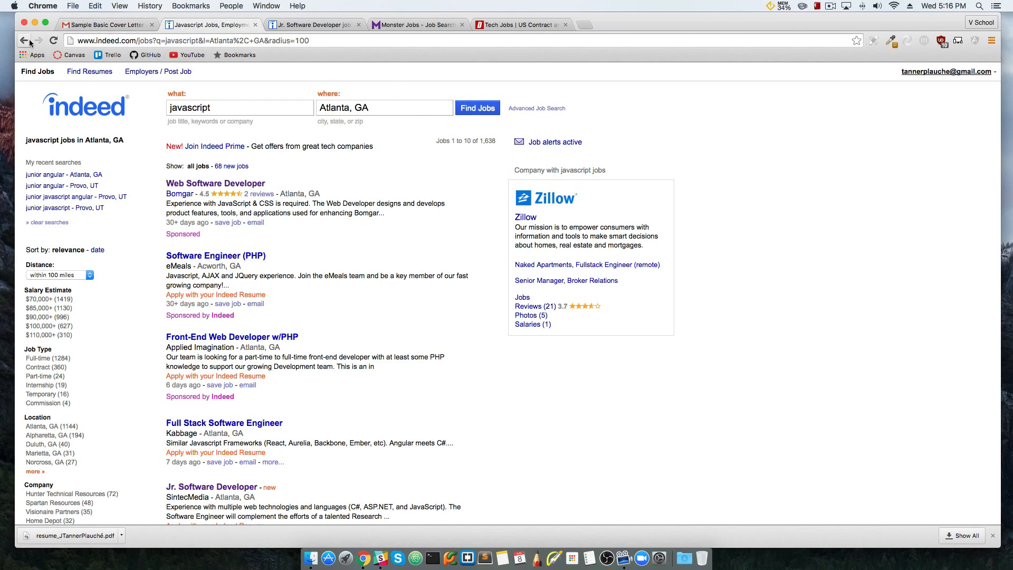
{"action": "left_click", "coordinate": [106, 24]}
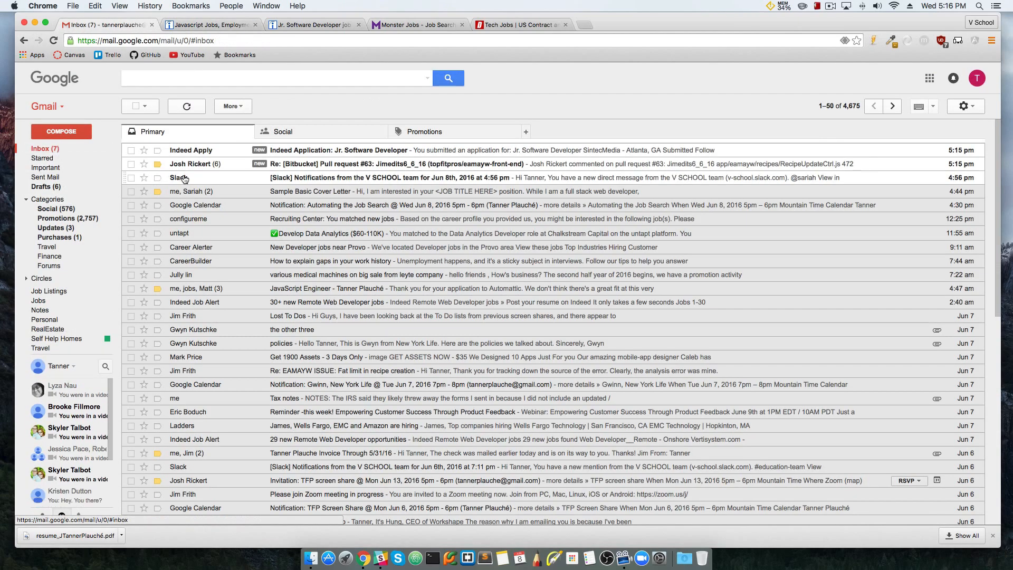
Read the application confirmation email, then view the empty Job Listings and Jobs labels
{"action": "left_click", "coordinate": [338, 150]}
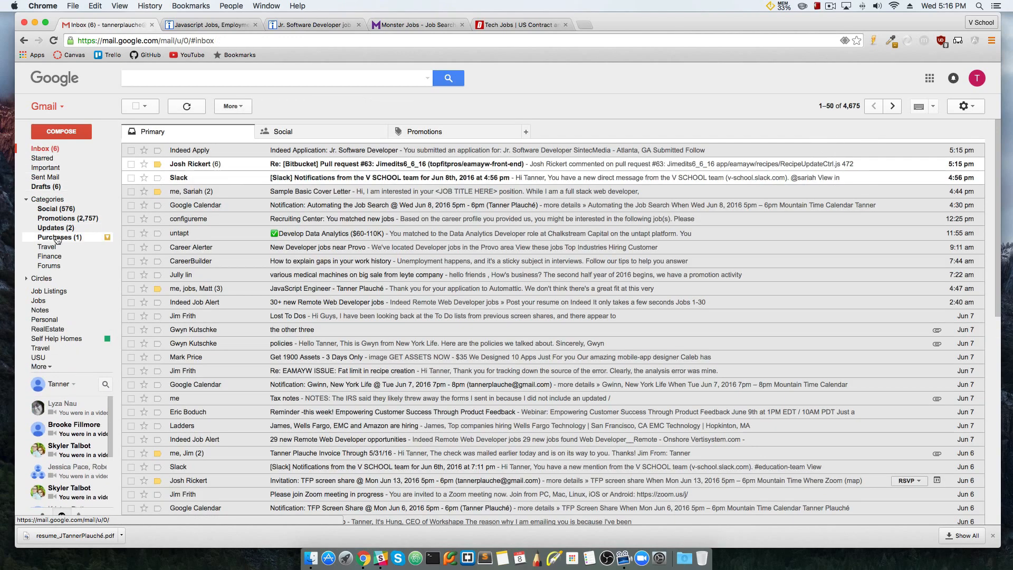
{"action": "left_click", "coordinate": [39, 301]}
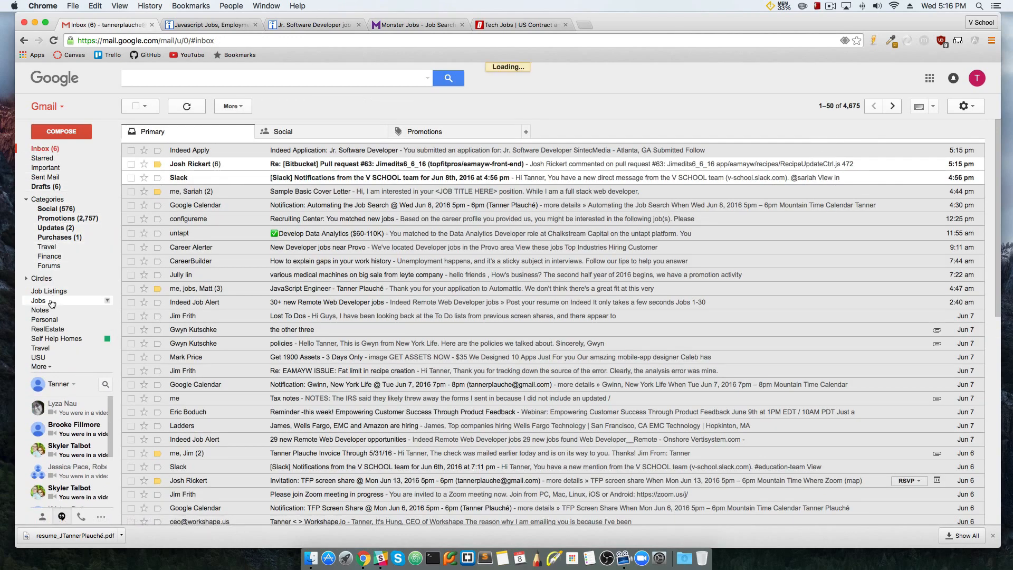
{"action": "left_click", "coordinate": [51, 291]}
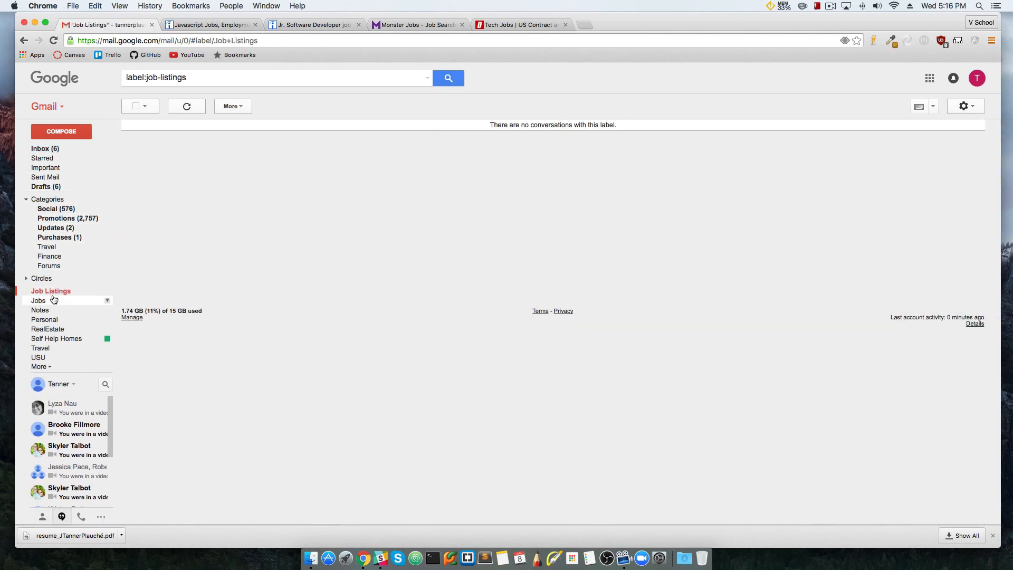
{"action": "left_click", "coordinate": [38, 301]}
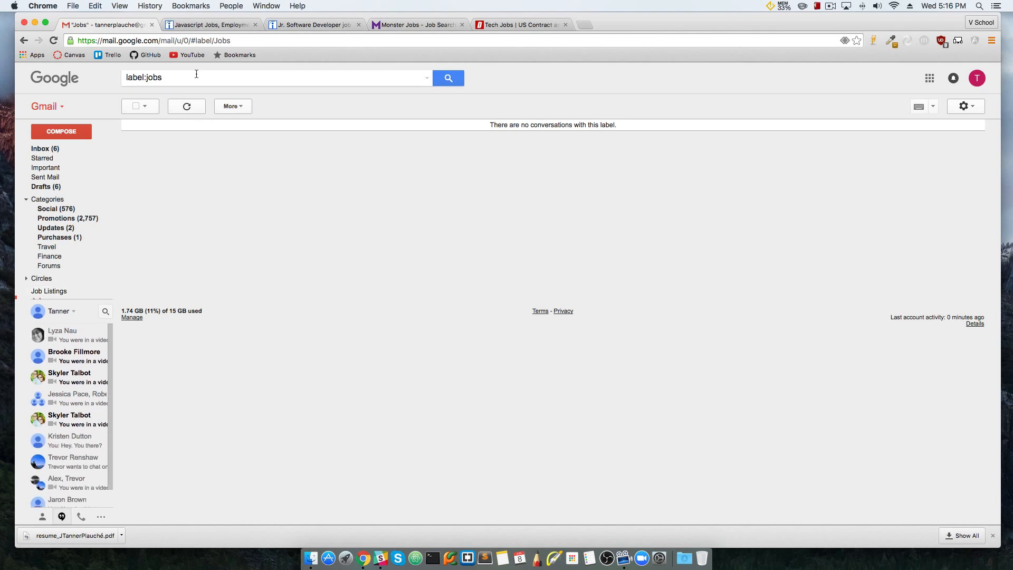
Search Gmail for 'easy apply' and read the Indeed 30+ Remote Web Developer jobs alert
{"action": "type", "text": "easy appl"}
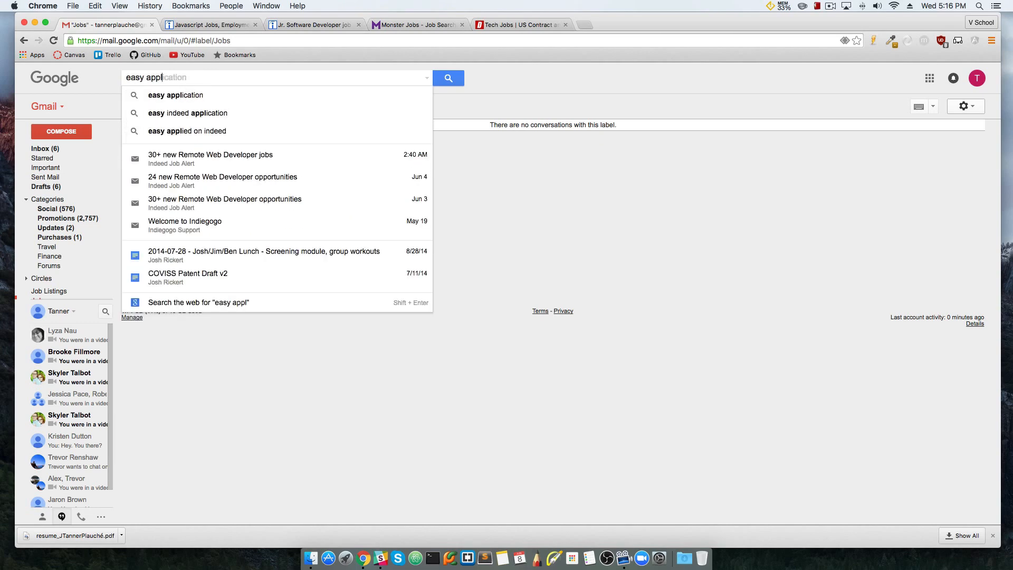
{"action": "left_click", "coordinate": [447, 77]}
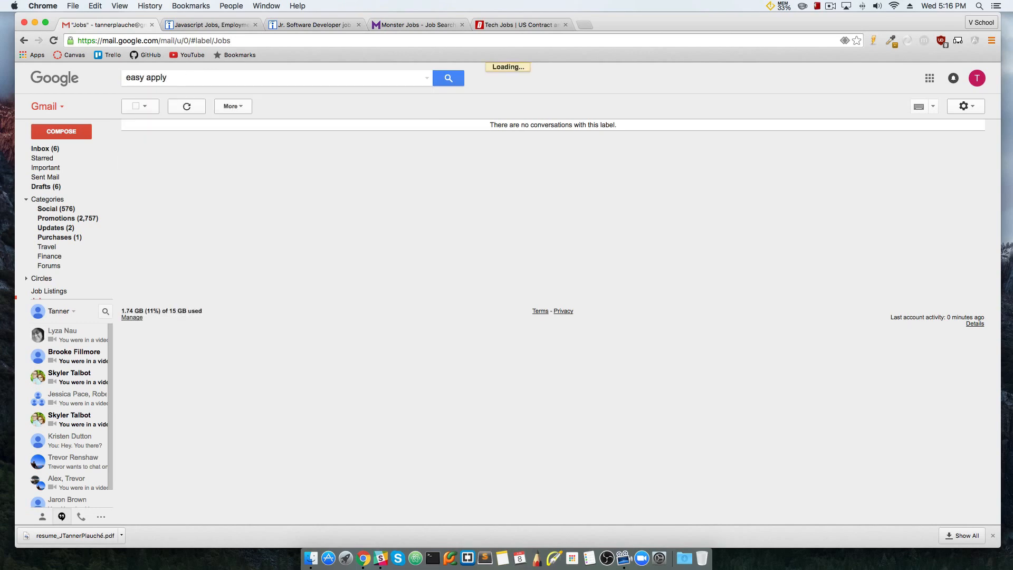
{"action": "left_click", "coordinate": [447, 77]}
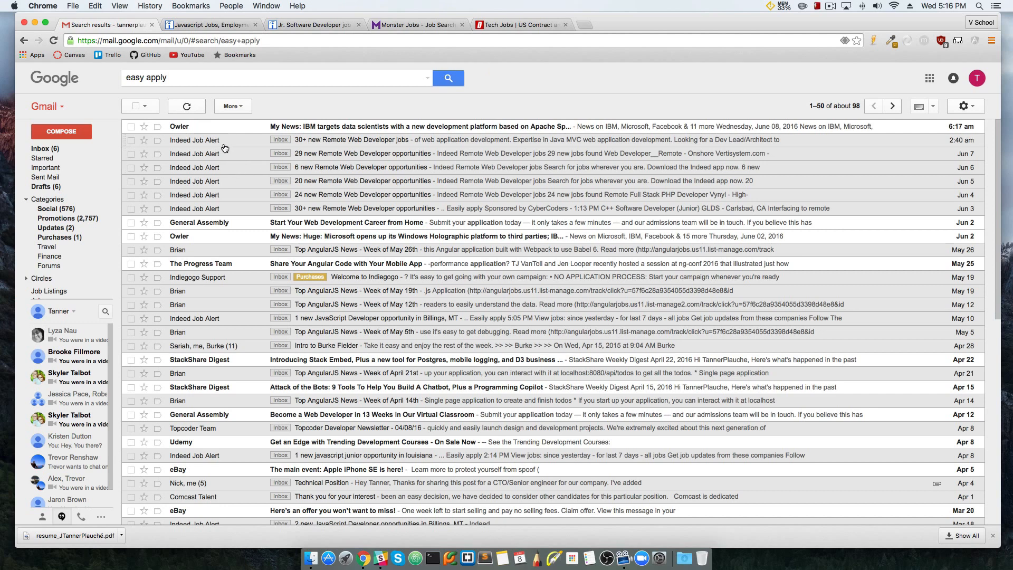
{"action": "mouse_move", "coordinate": [370, 142]}
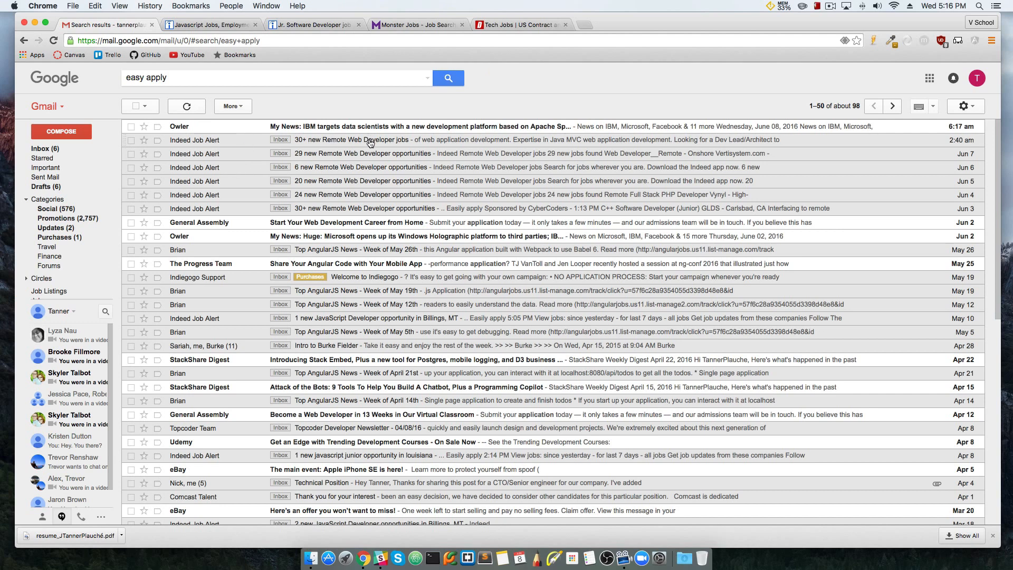
{"action": "left_click", "coordinate": [387, 139]}
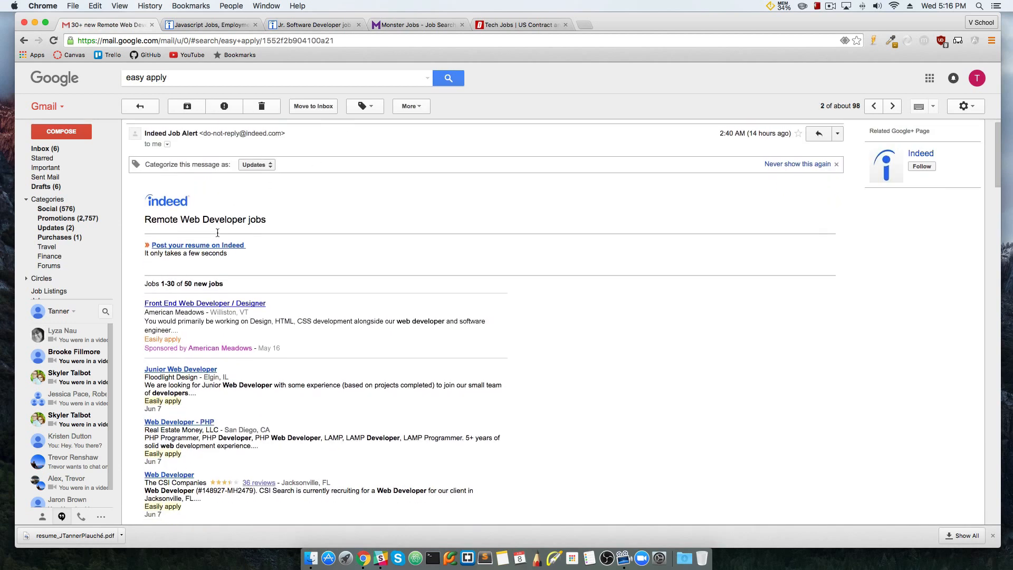
{"action": "scroll", "scroll_direction": "down", "scroll_amount": 3}
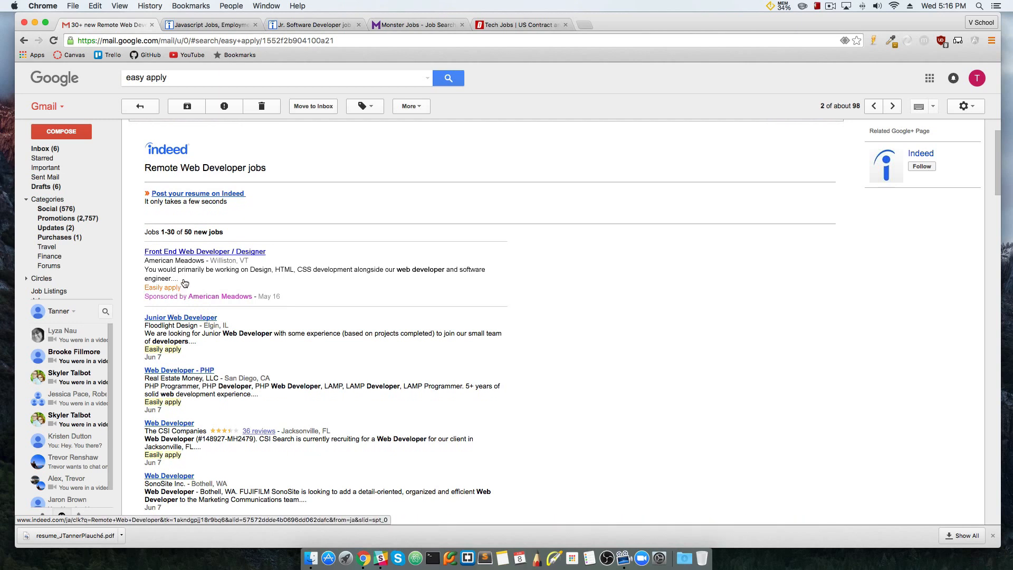
{"action": "mouse_move", "coordinate": [208, 252]}
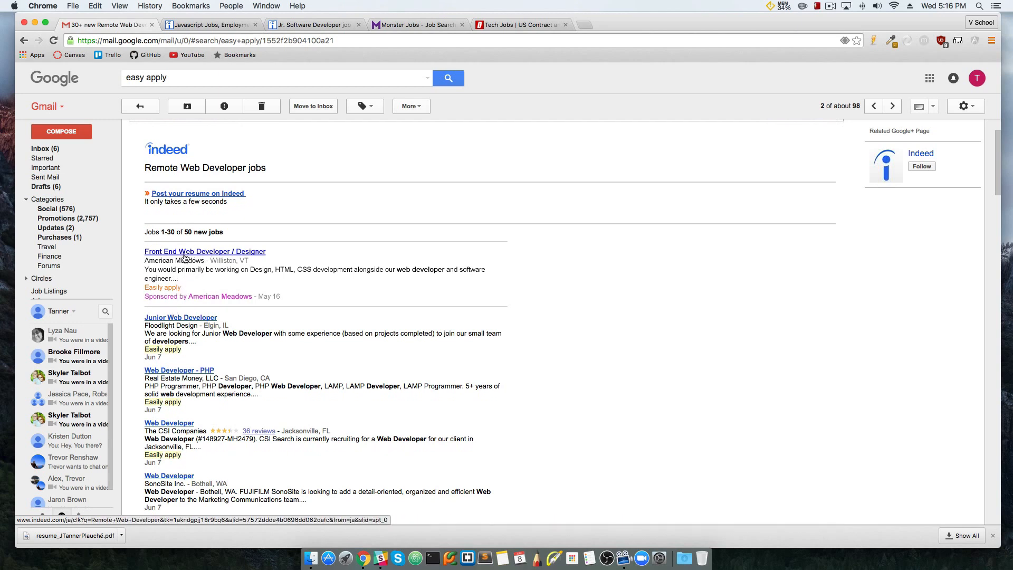
{"action": "mouse_move", "coordinate": [228, 274]}
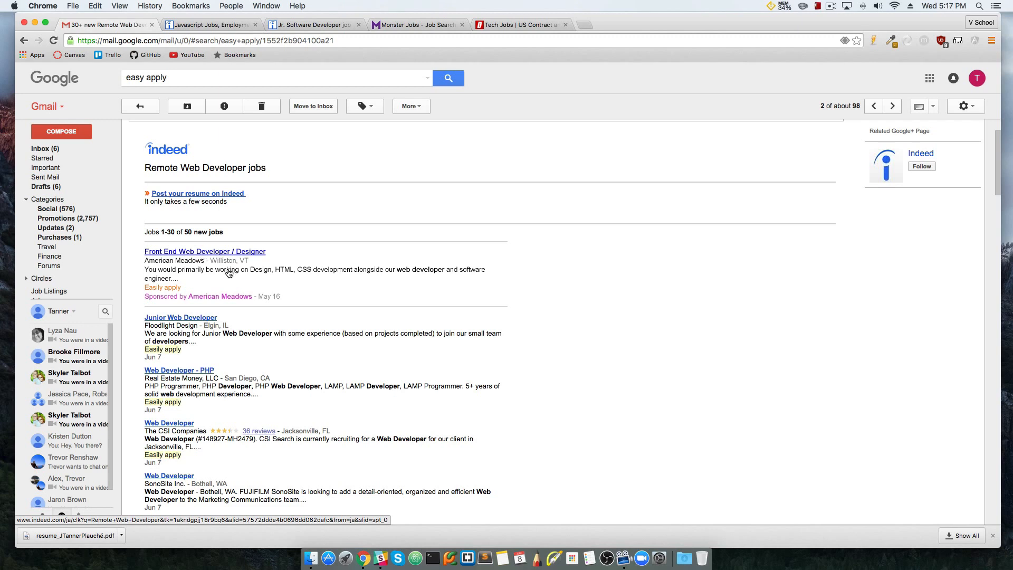
{"action": "mouse_move", "coordinate": [263, 280]}
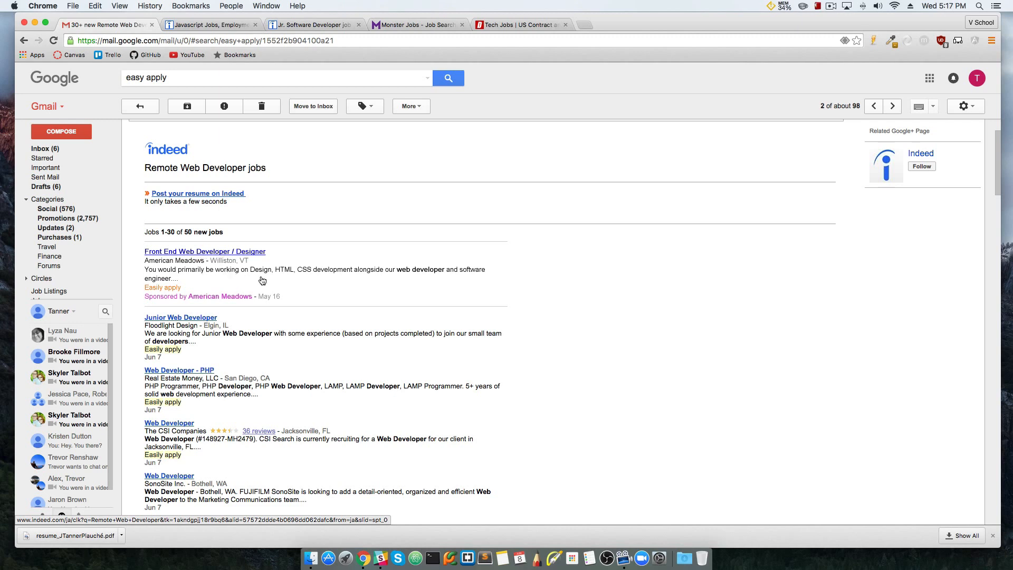
{"action": "scroll", "scroll_direction": "down", "scroll_amount": 3}
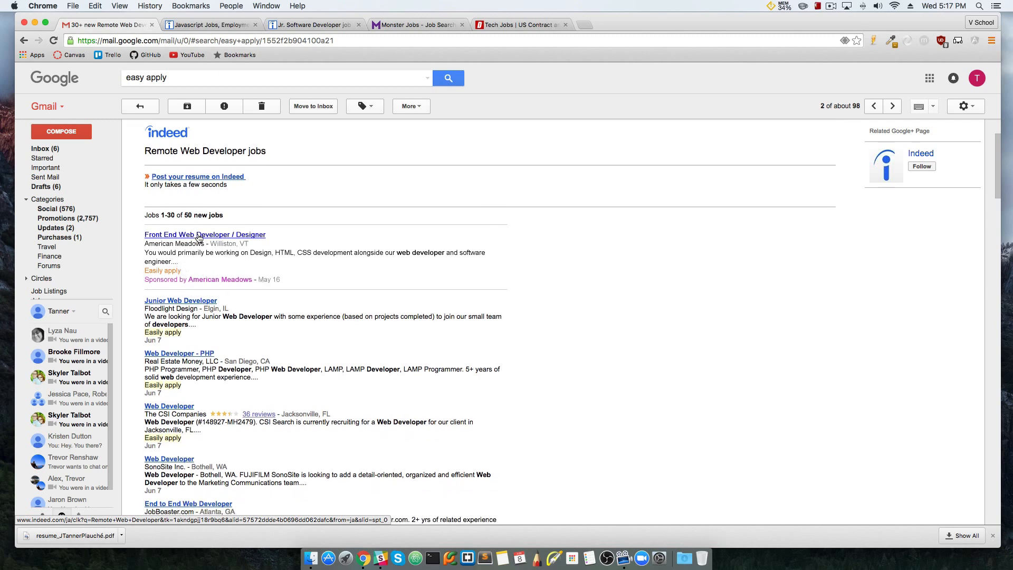
View the Front End Web Developer / Designer and Junior Web Developer postings, finding 'remote' in each
{"action": "left_click", "coordinate": [205, 234]}
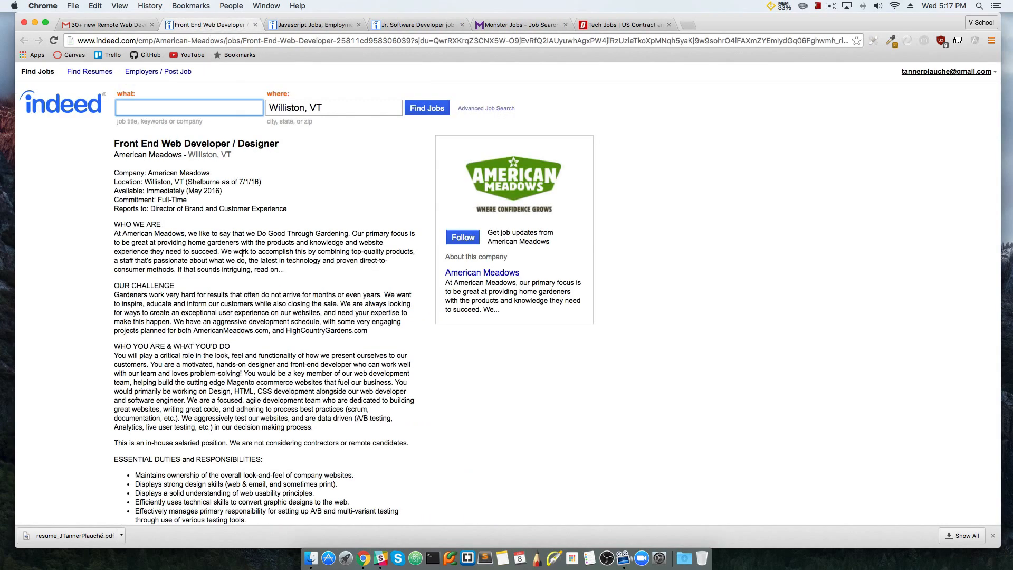
{"action": "type", "text": "remote"}
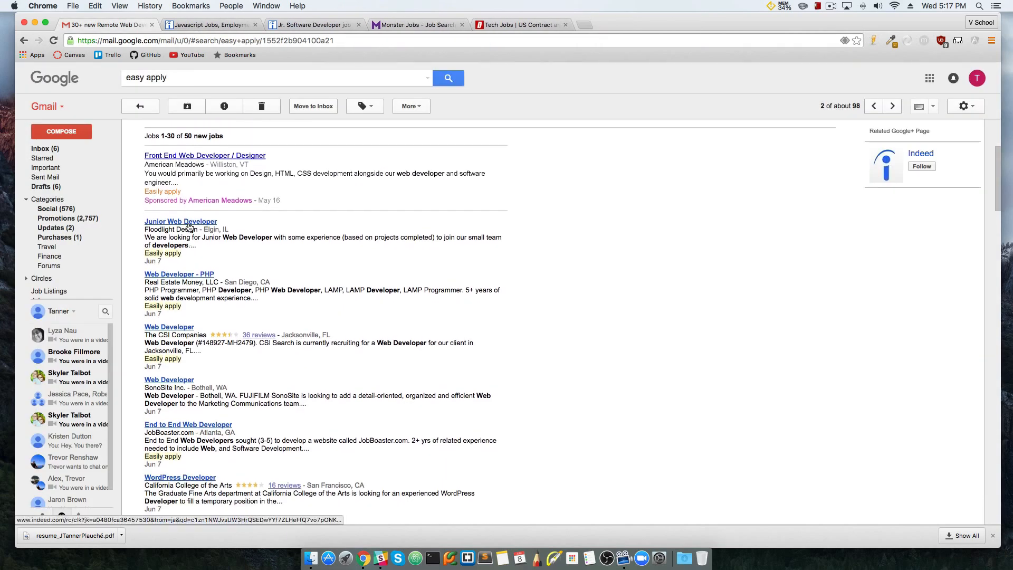
{"action": "left_click", "coordinate": [180, 220]}
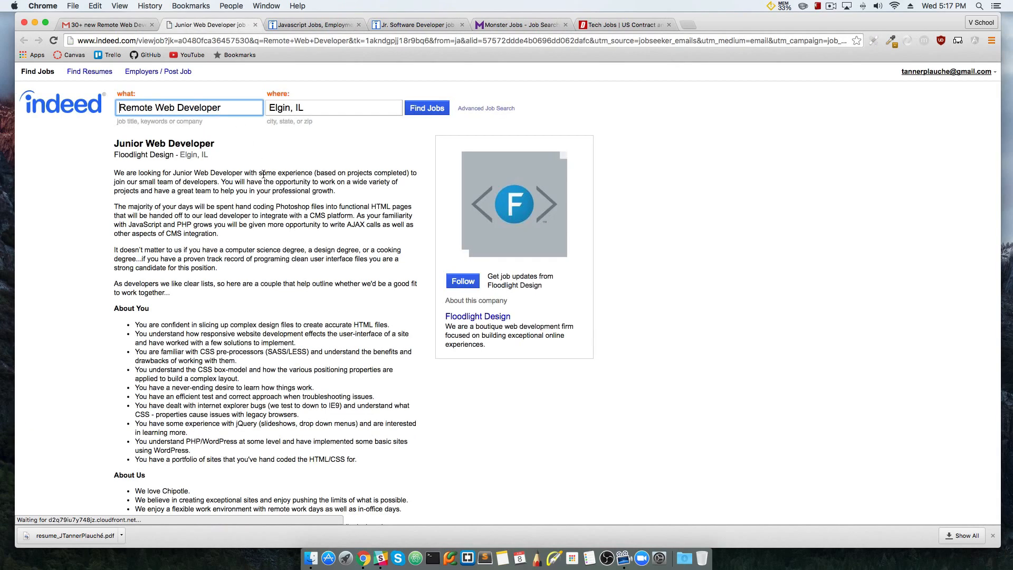
{"action": "type", "text": "remote"}
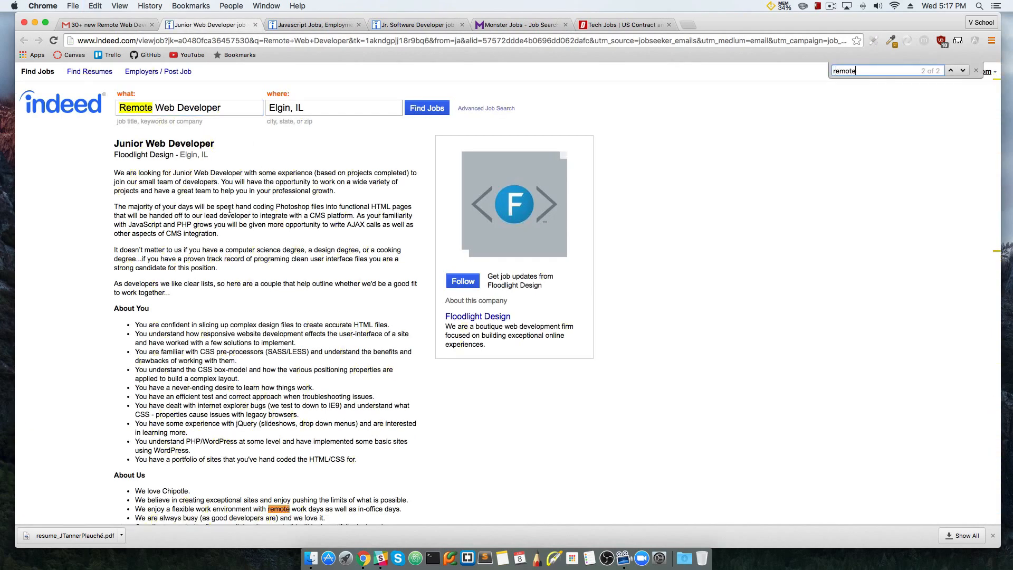
{"action": "scroll", "scroll_direction": "down", "scroll_amount": 3}
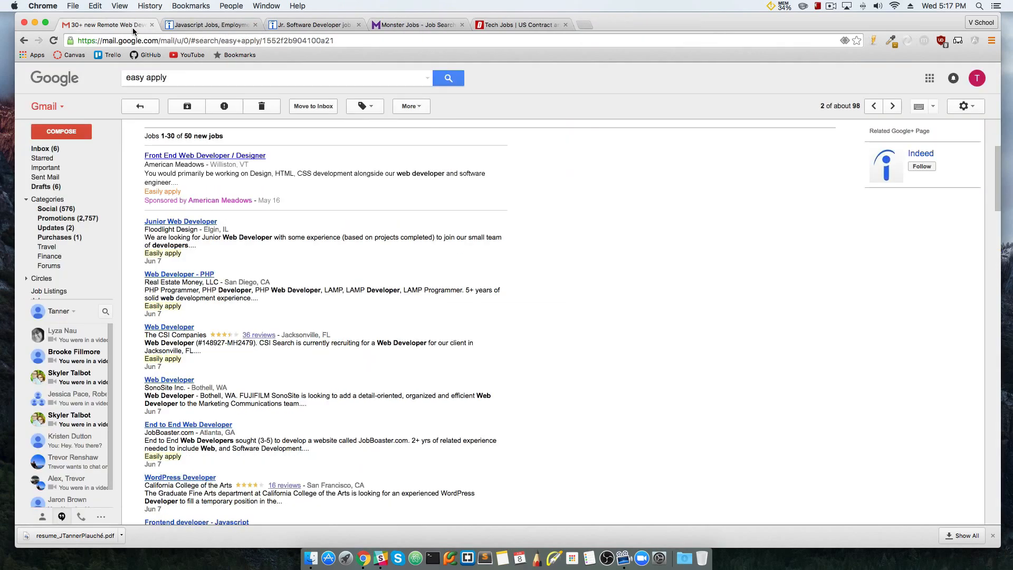
{"action": "scroll", "scroll_direction": "down", "scroll_amount": 3}
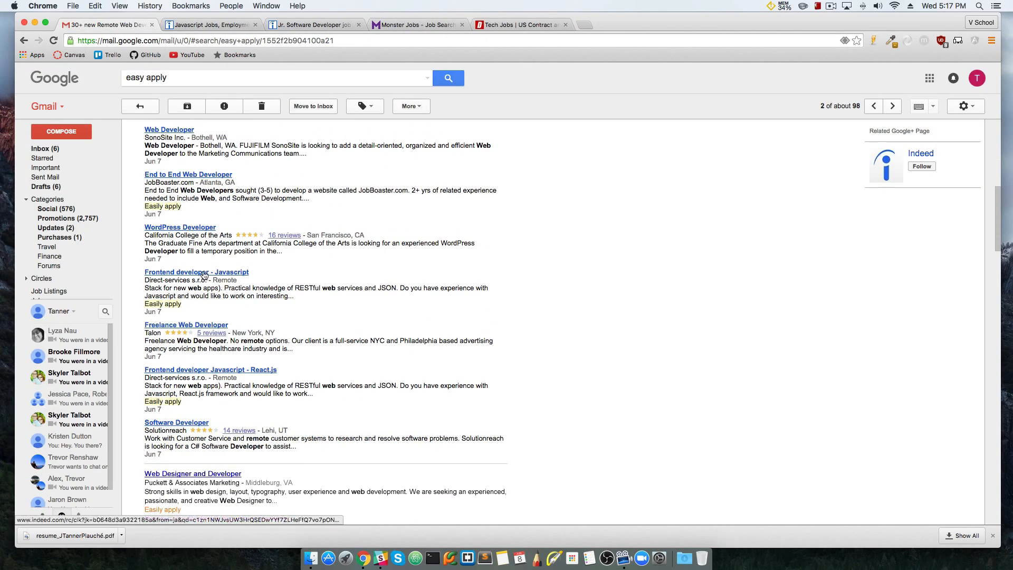
Start the Frontend developer - Javascript application with the cover letter naming the Front role
{"action": "left_click", "coordinate": [196, 271]}
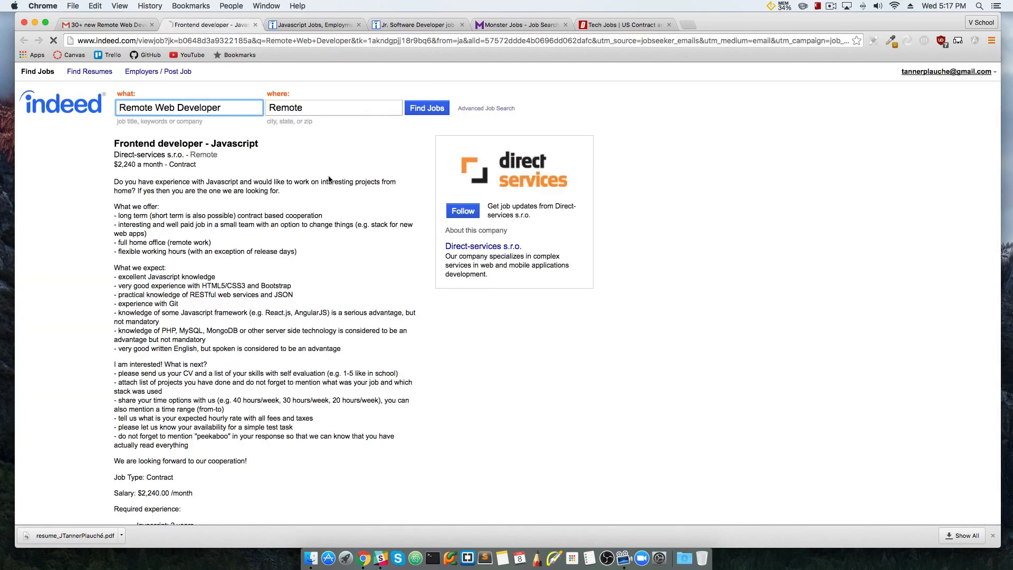
{"action": "scroll", "scroll_direction": "down", "scroll_amount": 3}
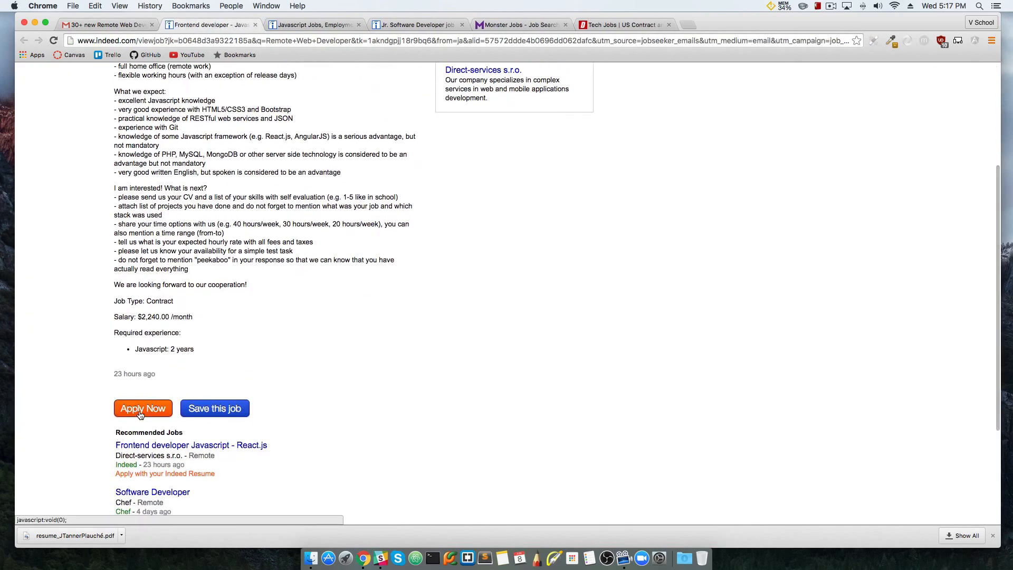
{"action": "left_click", "coordinate": [143, 408]}
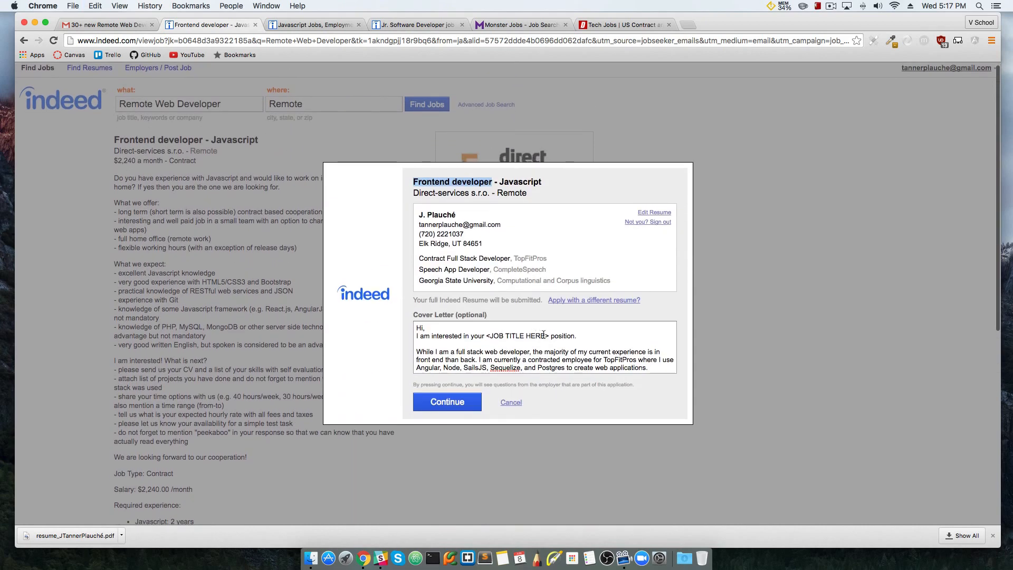
{"action": "double_click", "coordinate": [520, 335]}
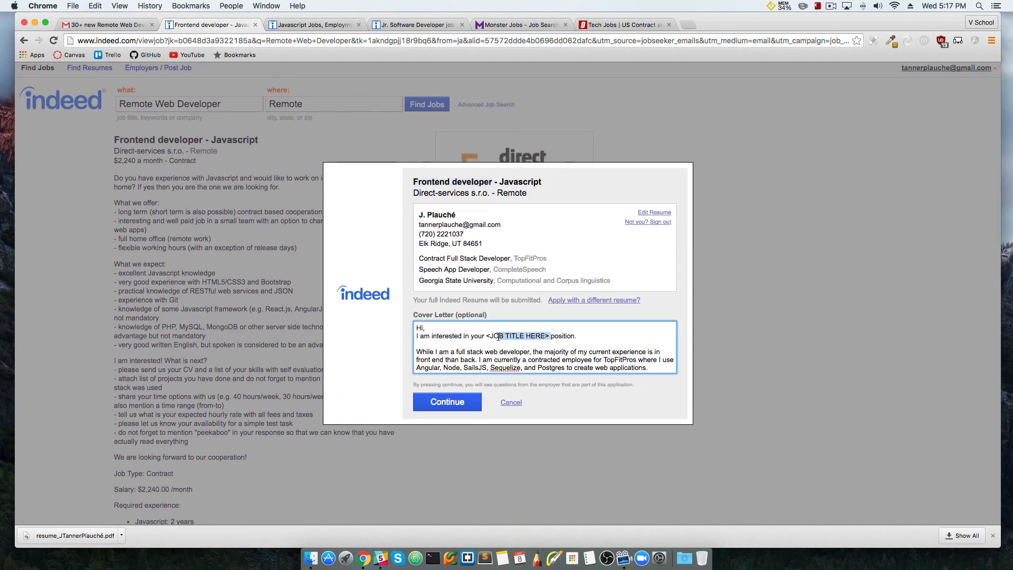
{"action": "type", "text": "Frontend"}
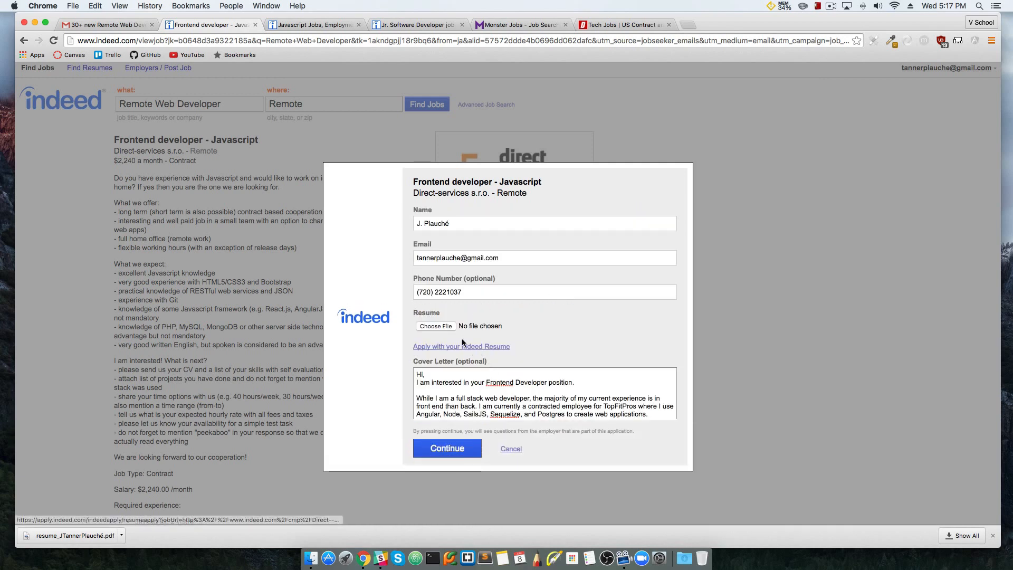
Attach the resume, confirm two-plus years of Javascript experience and submit the application
{"action": "left_click", "coordinate": [435, 326]}
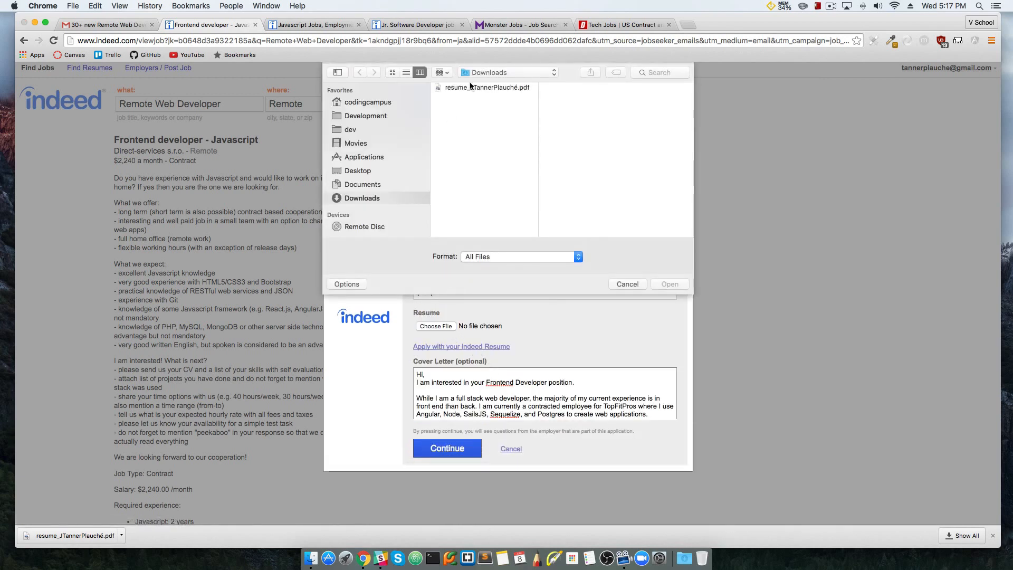
{"action": "left_click", "coordinate": [669, 284]}
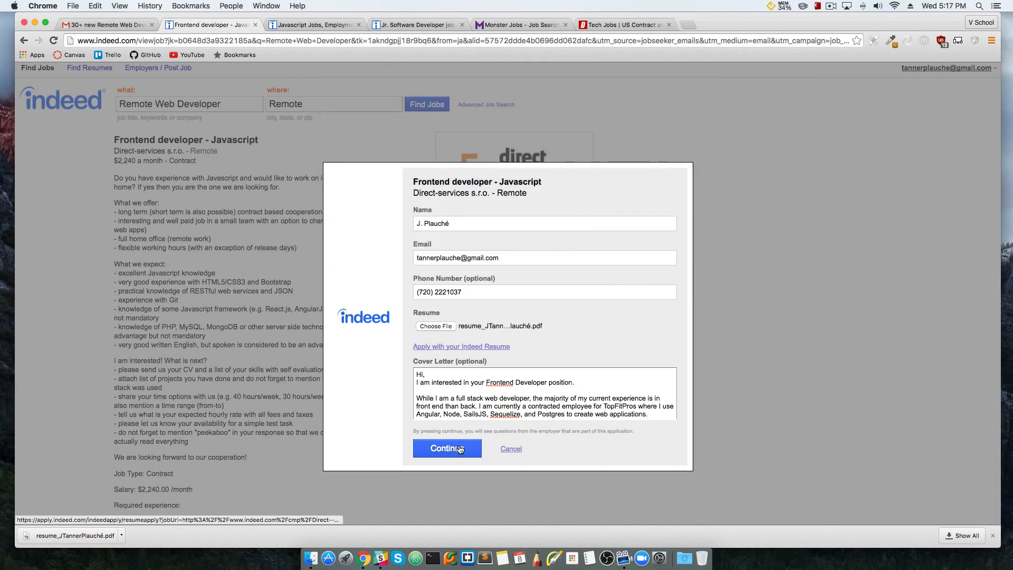
{"action": "left_click", "coordinate": [446, 448]}
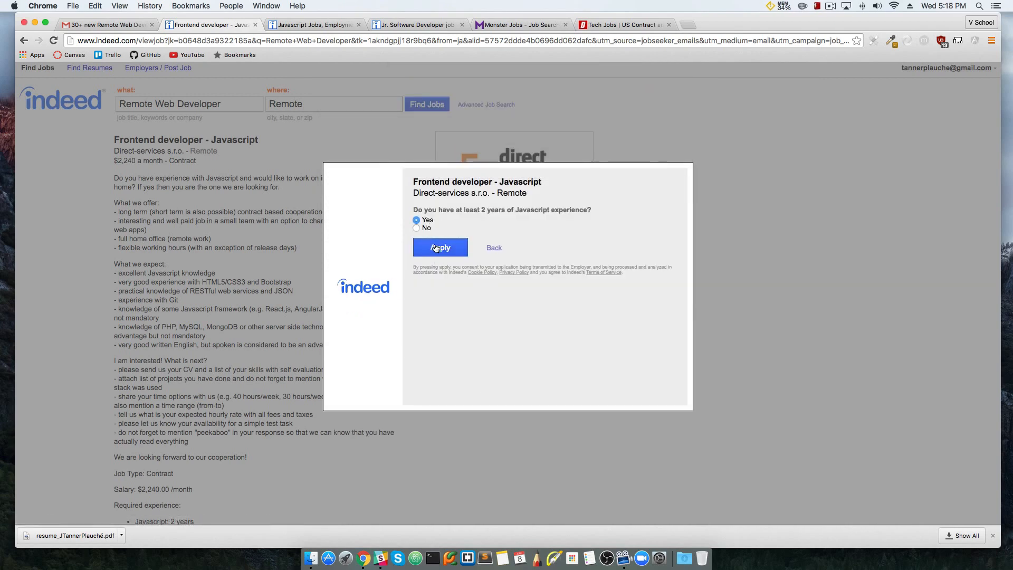
{"action": "left_click", "coordinate": [440, 247]}
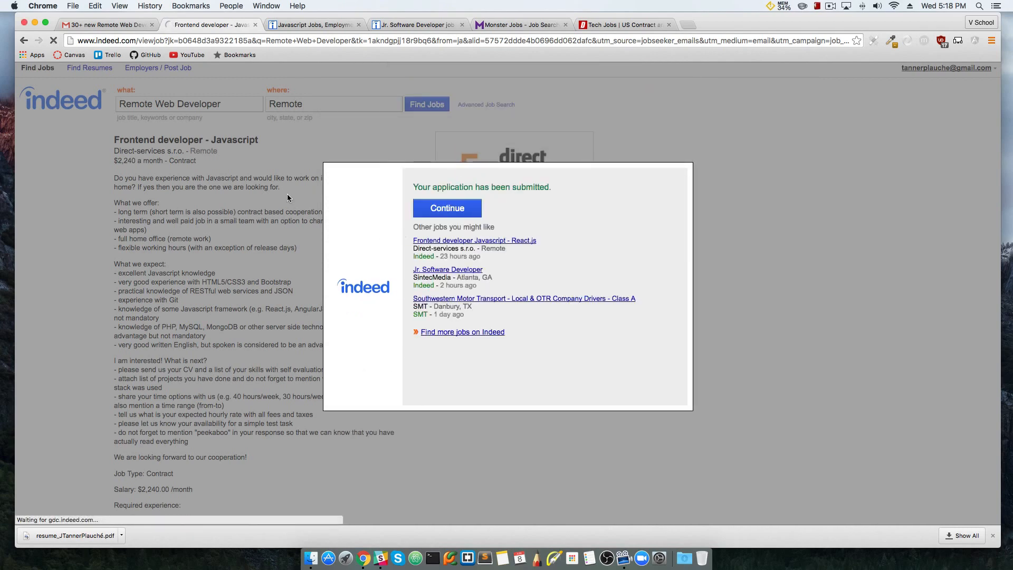
{"action": "left_click", "coordinate": [447, 208]}
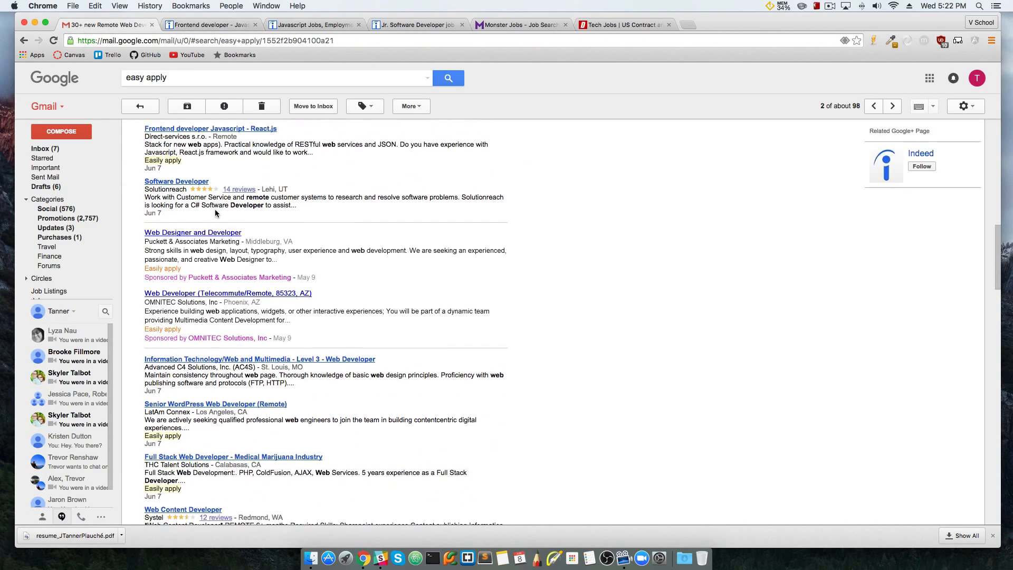
Open the Frontend developer - Javascript and Solutionreach Software Developer listings, then return to the alert email
{"action": "scroll", "scroll_direction": "down", "scroll_amount": 3}
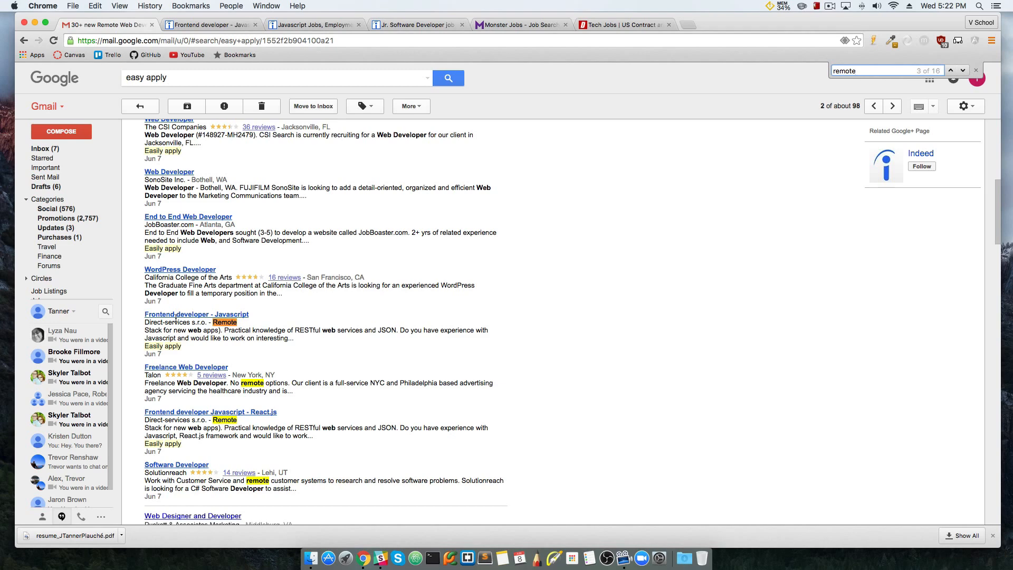
{"action": "left_click", "coordinate": [314, 24]}
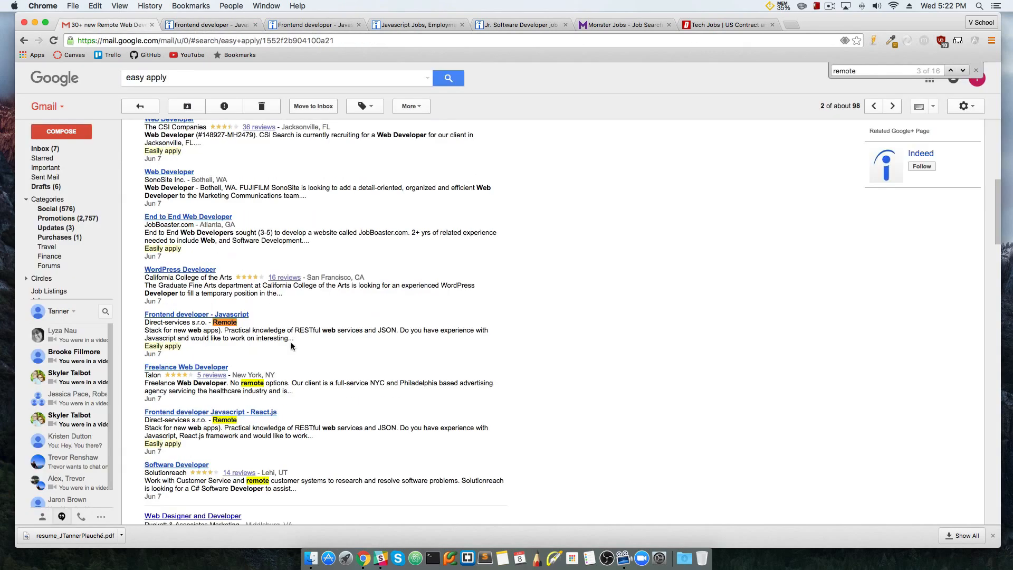
{"action": "scroll", "scroll_direction": "down", "scroll_amount": 3}
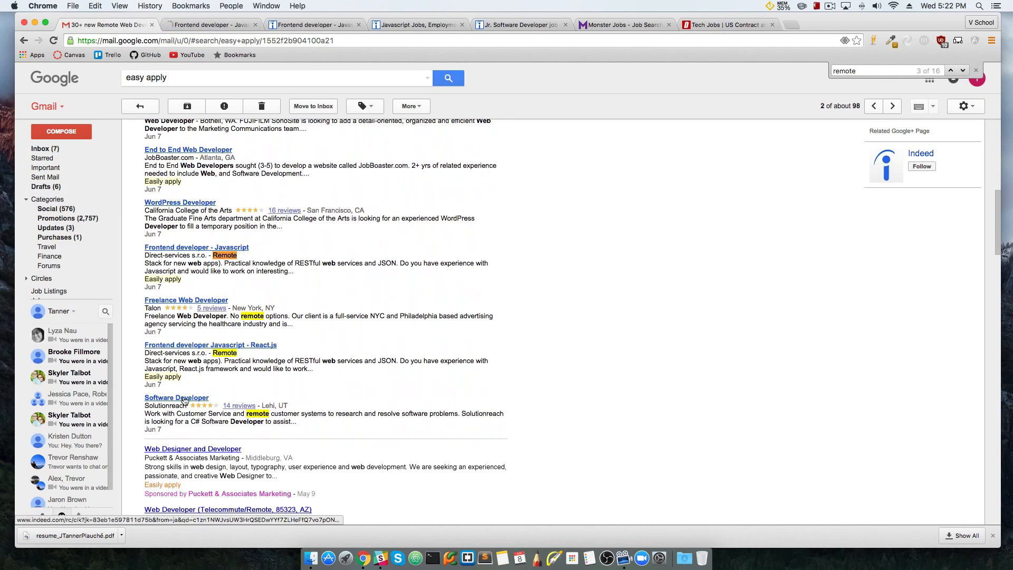
{"action": "left_click", "coordinate": [176, 398]}
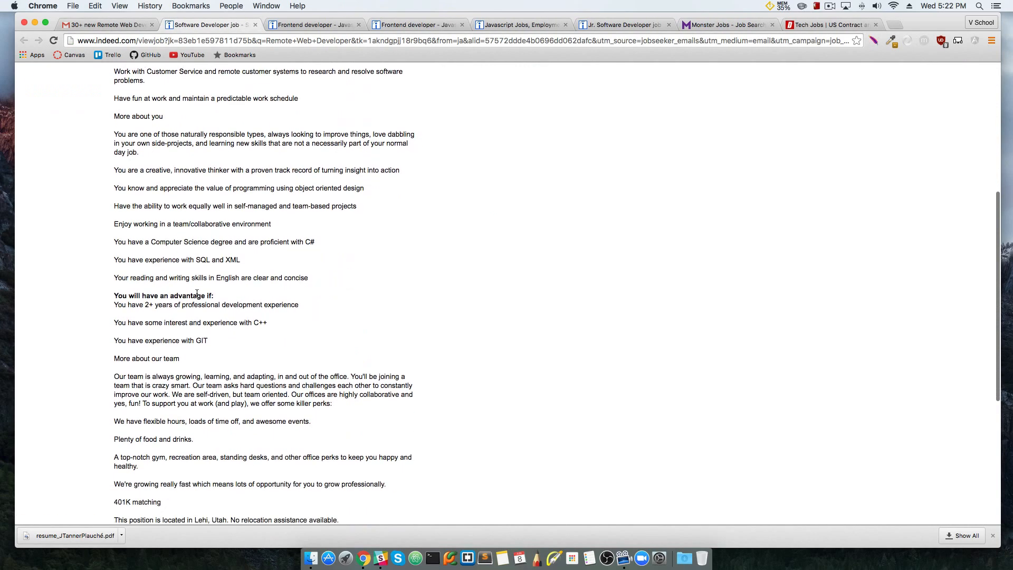
{"action": "left_click", "coordinate": [105, 24]}
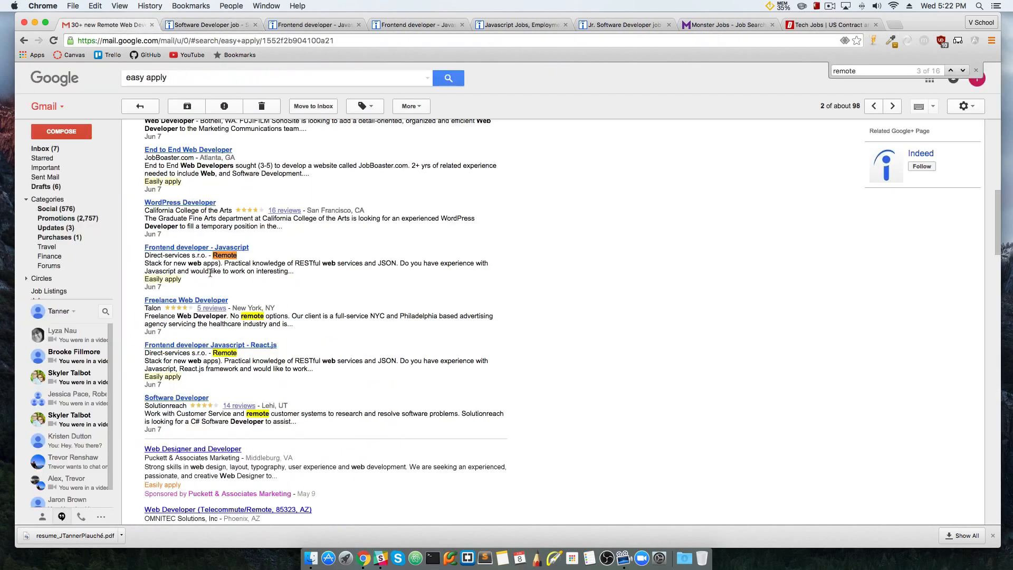
{"action": "scroll", "scroll_direction": "down", "scroll_amount": 3}
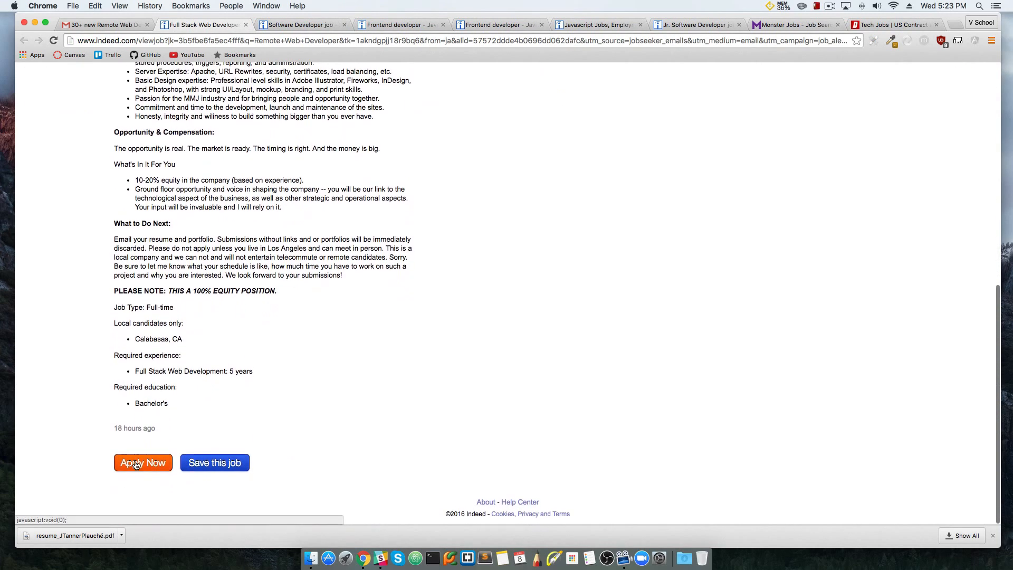
Start the Indeed application for the Full Stack Web Developer - Medical Marijuana Industry job
{"action": "left_click", "coordinate": [143, 463]}
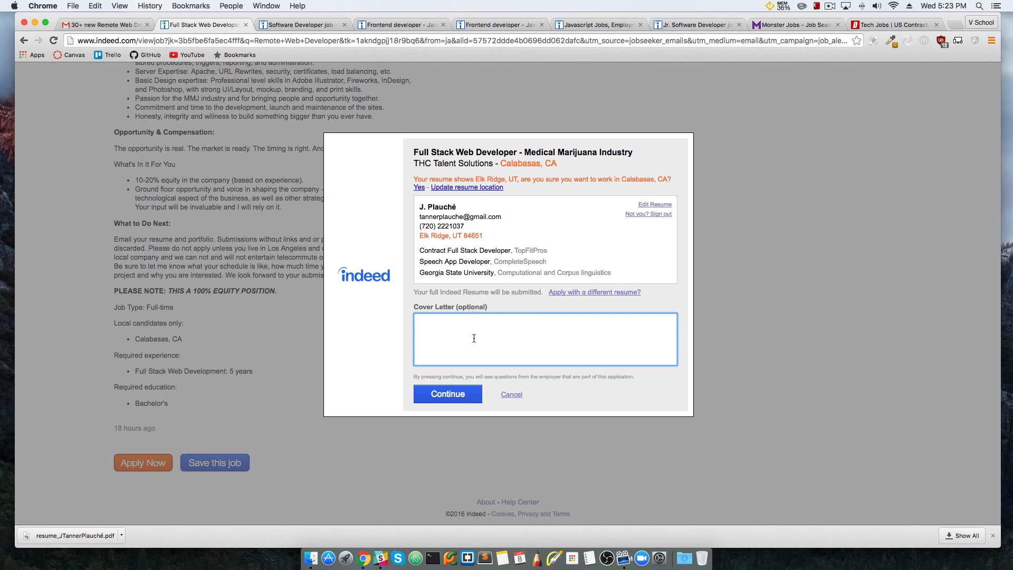
{"action": "type", "text": "Frontend developer"}
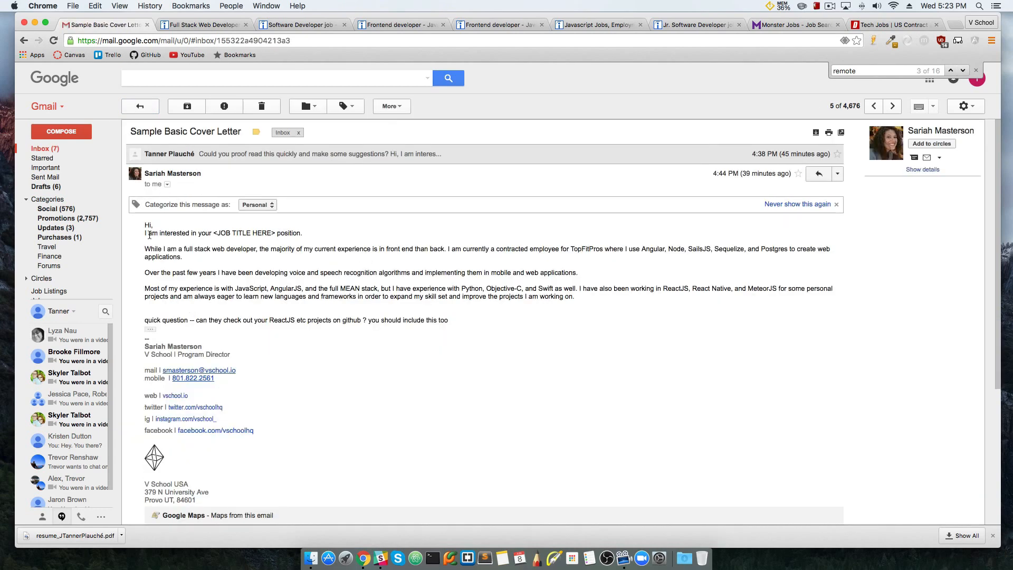
Copy the Gmail sample cover letter body into the Indeed application's cover letter field
{"action": "left_click_drag", "start_coordinate": [145, 225], "coordinate": [574, 296]}
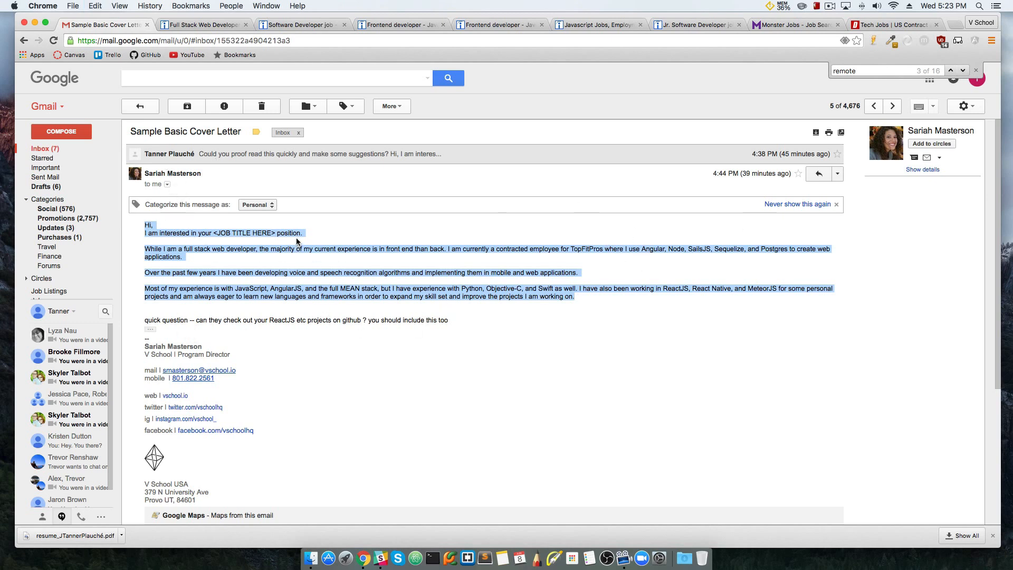
{"action": "mouse_move", "coordinate": [574, 78]}
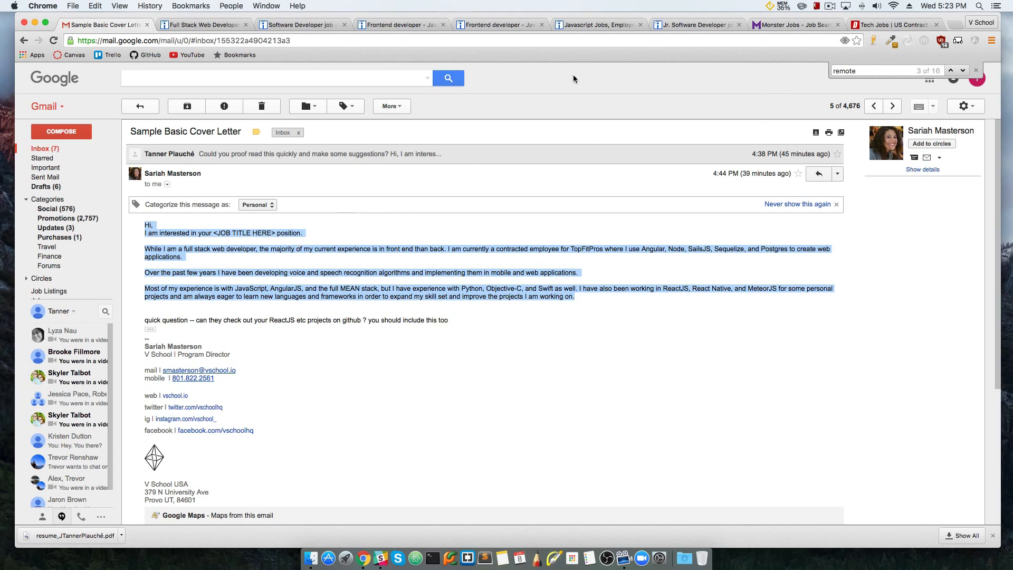
{"action": "left_click", "coordinate": [204, 24]}
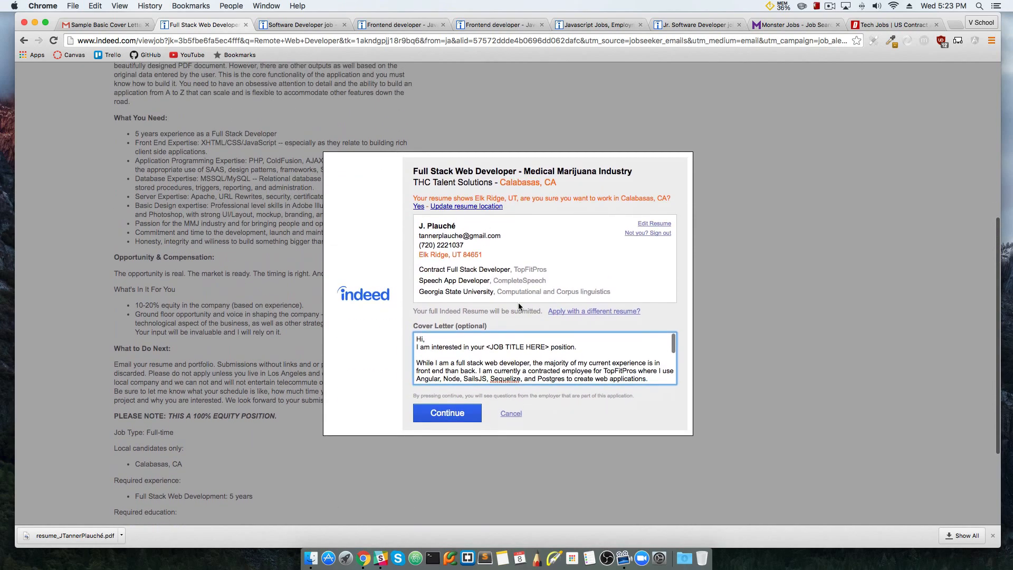
Replace the <JOB TITLE HERE> placeholder with 'Full Stack Web Developer' in the cover letter
{"action": "double_click", "coordinate": [464, 171]}
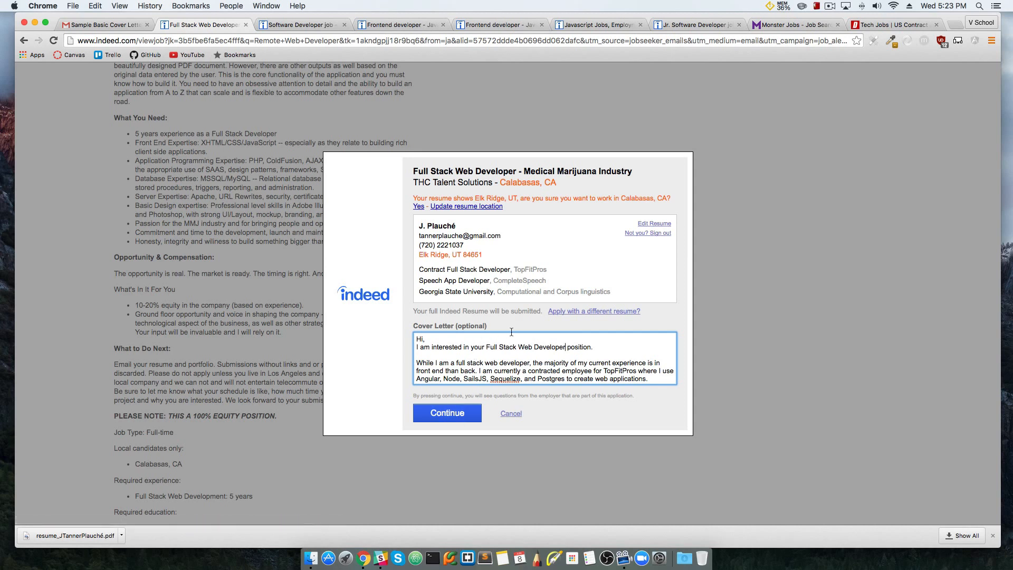
{"action": "scroll", "scroll_direction": "down", "scroll_amount": 3}
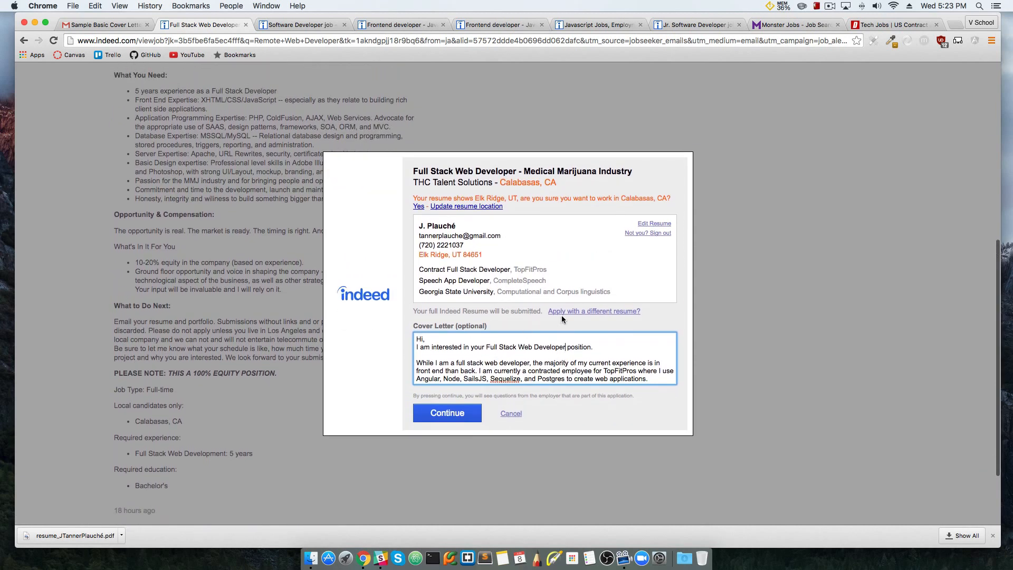
Swap the attached resume for the resume PDF from Downloads
{"action": "left_click", "coordinate": [593, 310]}
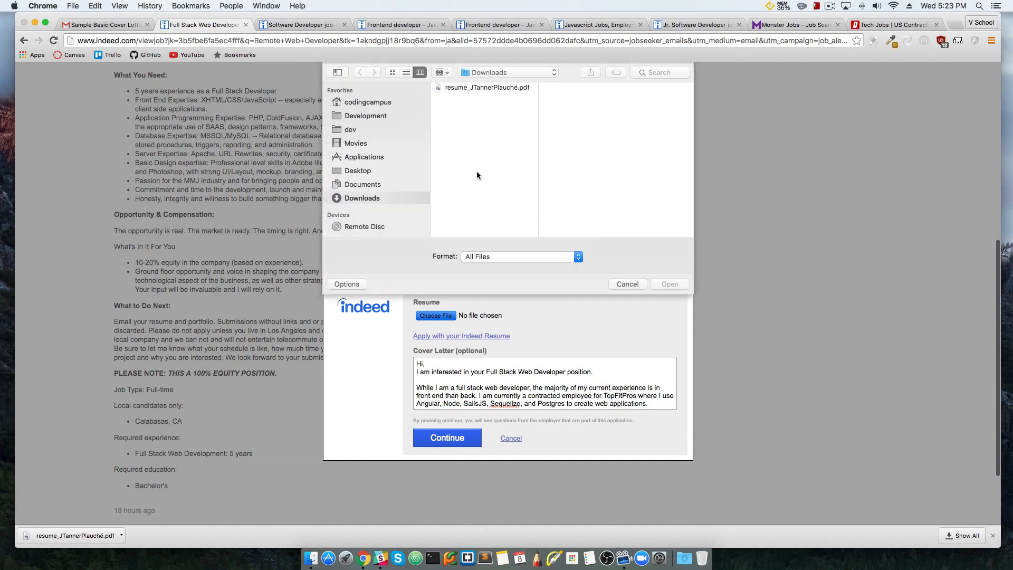
{"action": "left_click", "coordinate": [486, 87]}
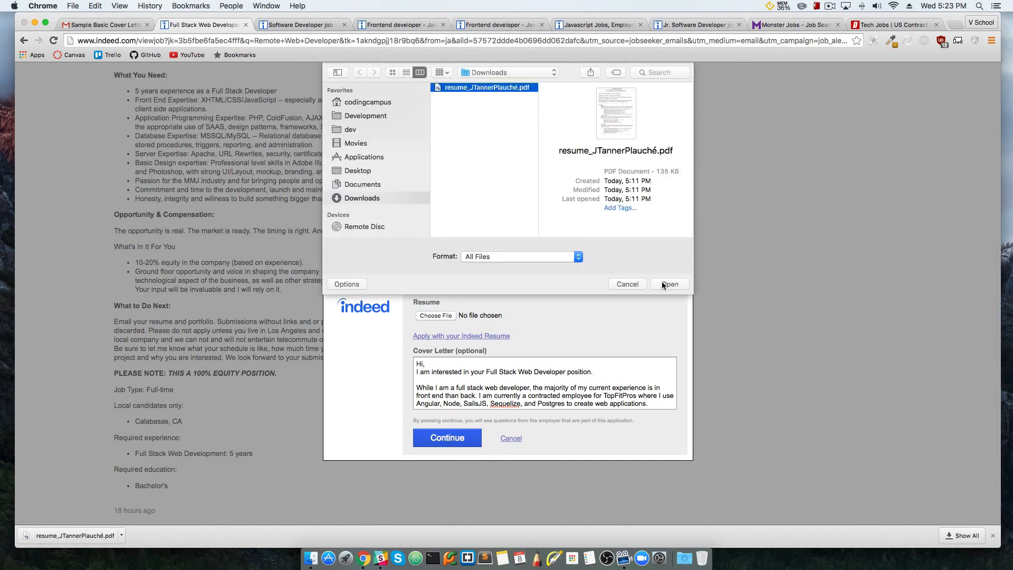
{"action": "left_click", "coordinate": [670, 284]}
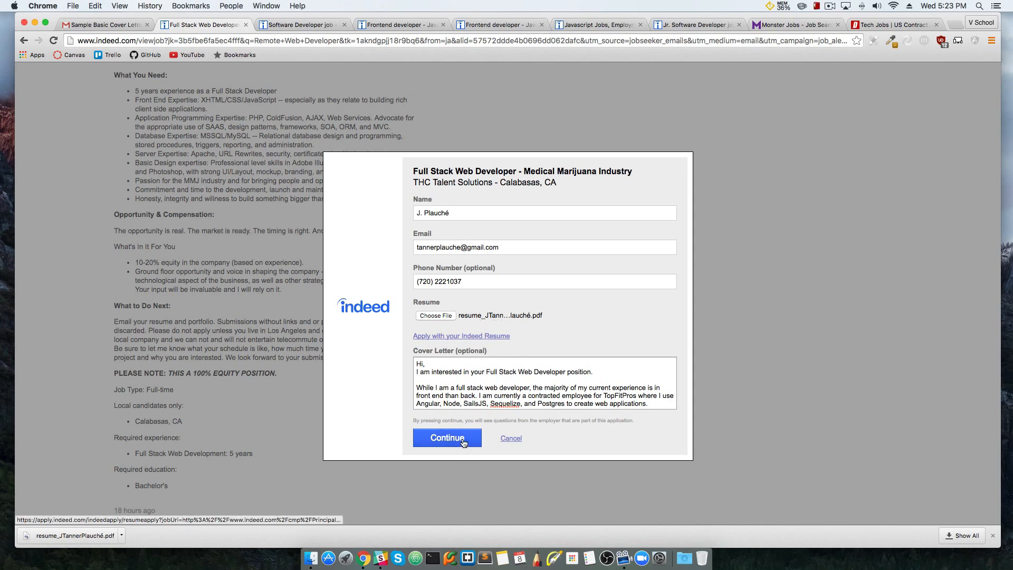
Continue to the screening questions and answer Yes to five years of experience
{"action": "left_click", "coordinate": [446, 437]}
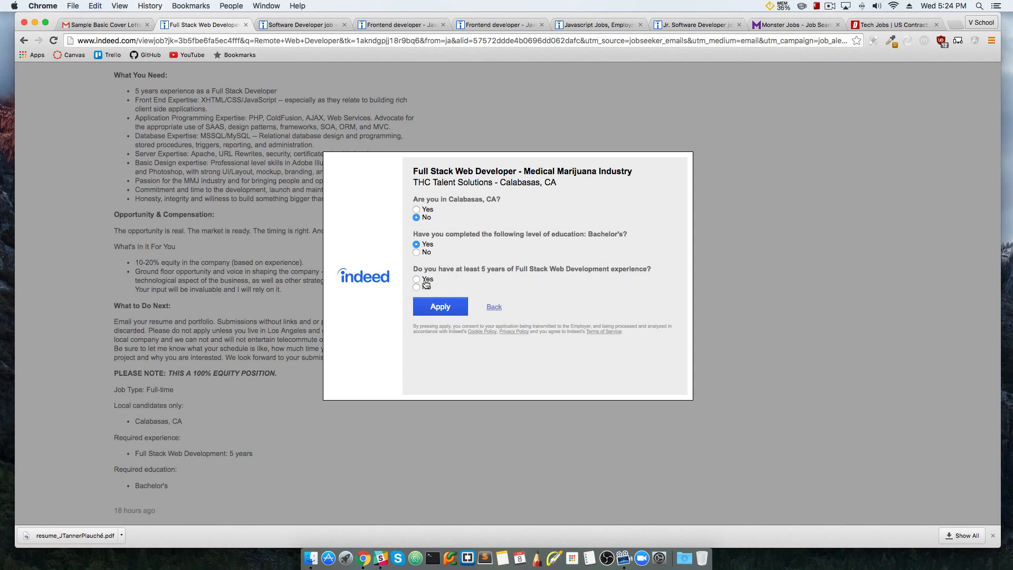
{"action": "left_click", "coordinate": [440, 306]}
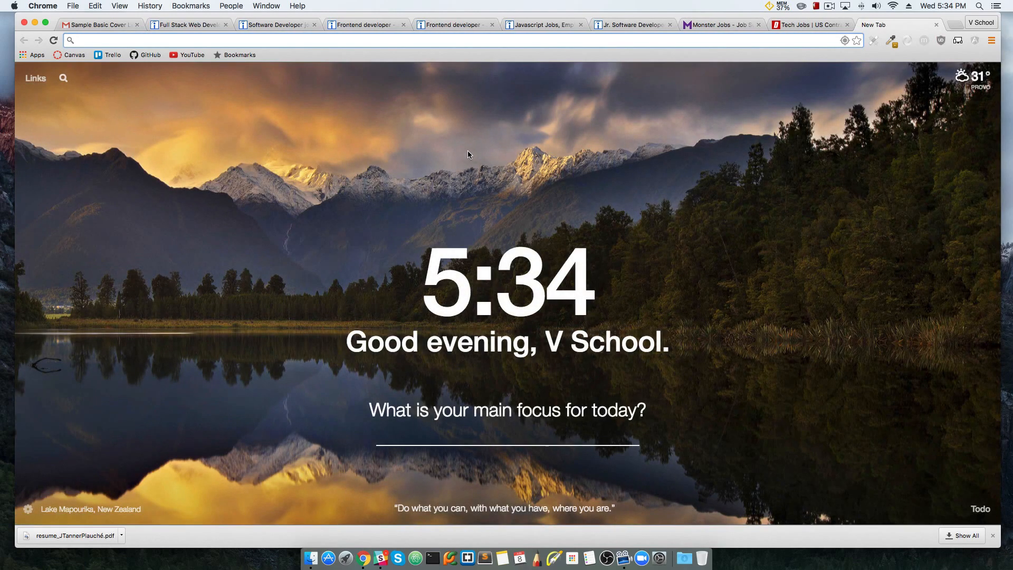
Sign in to Twitter with the 'thepho' account
{"action": "type", "text": "twitter.com"}
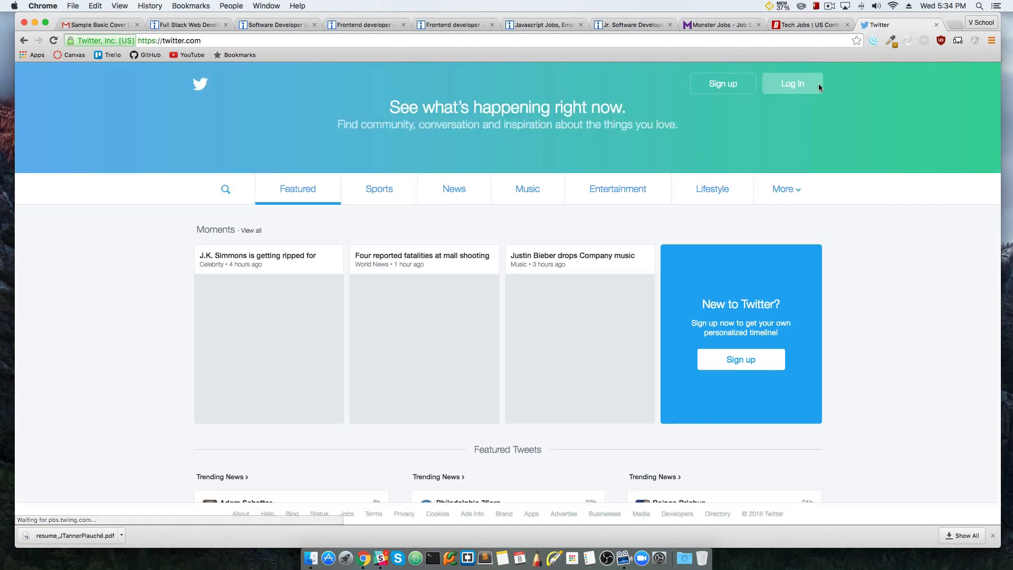
{"action": "left_click", "coordinate": [792, 83]}
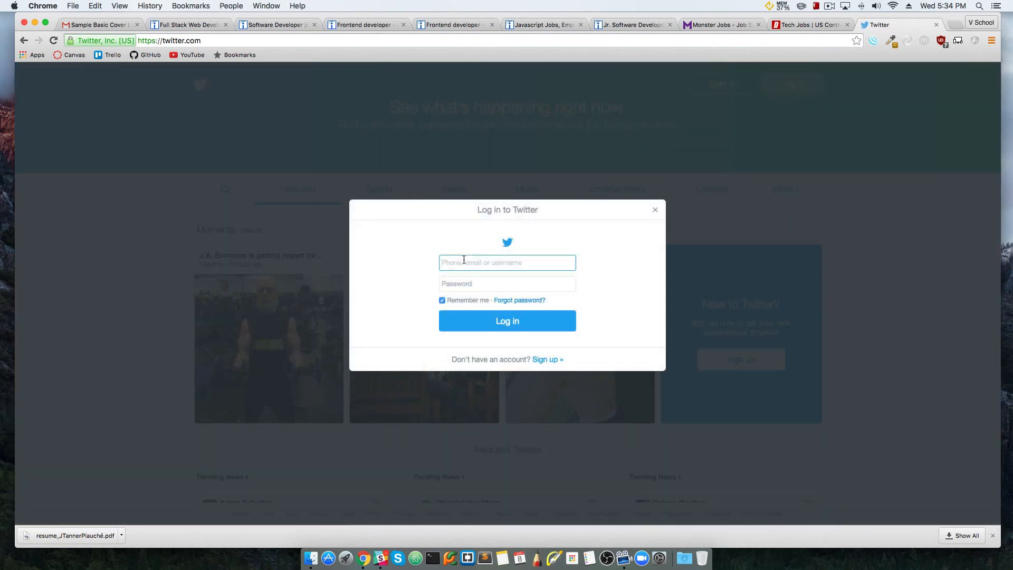
{"action": "type", "text": "thephonetician"}
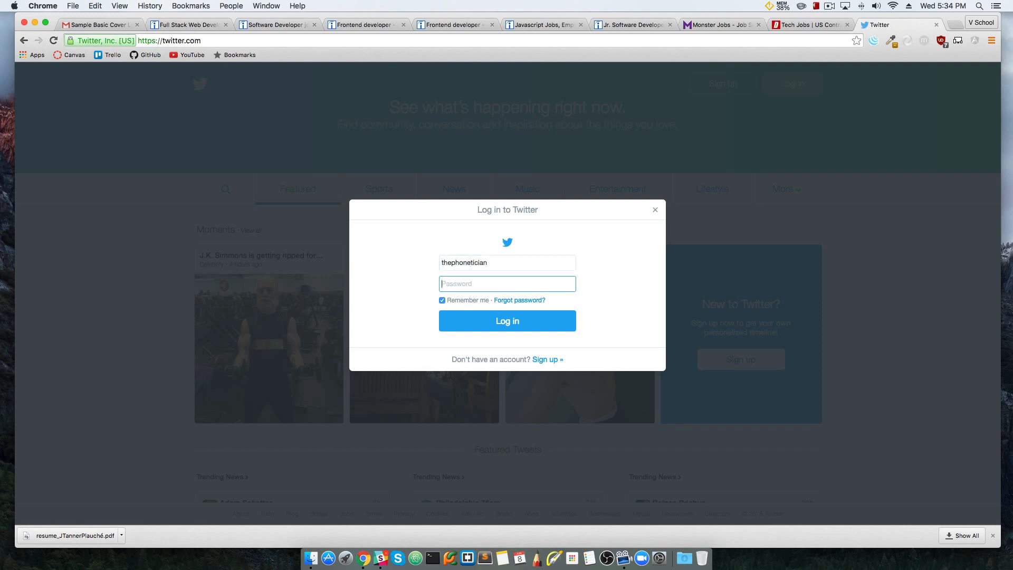
{"action": "type", "text": "password"}
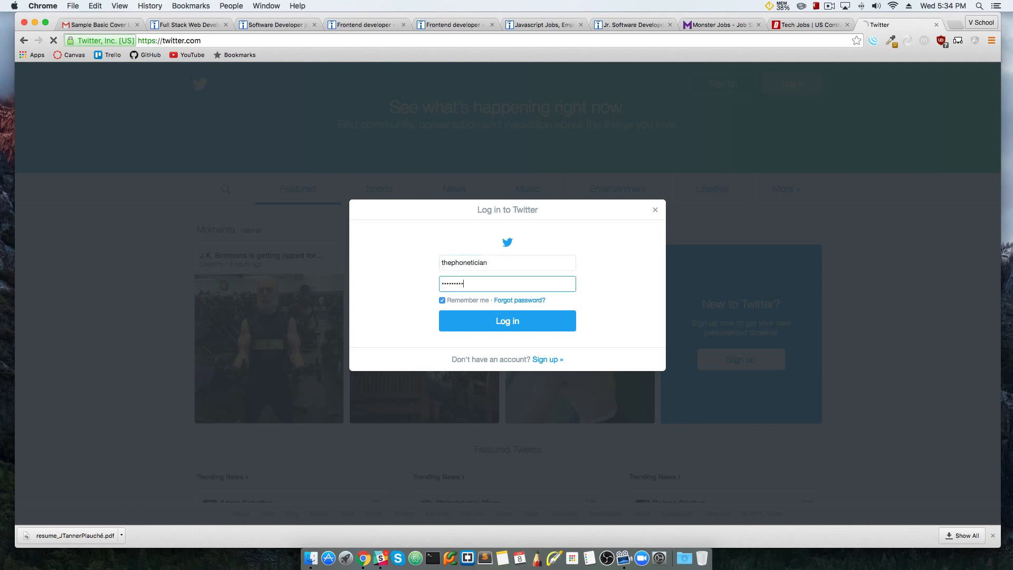
{"action": "left_click", "coordinate": [507, 321]}
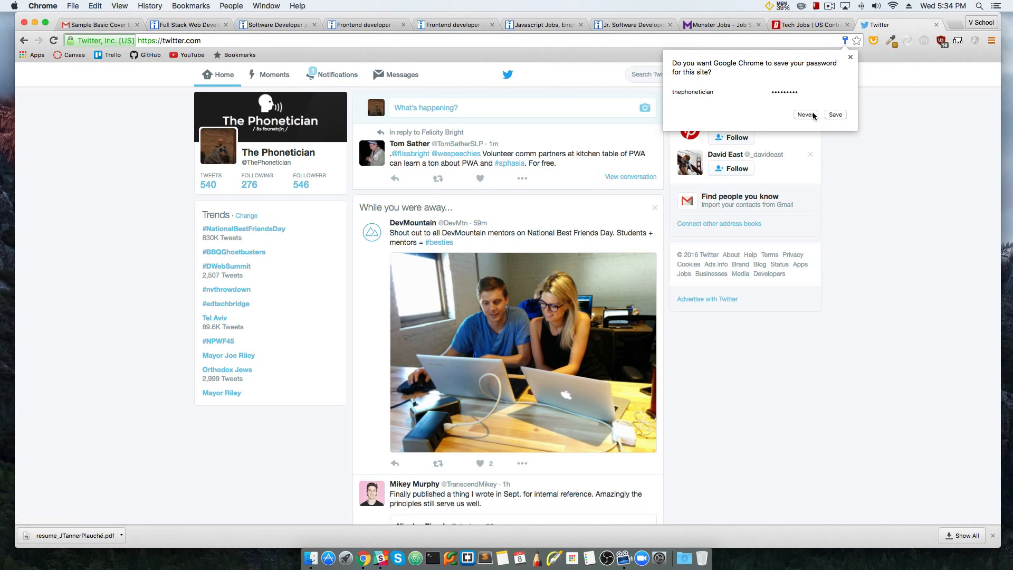
Search Twitter for 'tyler' and open the suggested developer's profile
{"action": "left_click", "coordinate": [336, 74]}
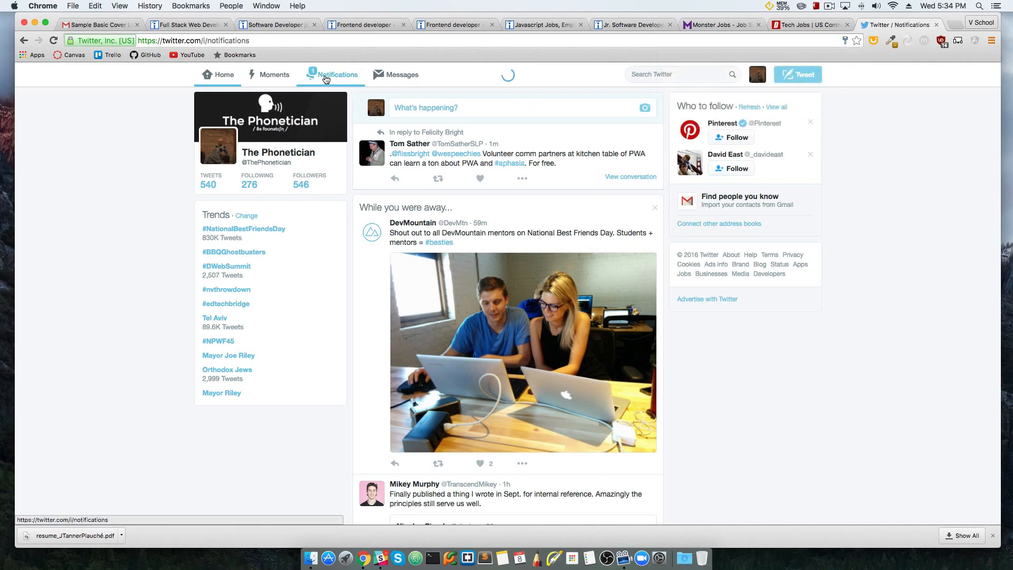
{"action": "left_click", "coordinate": [335, 74]}
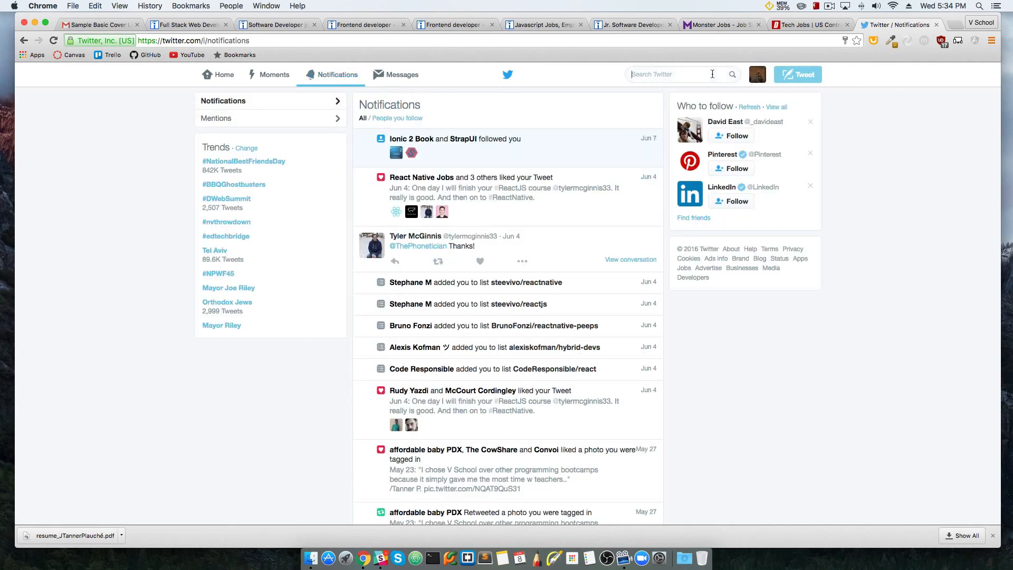
{"action": "type", "text": "tyler"}
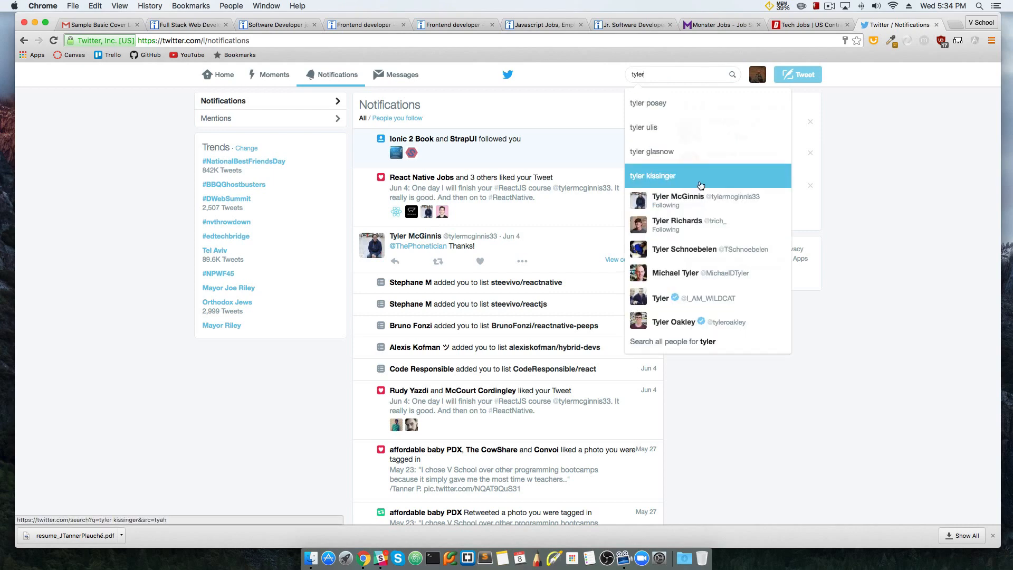
{"action": "left_click", "coordinate": [677, 200]}
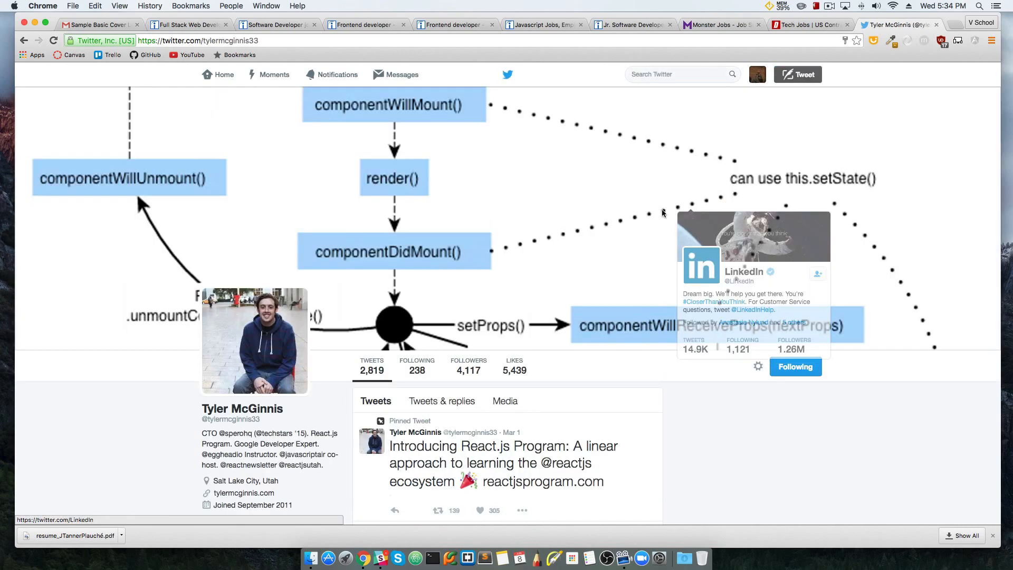
Find the tweet sharing TechCrunch's 'Please don't learn to code' and open the article
{"action": "scroll", "scroll_direction": "down", "scroll_amount": 3}
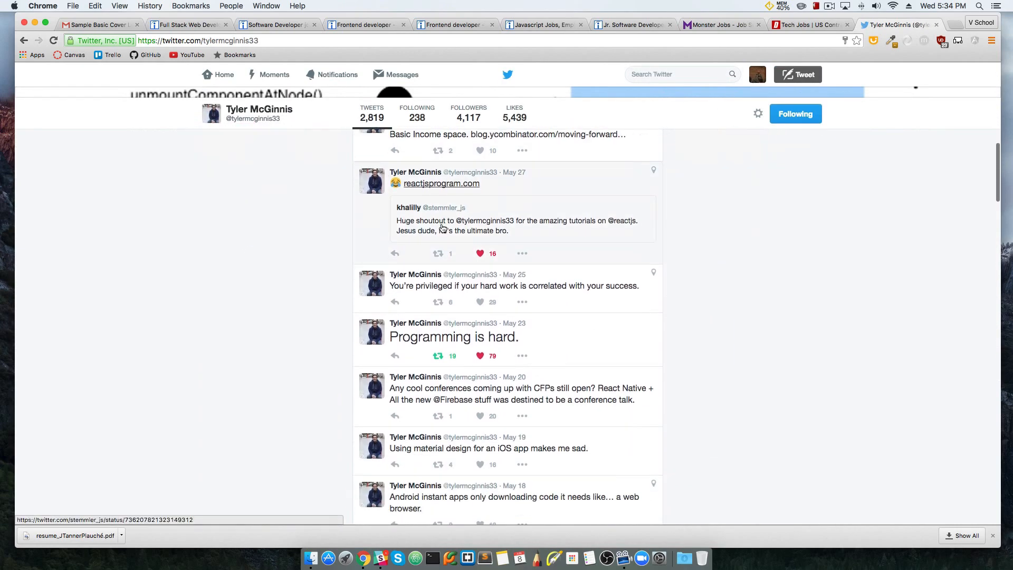
{"action": "scroll", "scroll_direction": "down", "scroll_amount": 3}
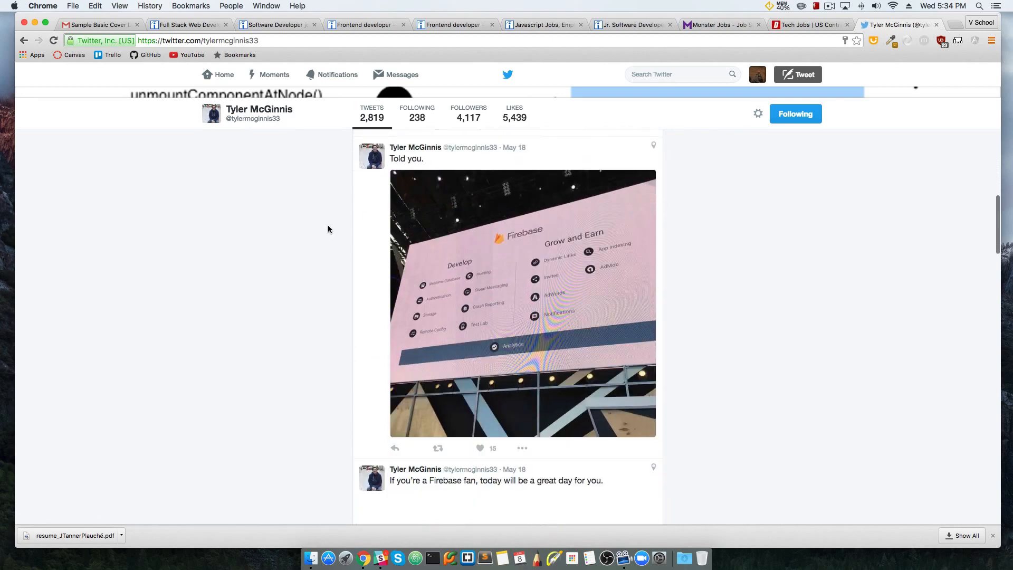
{"action": "scroll", "scroll_direction": "down", "scroll_amount": 3}
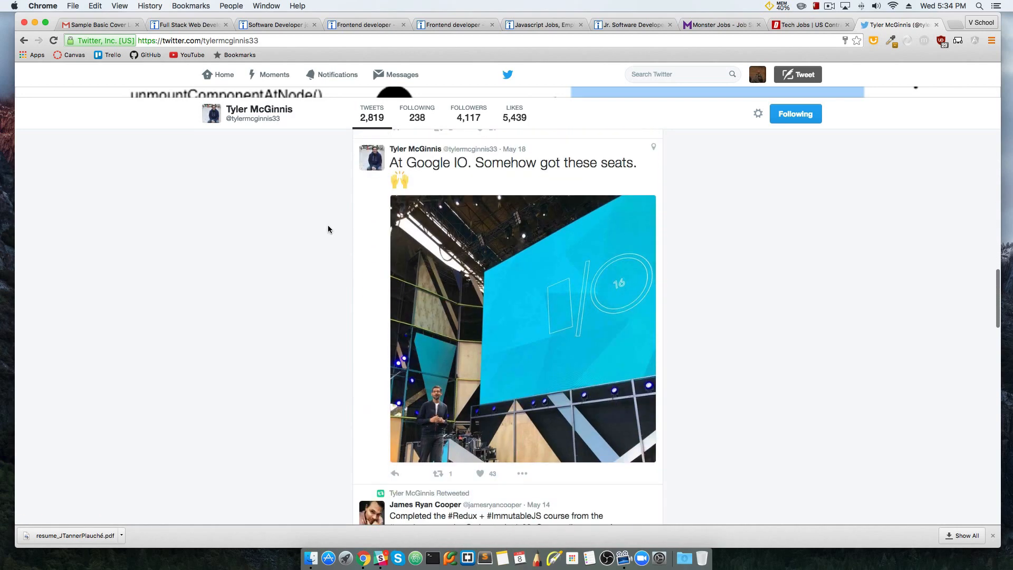
{"action": "scroll", "scroll_direction": "down", "scroll_amount": 3}
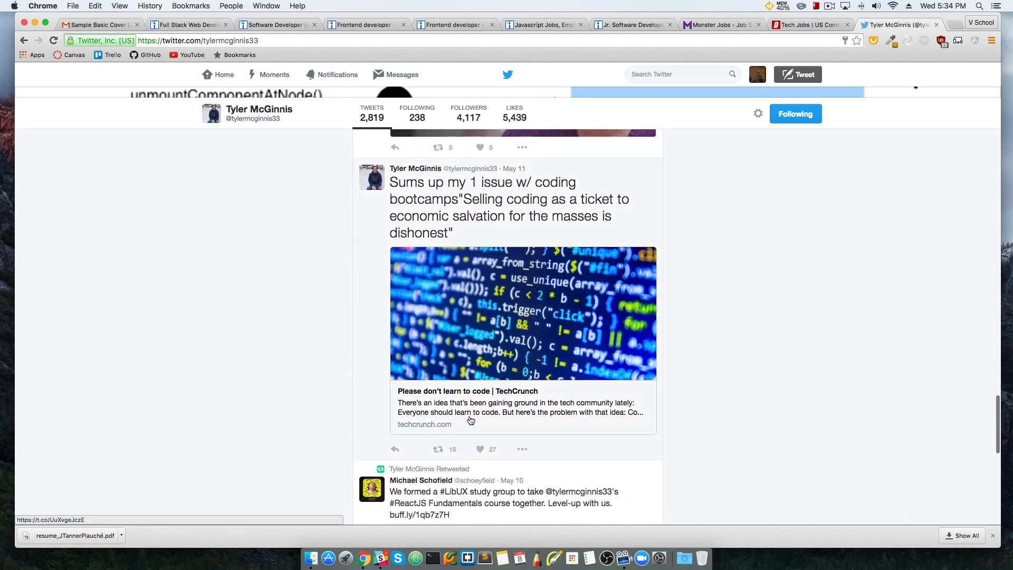
{"action": "left_click", "coordinate": [467, 390]}
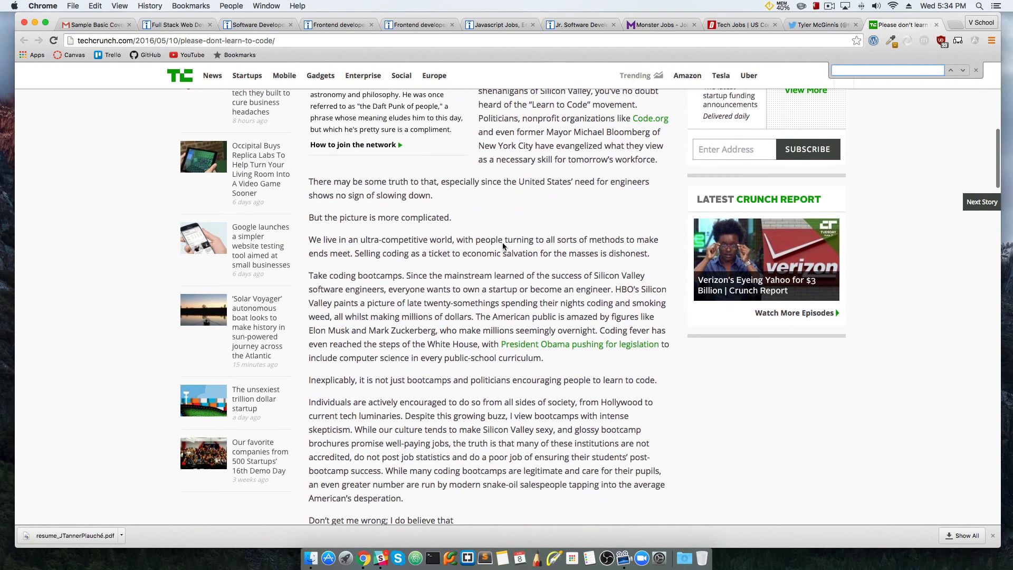
Read through the article and search the page for 'expe', which finds no matches
{"action": "scroll", "scroll_direction": "down", "scroll_amount": 3}
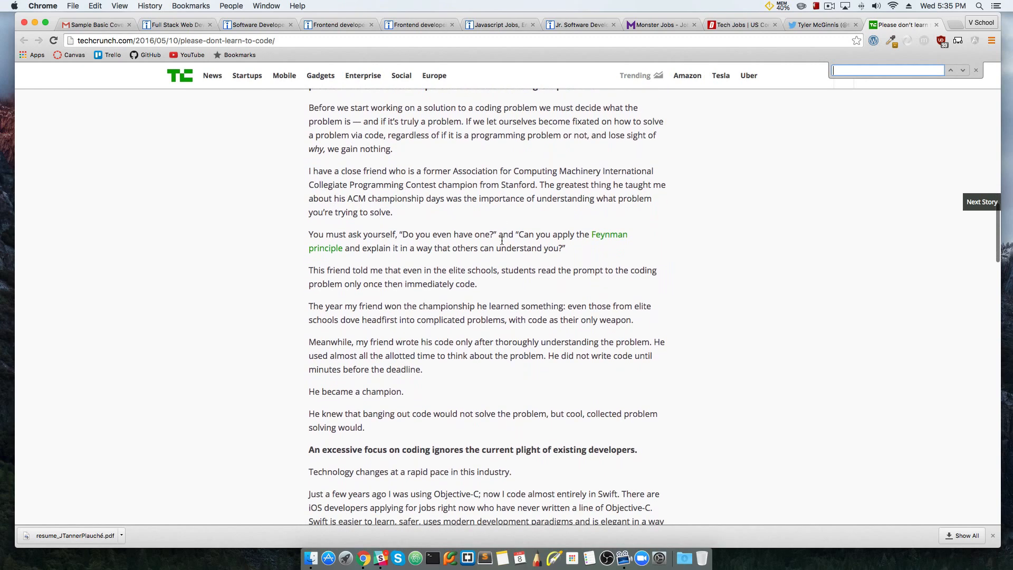
{"action": "scroll", "scroll_direction": "down", "scroll_amount": 3}
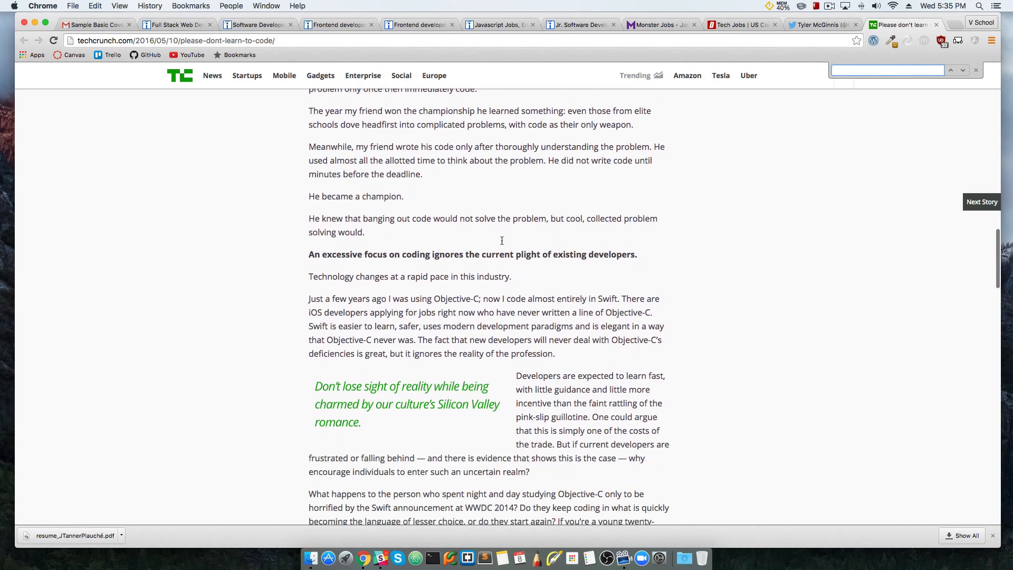
{"action": "type", "text": "experiec"}
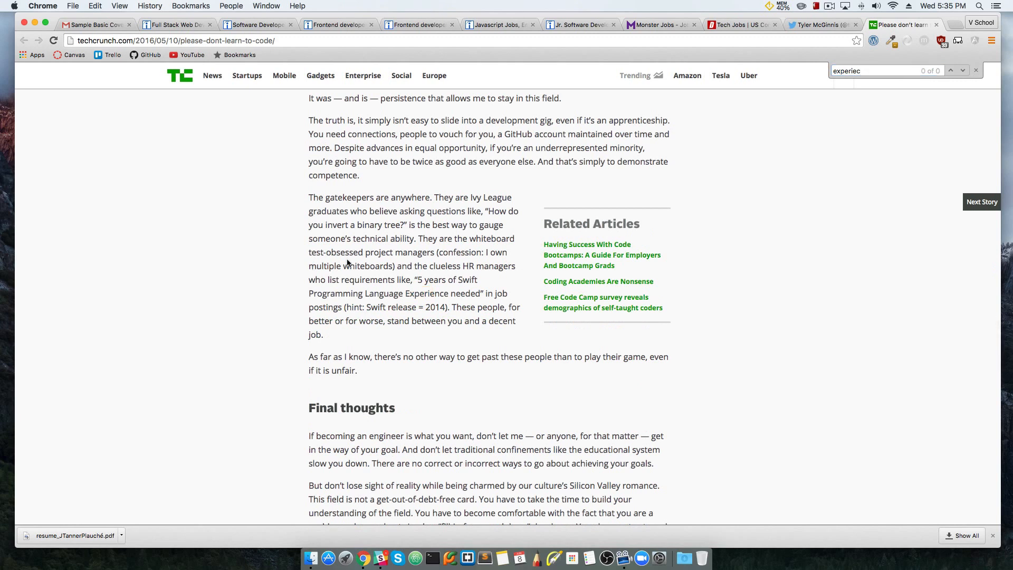
{"action": "left_click_drag", "start_coordinate": [309, 197], "coordinate": [323, 334]}
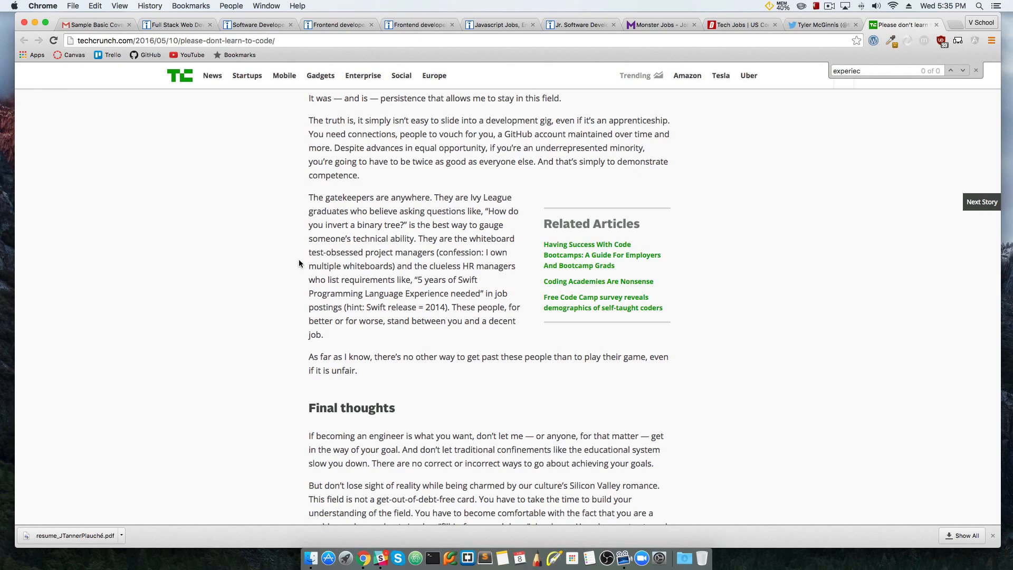
{"action": "scroll", "scroll_direction": "down", "scroll_amount": 3}
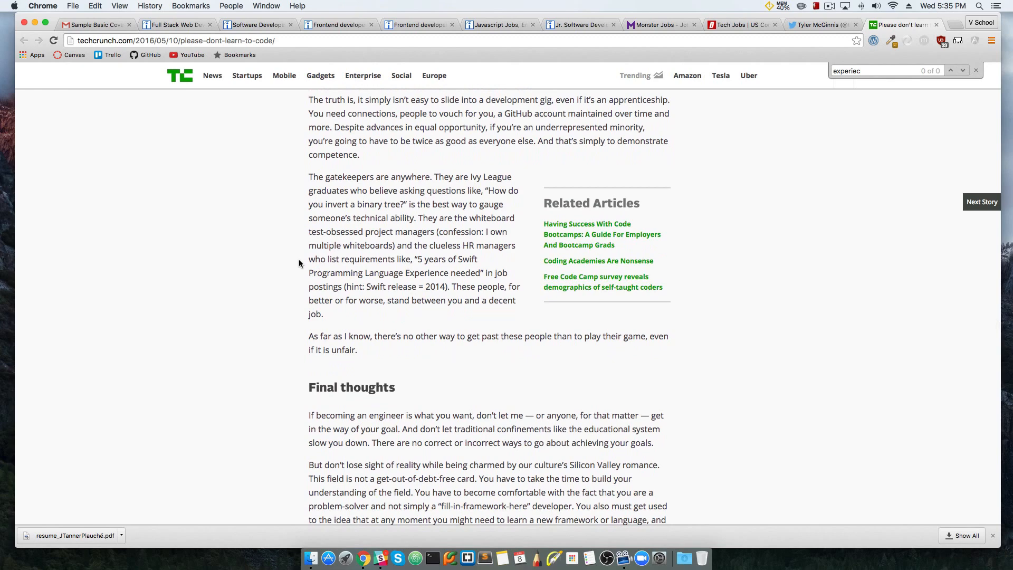
{"action": "scroll", "scroll_direction": "down", "scroll_amount": 3}
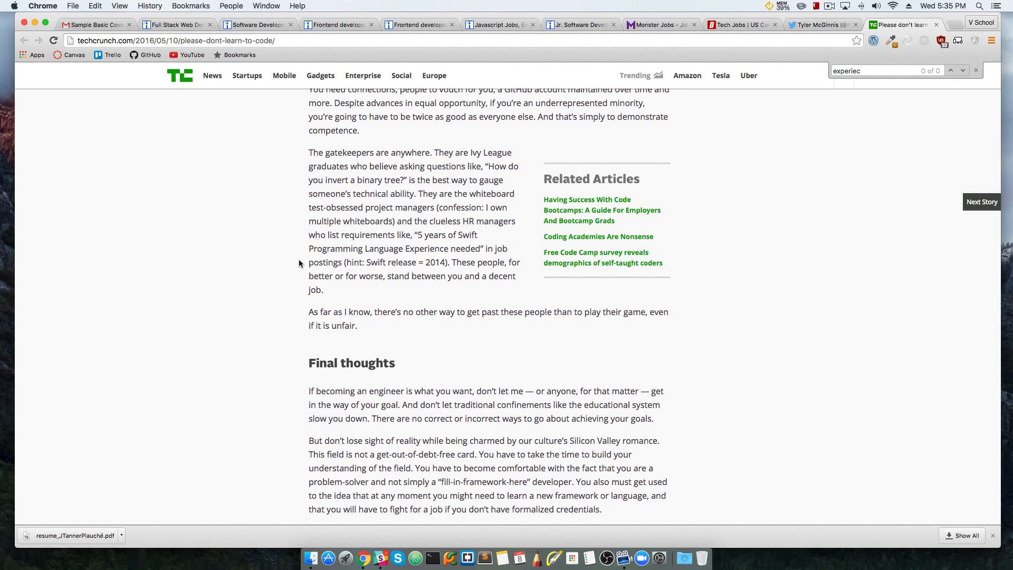
{"action": "scroll", "scroll_direction": "down", "scroll_amount": 3}
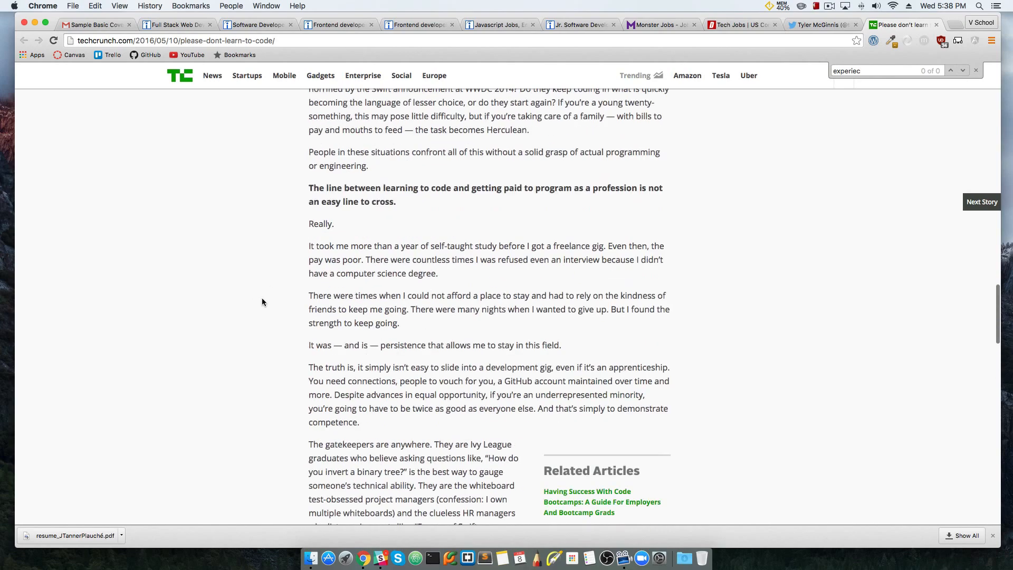
Retype the find term as 'exper' to locate the '5 years of Swift' experience requirement
{"action": "scroll", "scroll_direction": "up", "scroll_amount": 3}
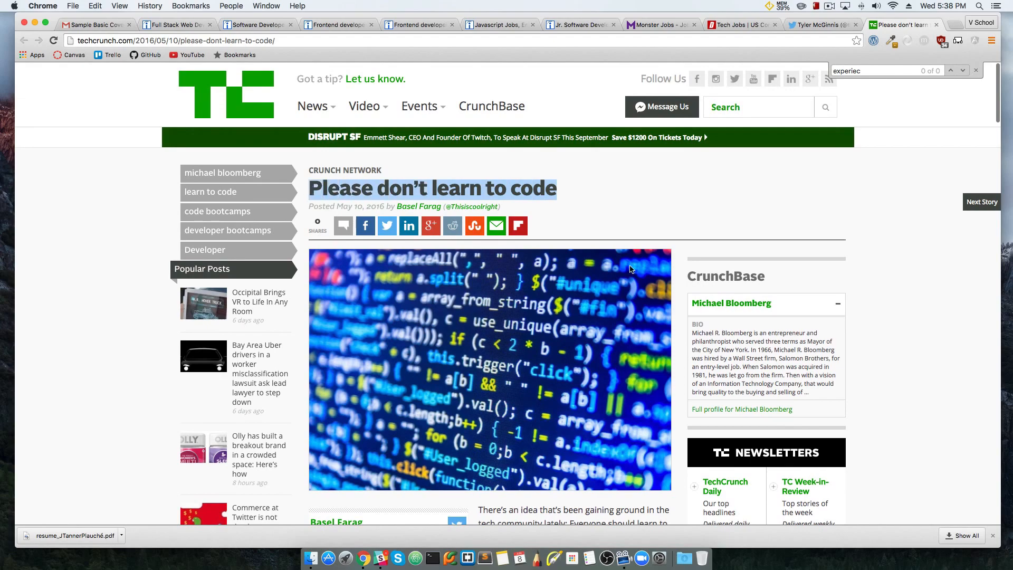
{"action": "scroll", "scroll_direction": "down", "scroll_amount": 3}
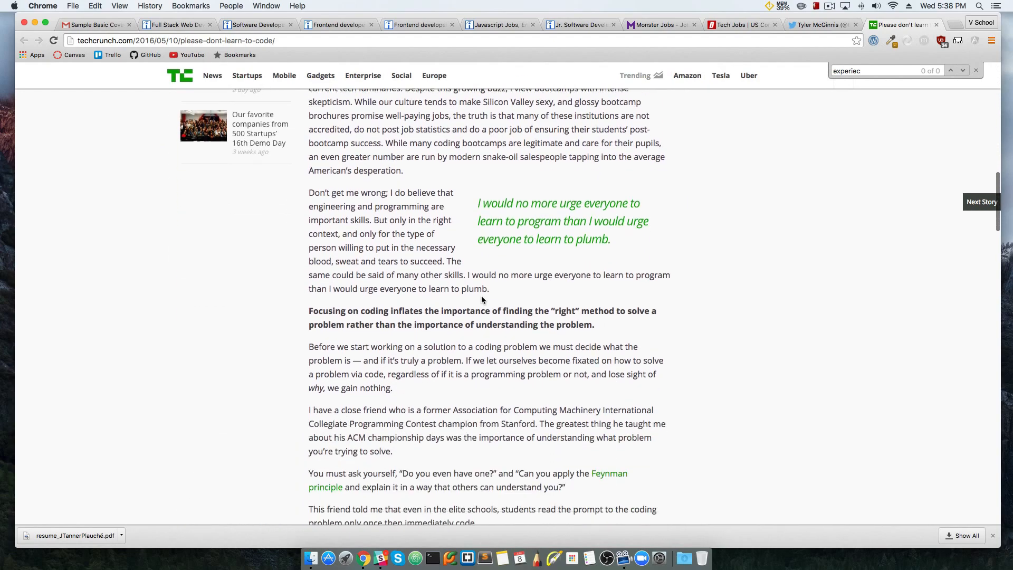
{"action": "scroll", "scroll_direction": "down", "scroll_amount": 3}
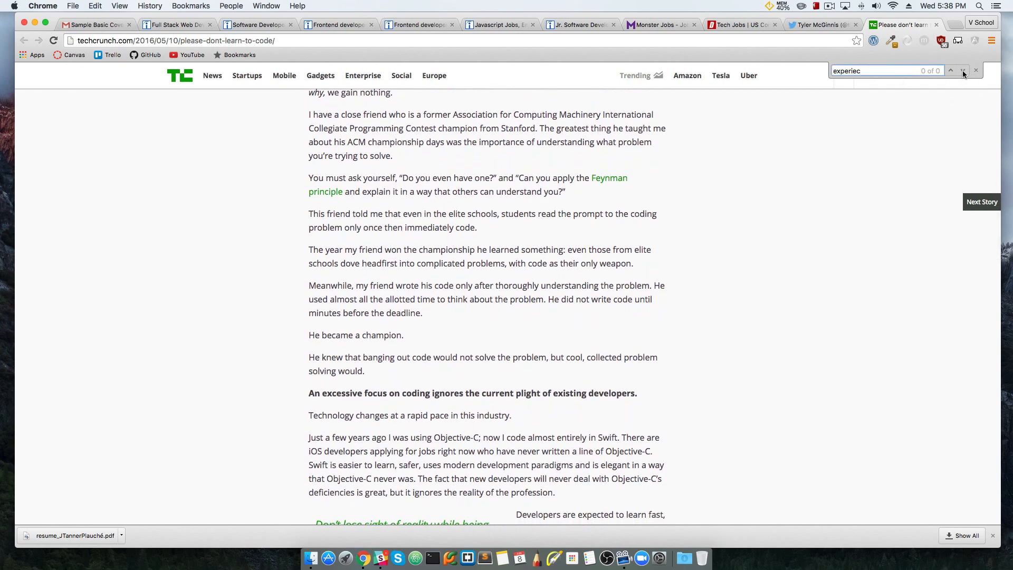
{"action": "type", "text": "e"}
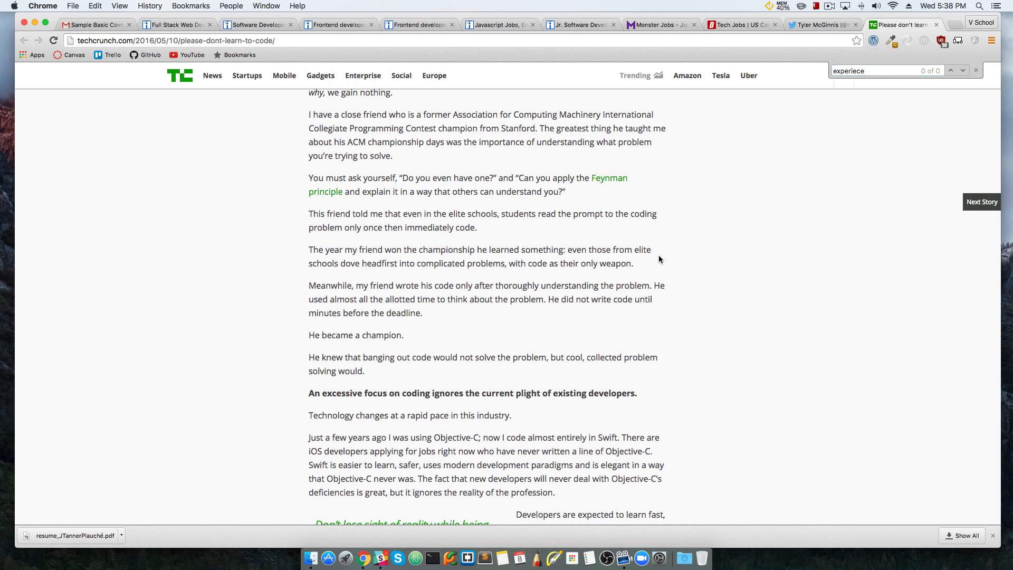
{"action": "type", "text": "ex"}
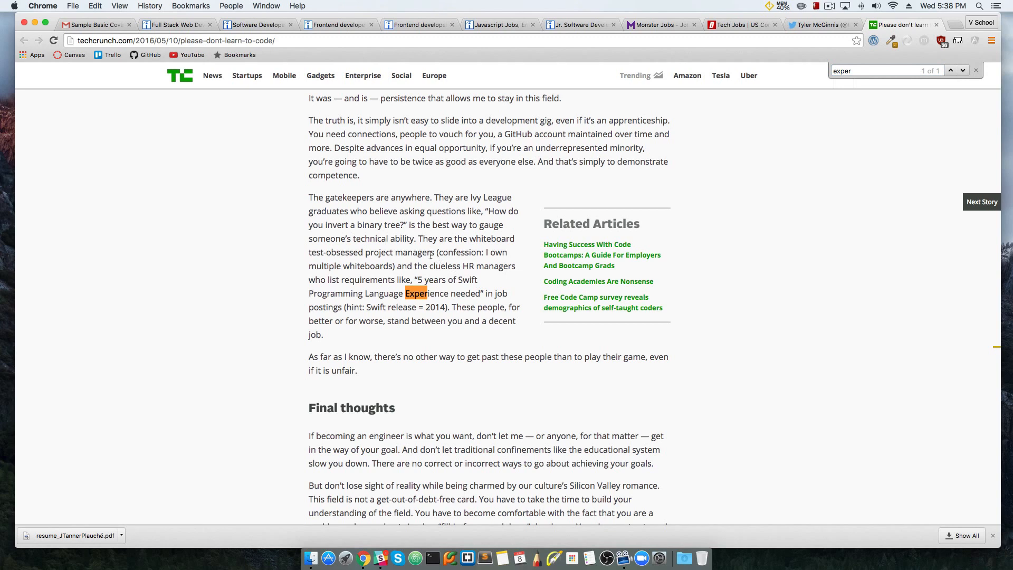
{"action": "mouse_move", "coordinate": [464, 207]}
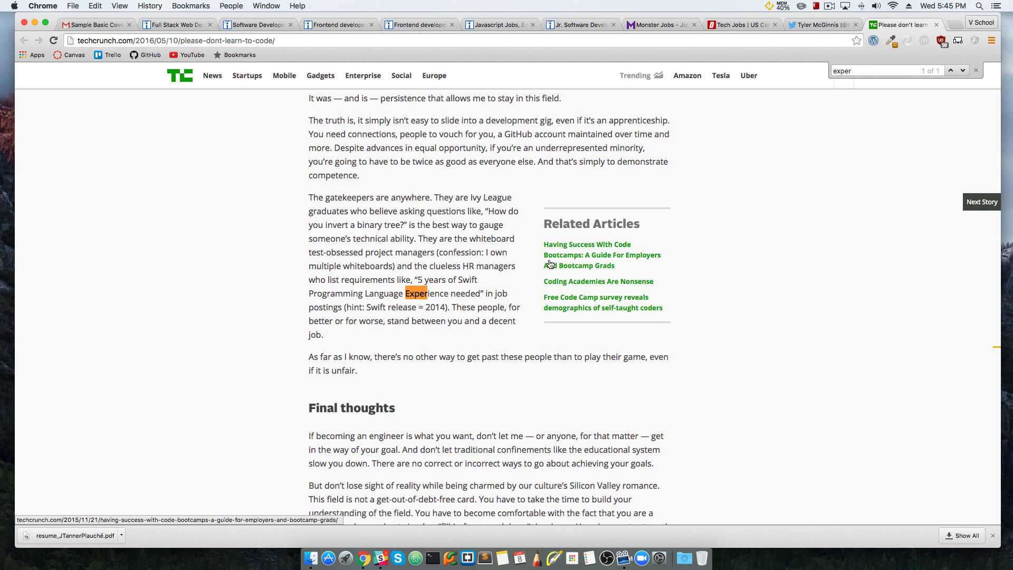
{"action": "mouse_move", "coordinate": [76, 5]}
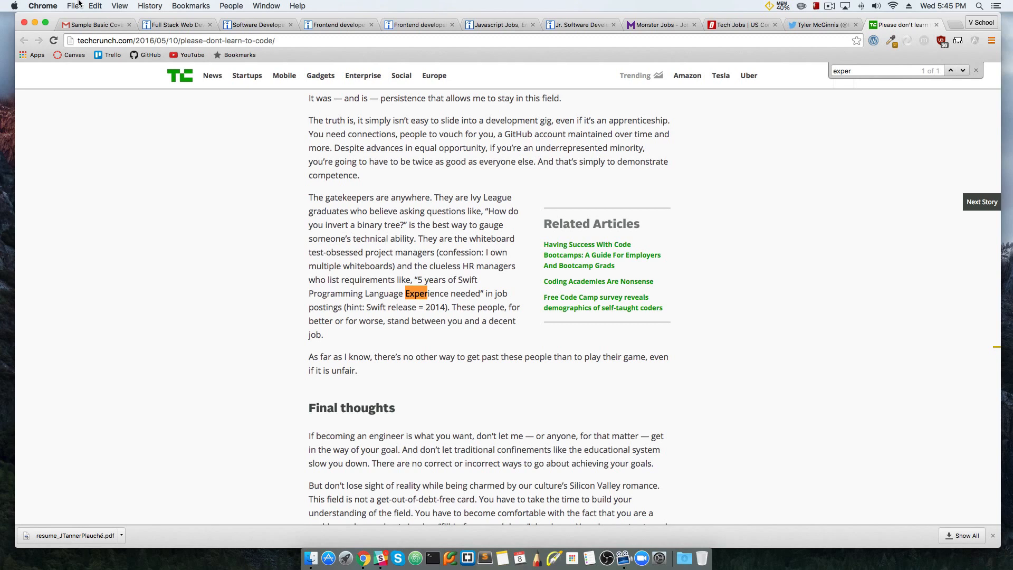
Return to the Sample Basic Cover Letter email in Gmail
{"action": "left_click", "coordinate": [97, 24]}
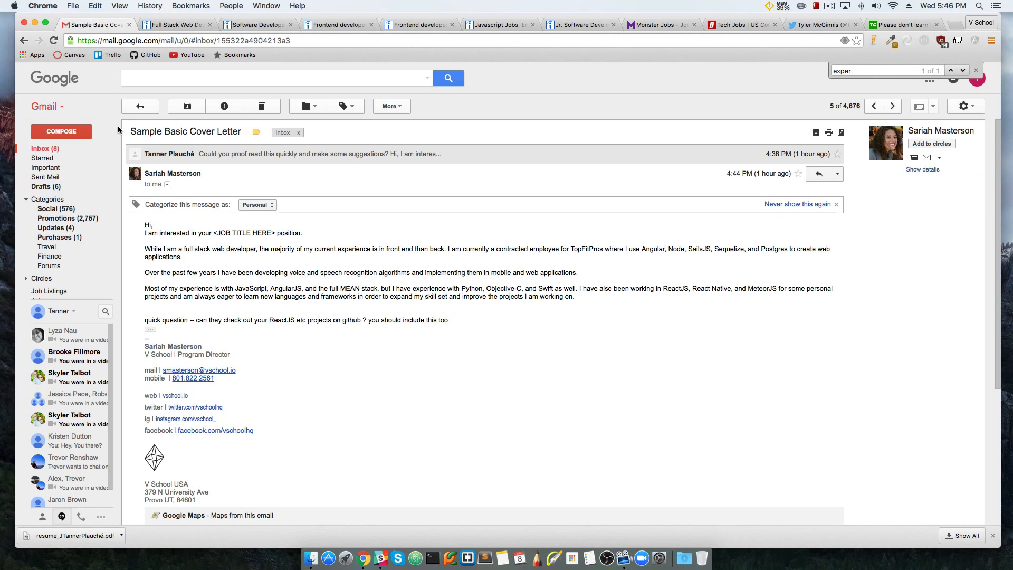
{"action": "mouse_move", "coordinate": [500, 316]}
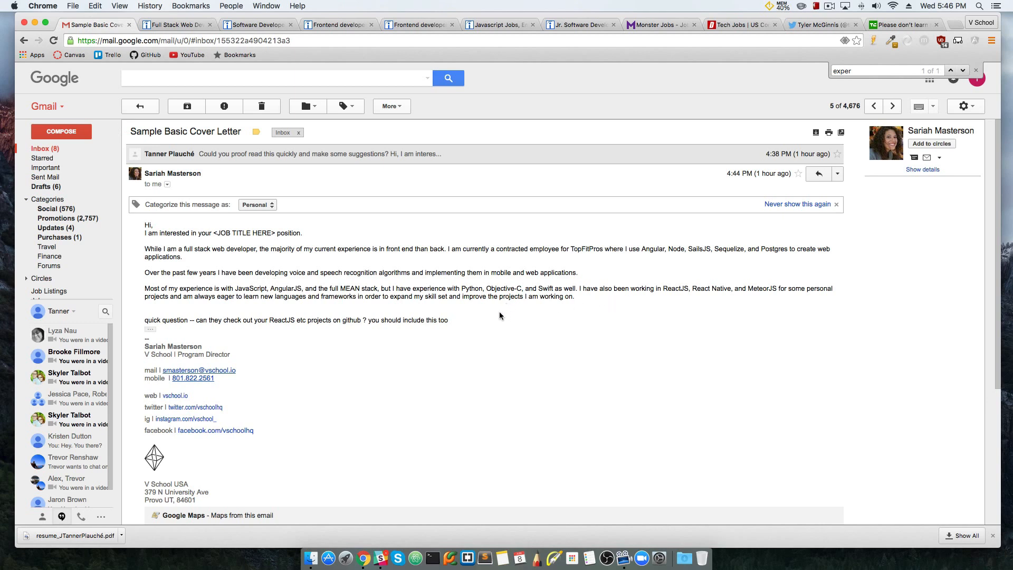
{"action": "mouse_move", "coordinate": [515, 310]}
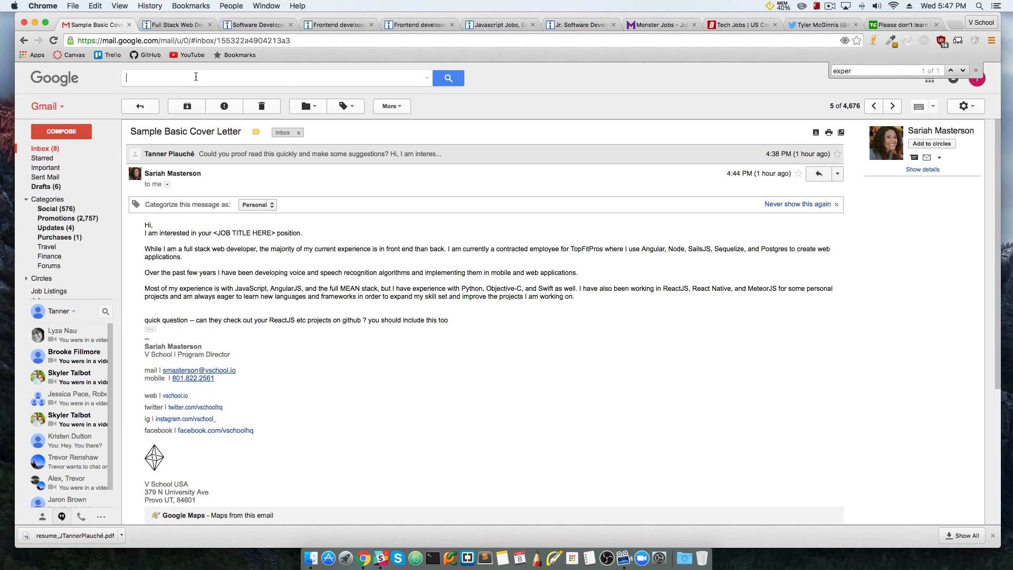
{"action": "type", "text": "basic application"}
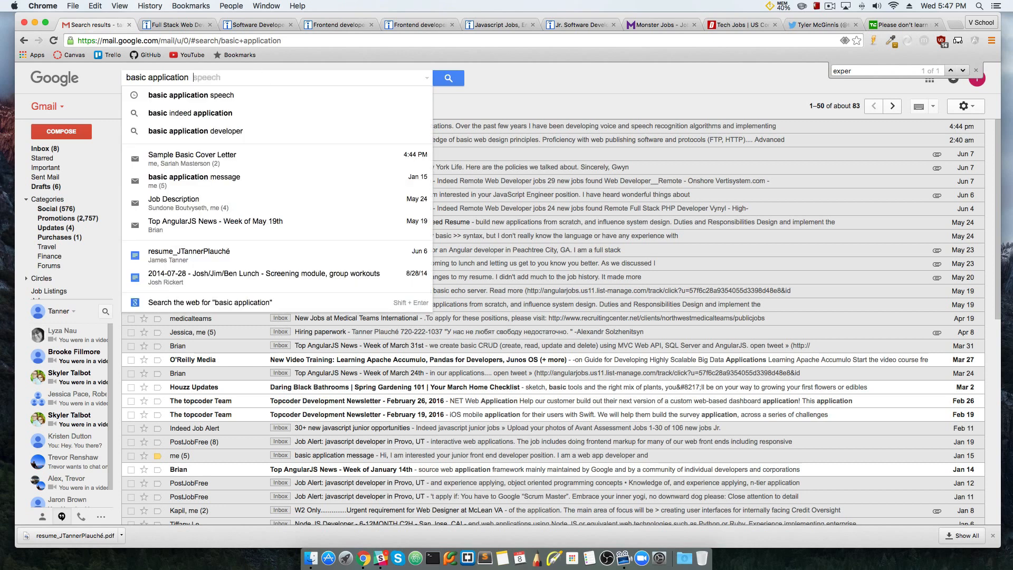
{"action": "mouse_move", "coordinate": [255, 94]}
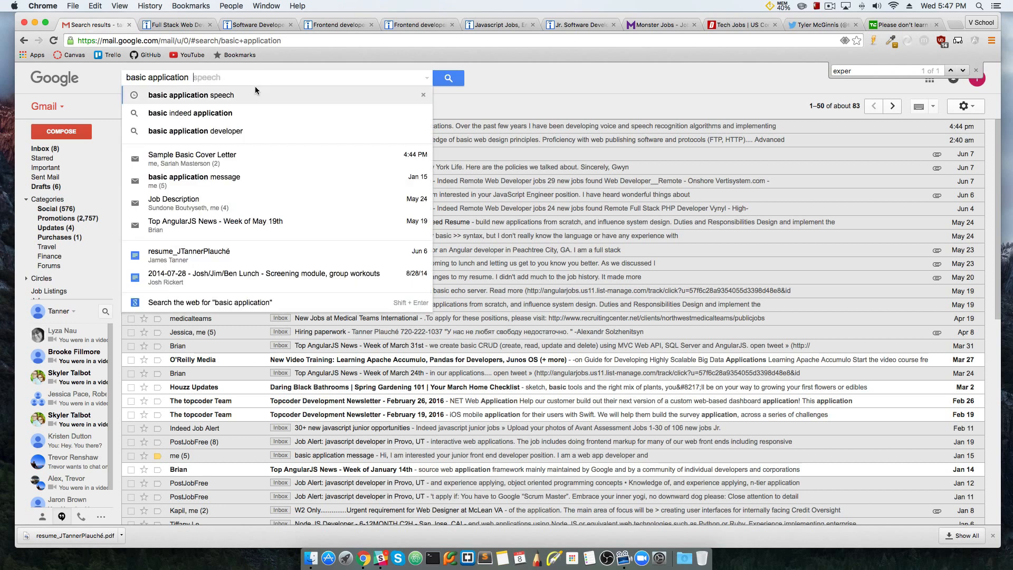
{"action": "left_click", "coordinate": [191, 95]}
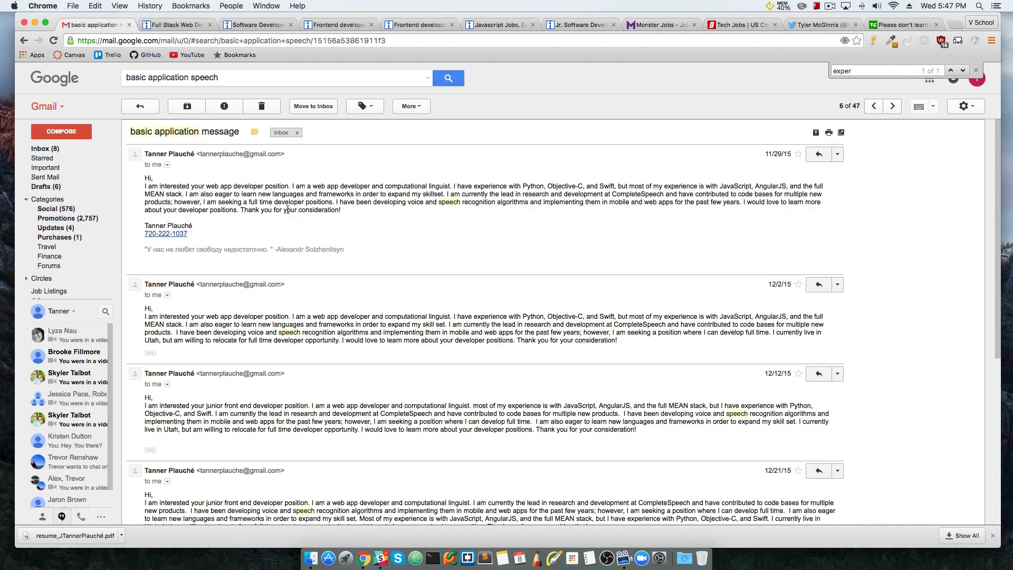
{"action": "mouse_move", "coordinate": [143, 183]}
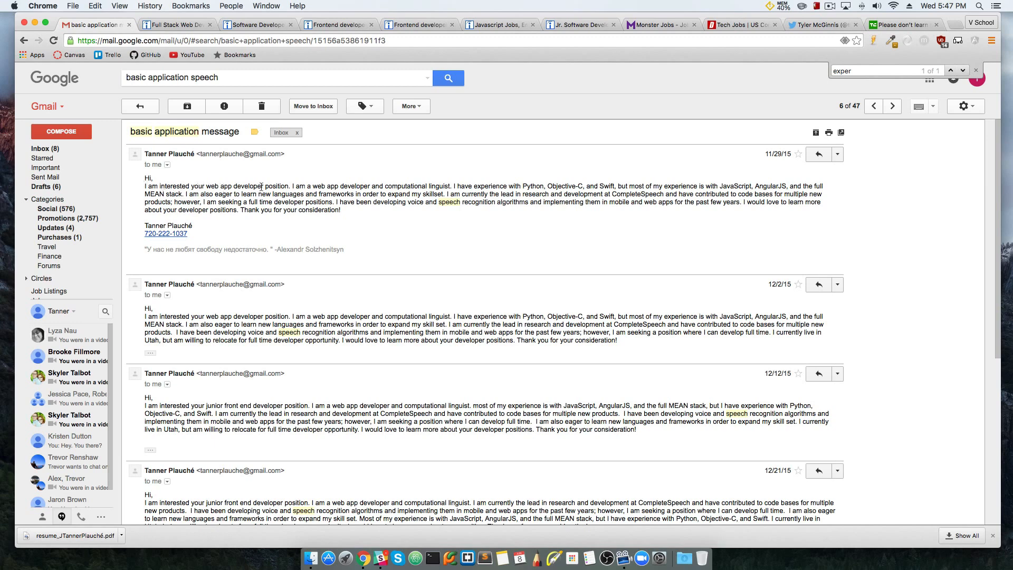
{"action": "left_click_drag", "start_coordinate": [296, 186], "coordinate": [436, 185]}
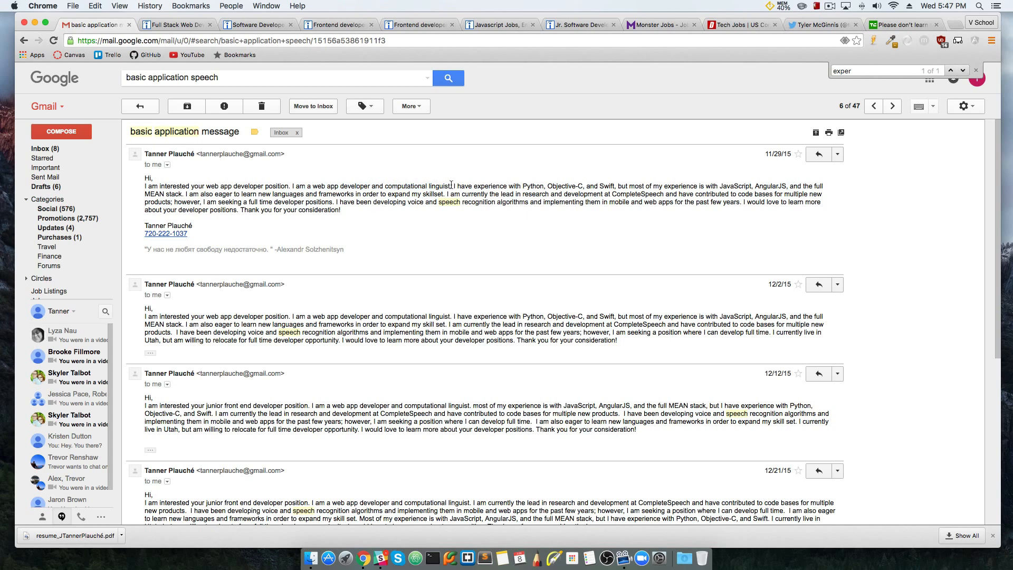
{"action": "mouse_move", "coordinate": [453, 183]}
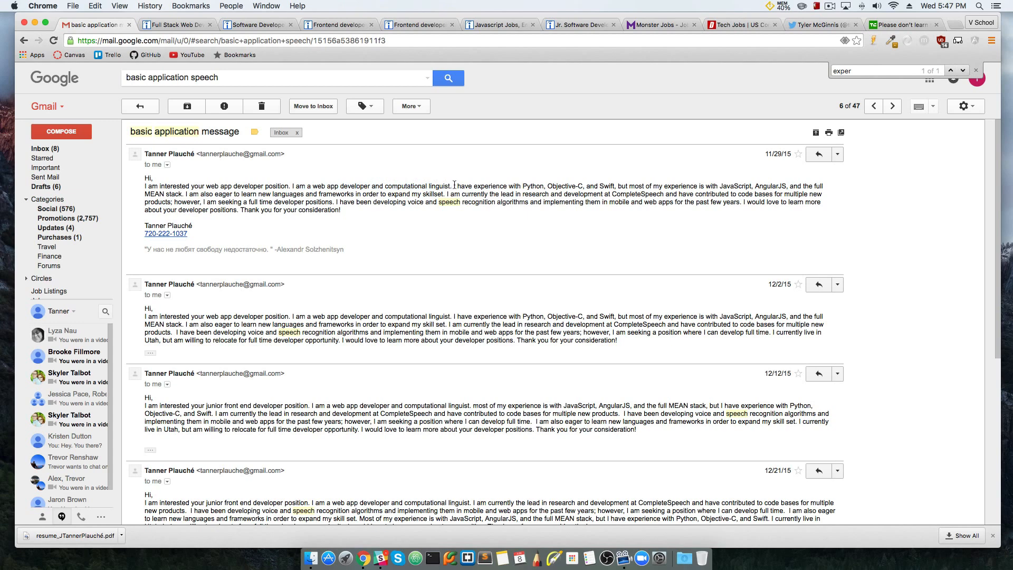
{"action": "mouse_move", "coordinate": [597, 214]}
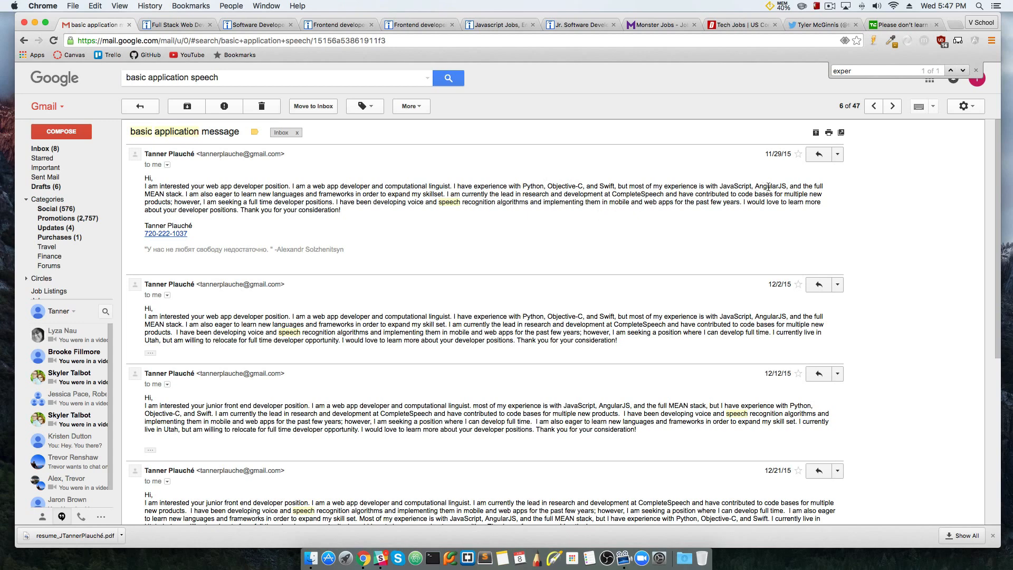
{"action": "mouse_move", "coordinate": [270, 203]}
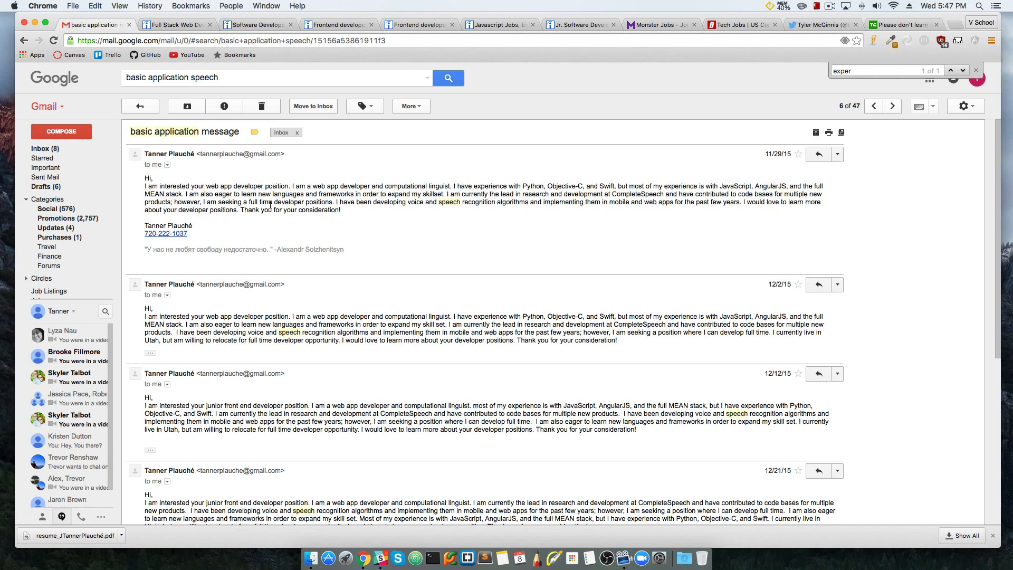
{"action": "left_click_drag", "start_coordinate": [191, 194], "coordinate": [322, 201]}
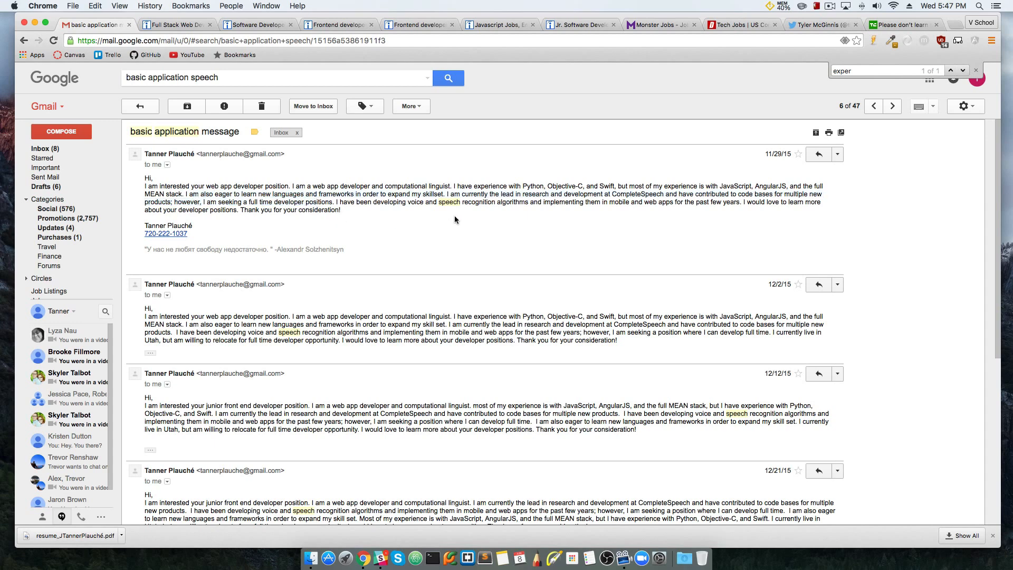
{"action": "mouse_move", "coordinate": [545, 219]}
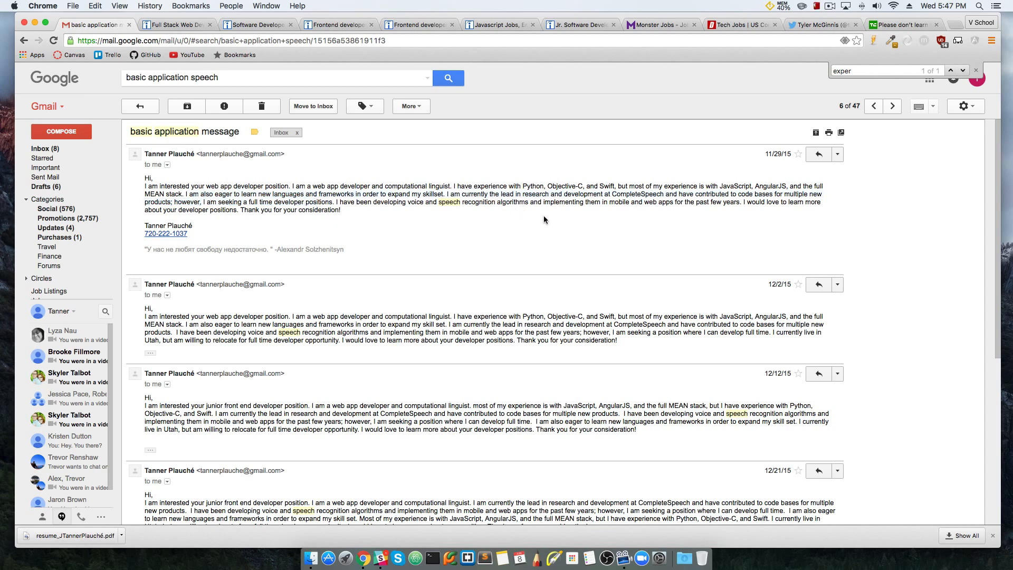
{"action": "mouse_move", "coordinate": [635, 223]}
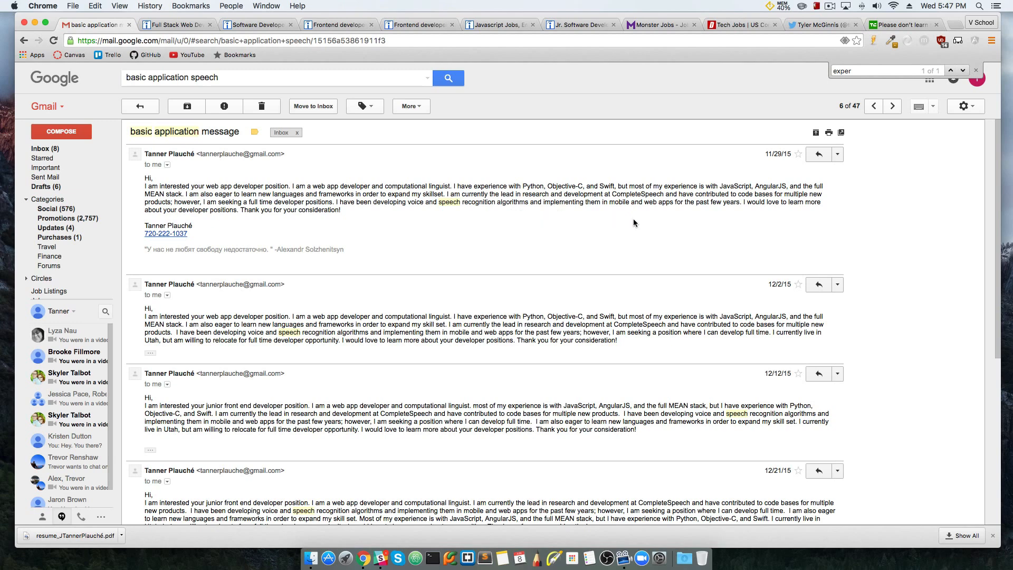
{"action": "mouse_move", "coordinate": [750, 228]}
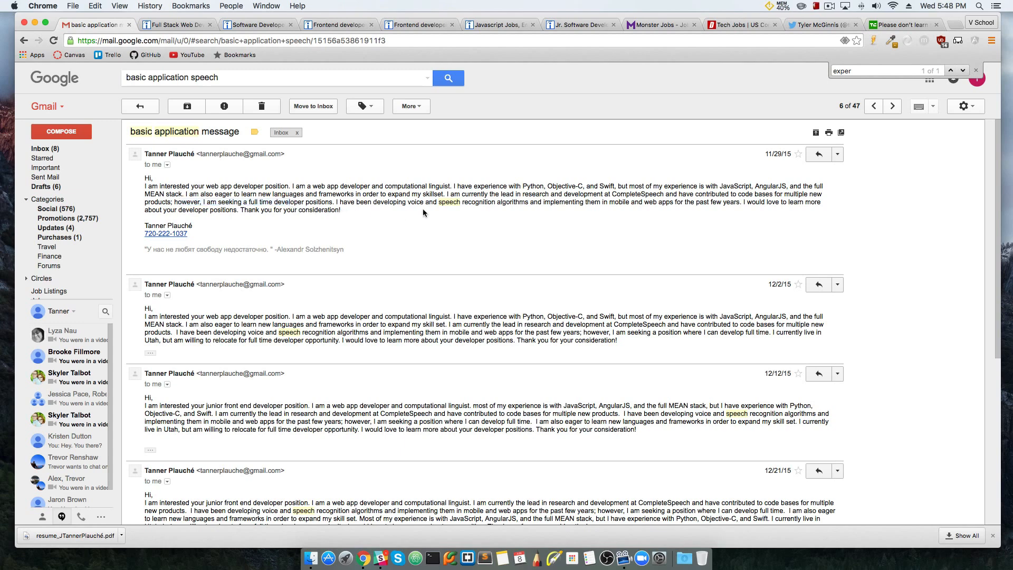
{"action": "scroll", "scroll_direction": "down", "scroll_amount": 3}
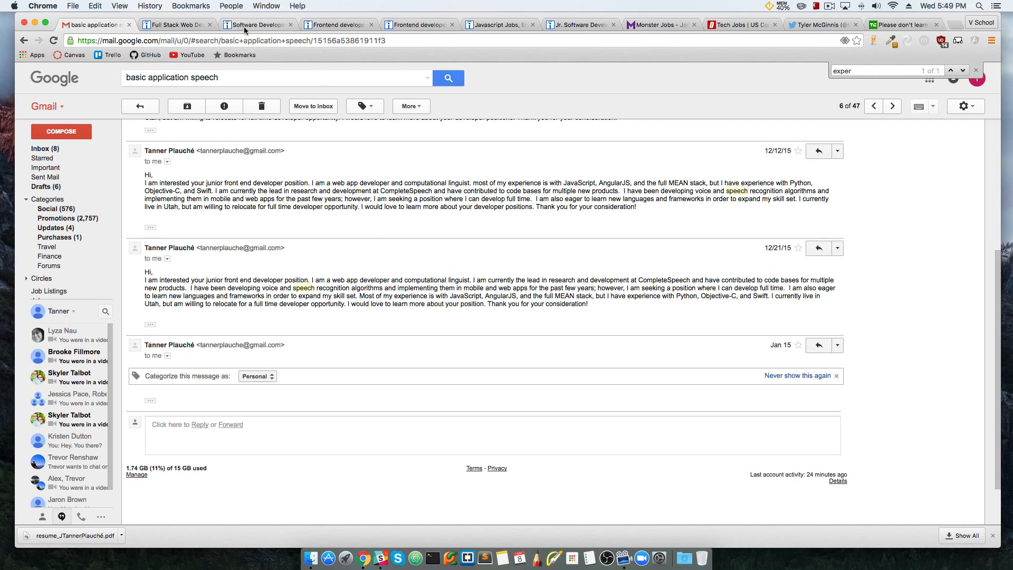
Bring up the Indeed Full Stack Web Developer posting, already marked Applied
{"action": "left_click", "coordinate": [174, 24]}
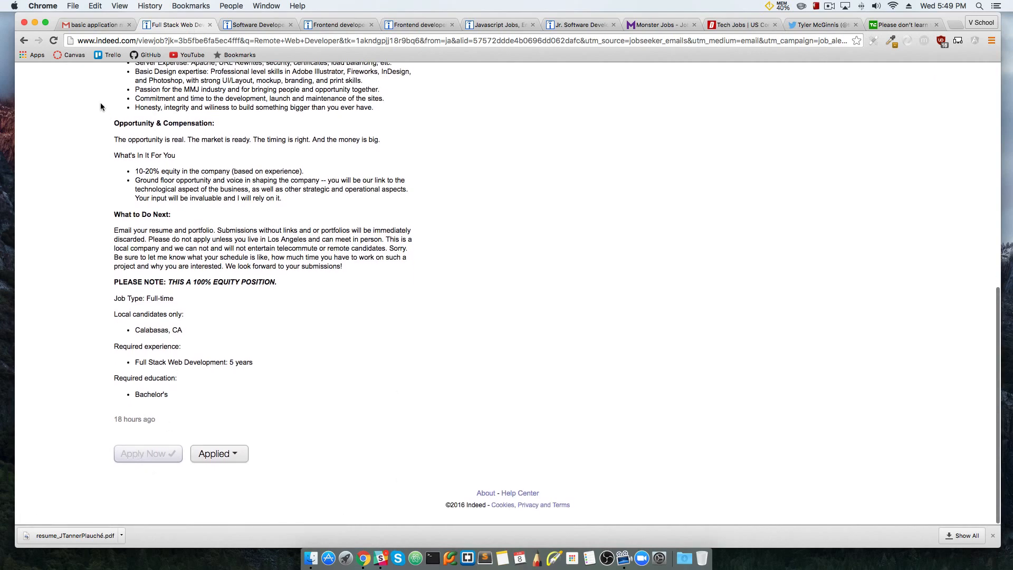
{"action": "scroll", "scroll_direction": "down", "scroll_amount": 3}
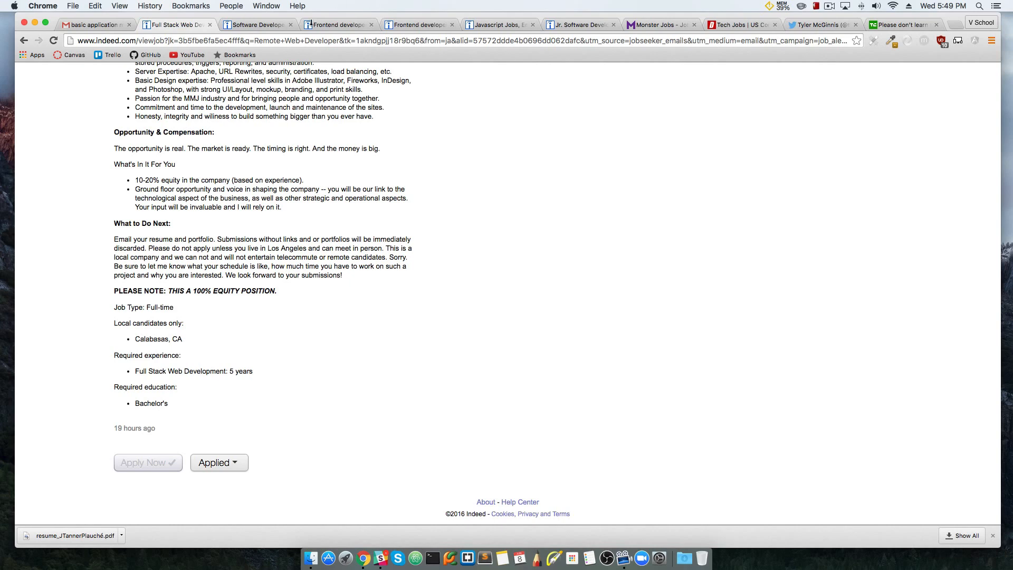
On Dice, search for 'javascript' jobs in Atlanta, GA, landing on the sign-in page
{"action": "left_click", "coordinate": [657, 24]}
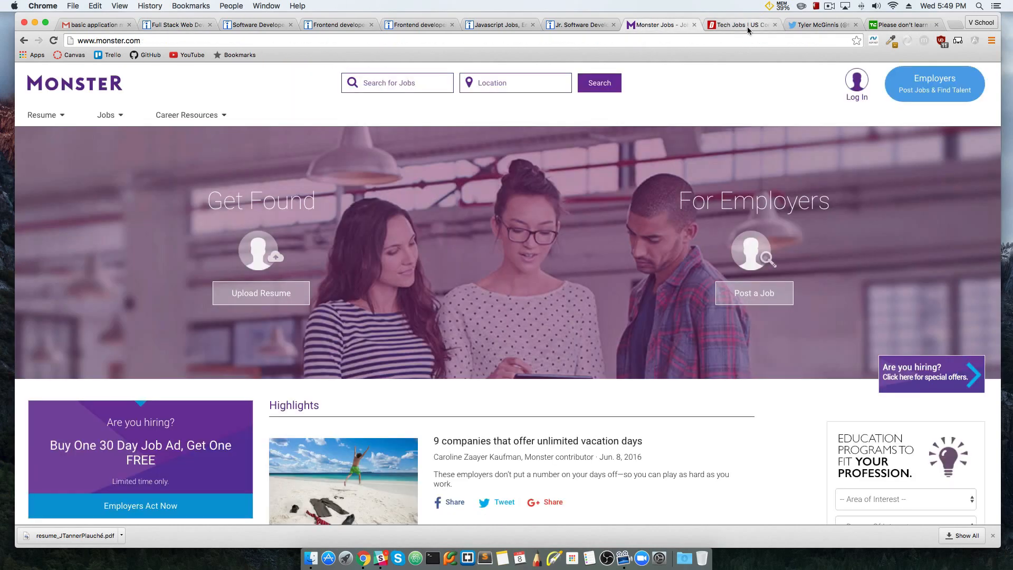
{"action": "left_click", "coordinate": [730, 24]}
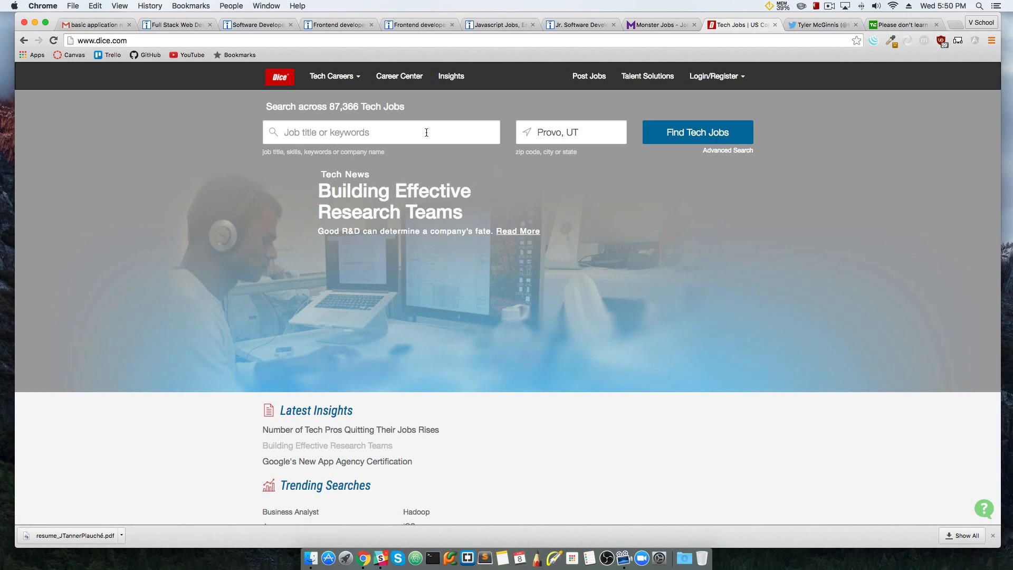
{"action": "type", "text": "javascrtip"}
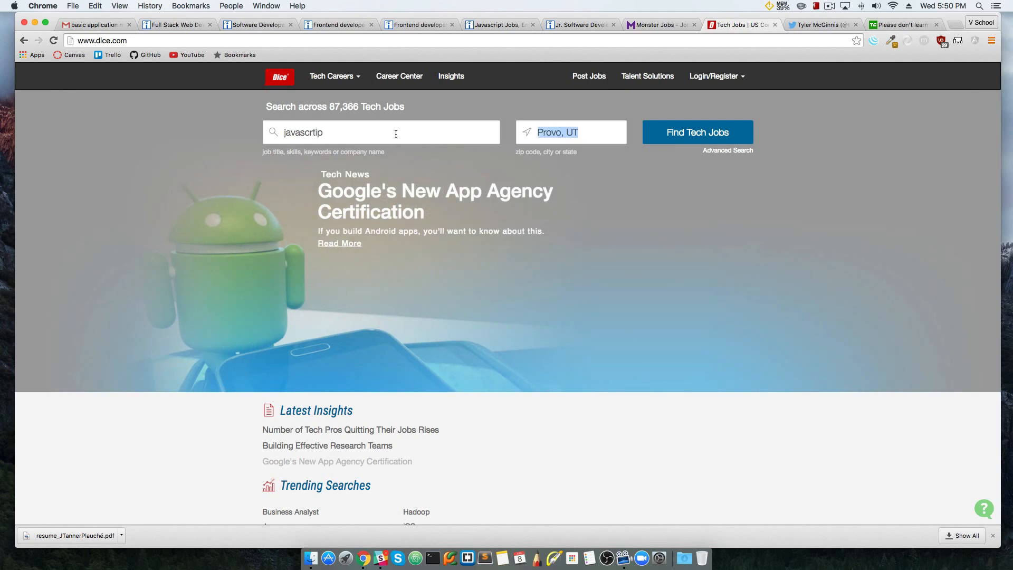
{"action": "key", "text": "Backspace"}
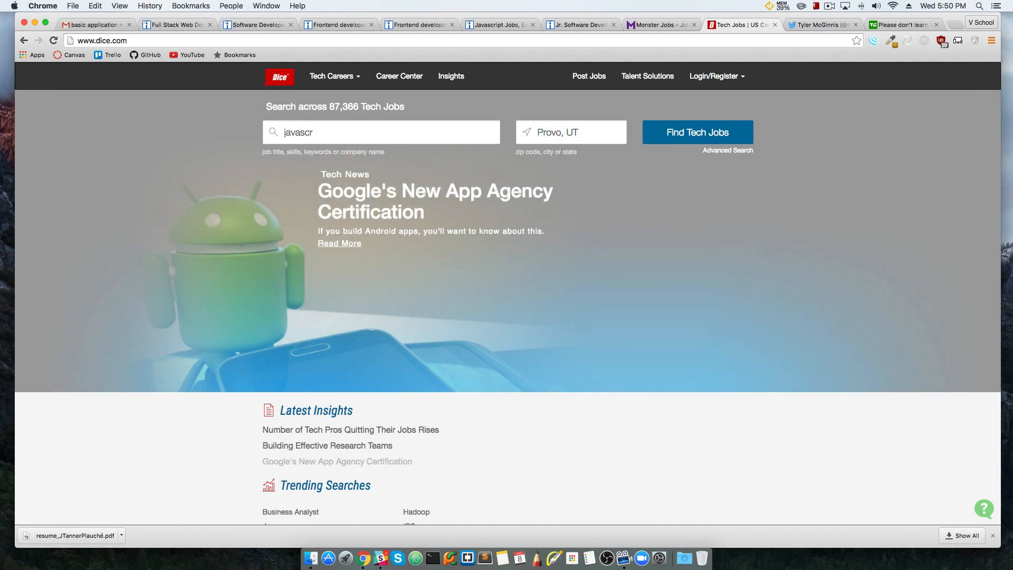
{"action": "type", "text": "At"}
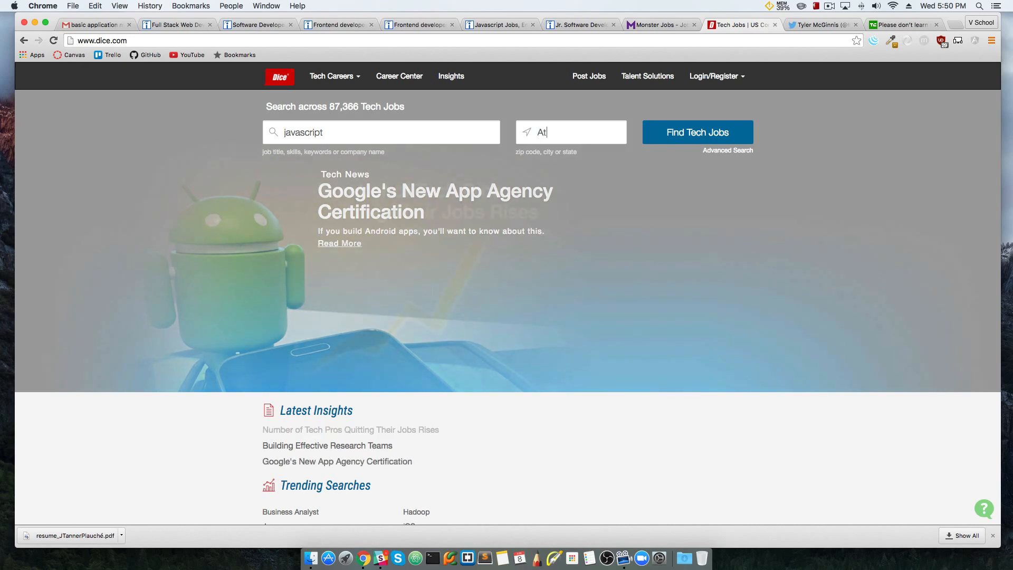
{"action": "left_click", "coordinate": [697, 132]}
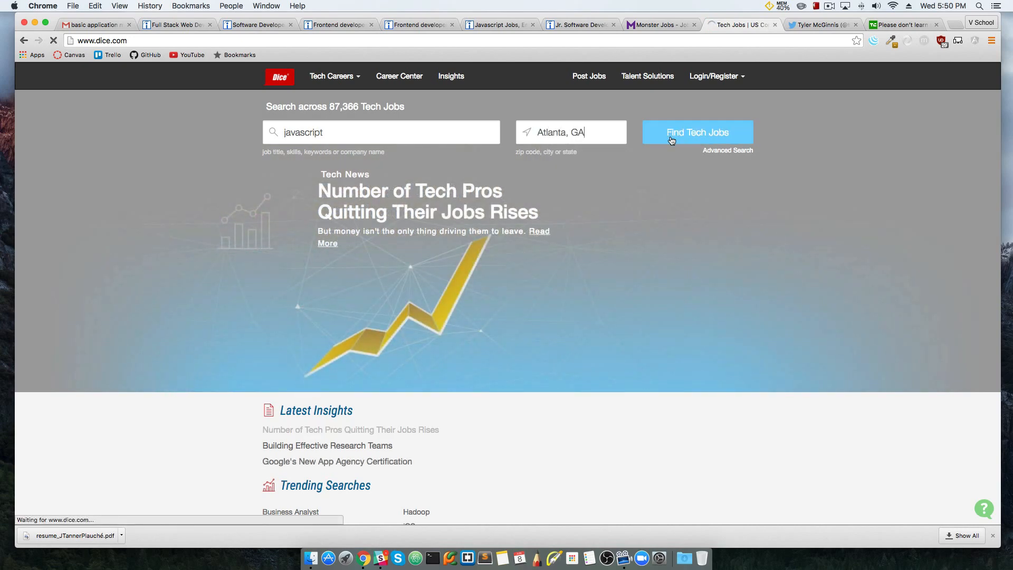
{"action": "left_click", "coordinate": [696, 133]}
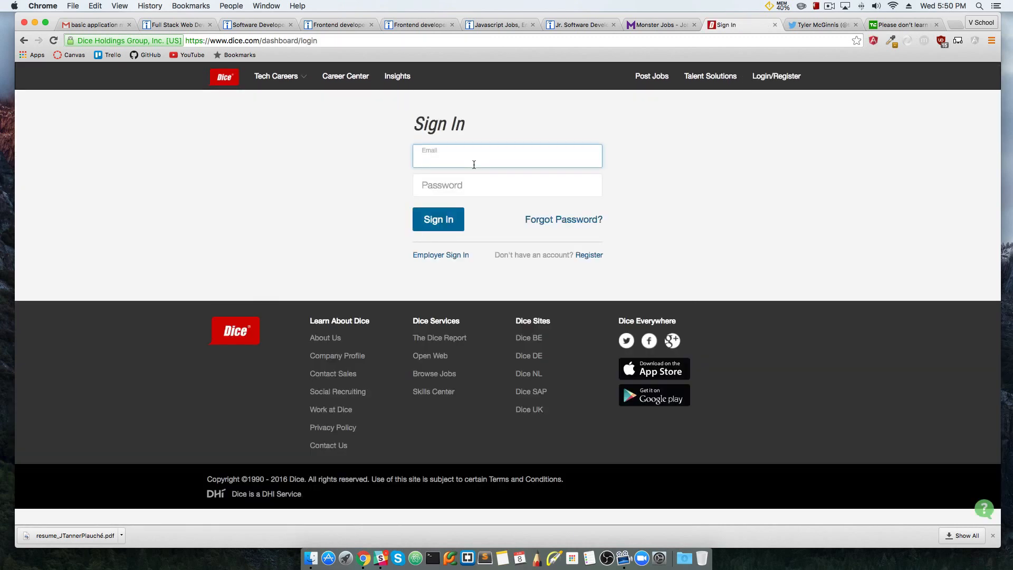
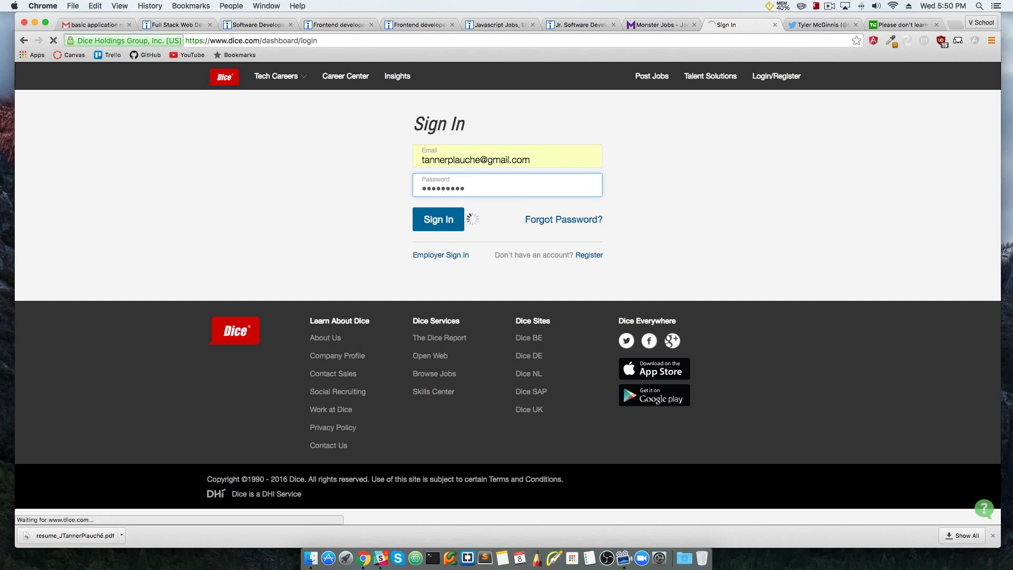
{"action": "left_click", "coordinate": [438, 219]}
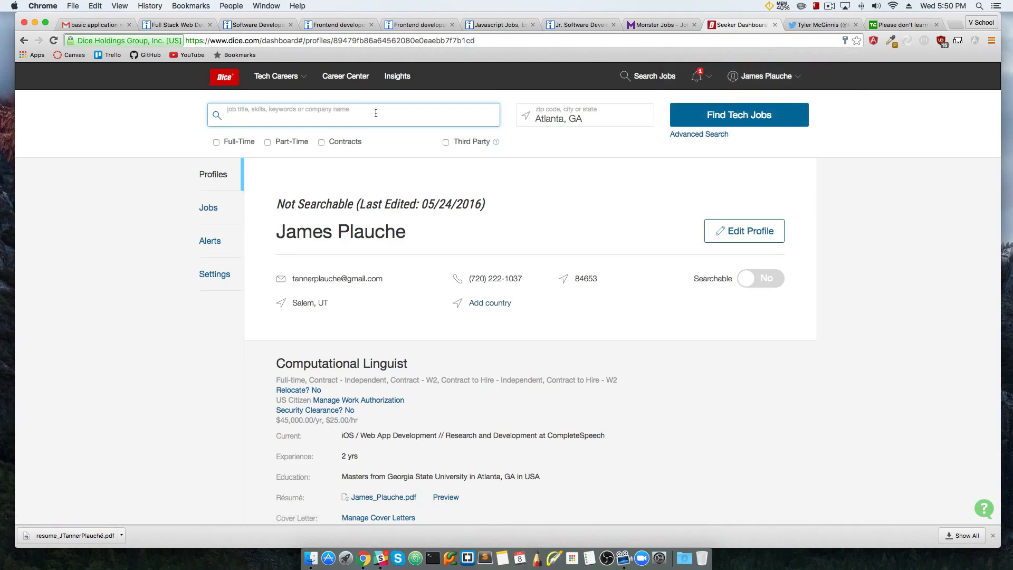
Search Dice for JavaScript jobs in Atlanta and browse the results
{"action": "type", "text": "Javasc"}
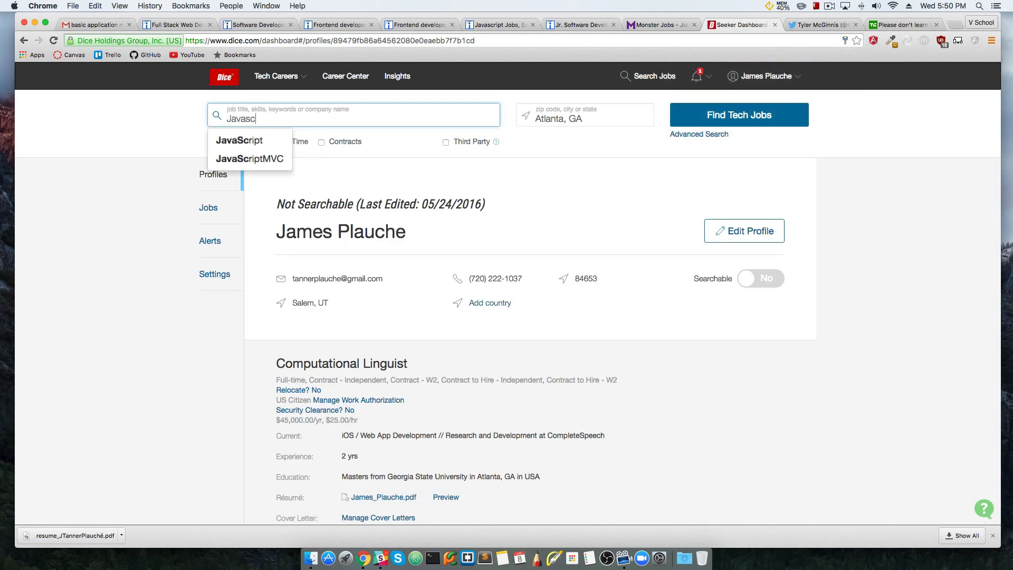
{"action": "left_click", "coordinate": [239, 140]}
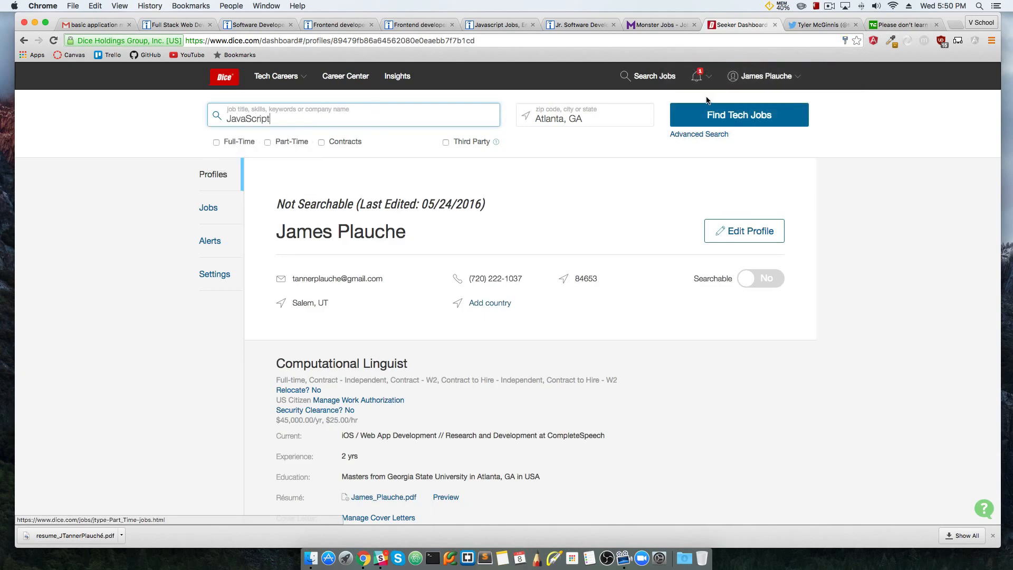
{"action": "left_click", "coordinate": [738, 114]}
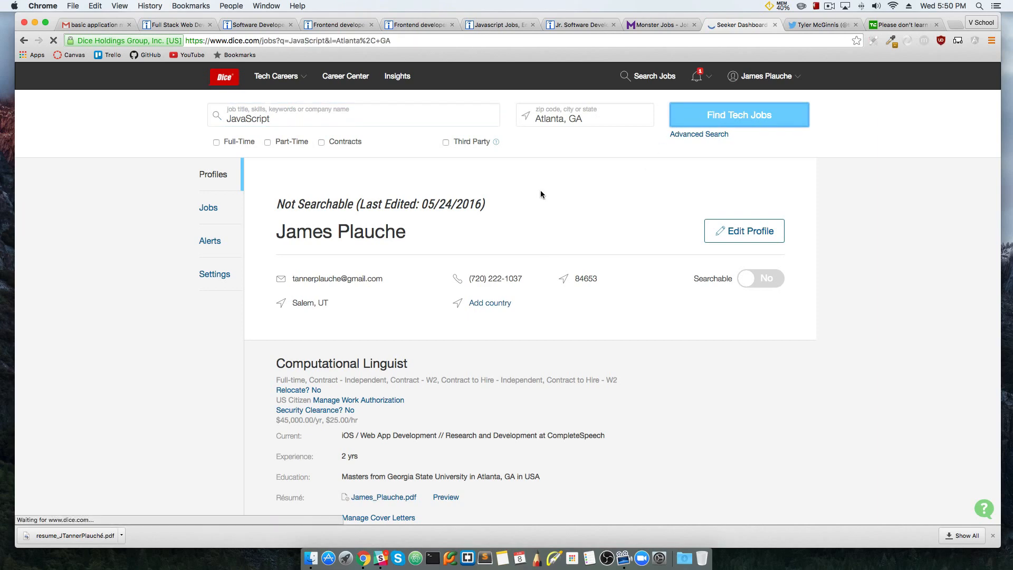
{"action": "left_click", "coordinate": [738, 114]}
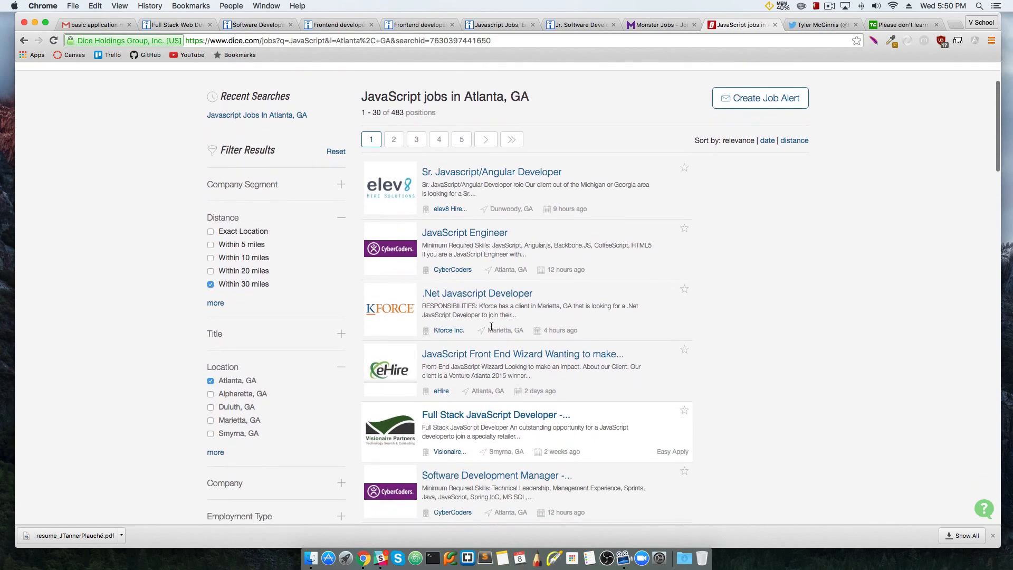
{"action": "scroll", "scroll_direction": "down", "scroll_amount": 3}
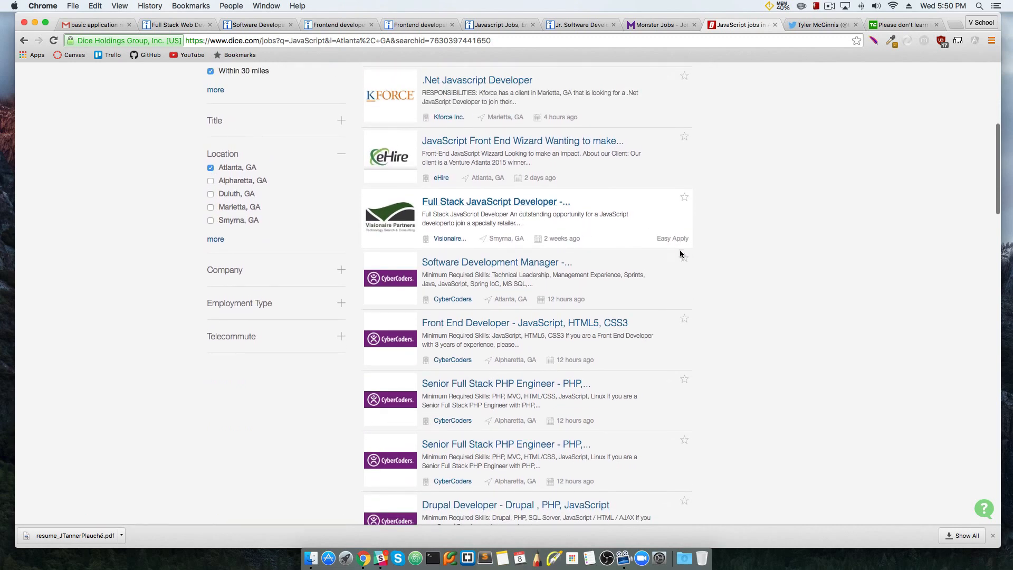
{"action": "scroll", "scroll_direction": "down", "scroll_amount": 3}
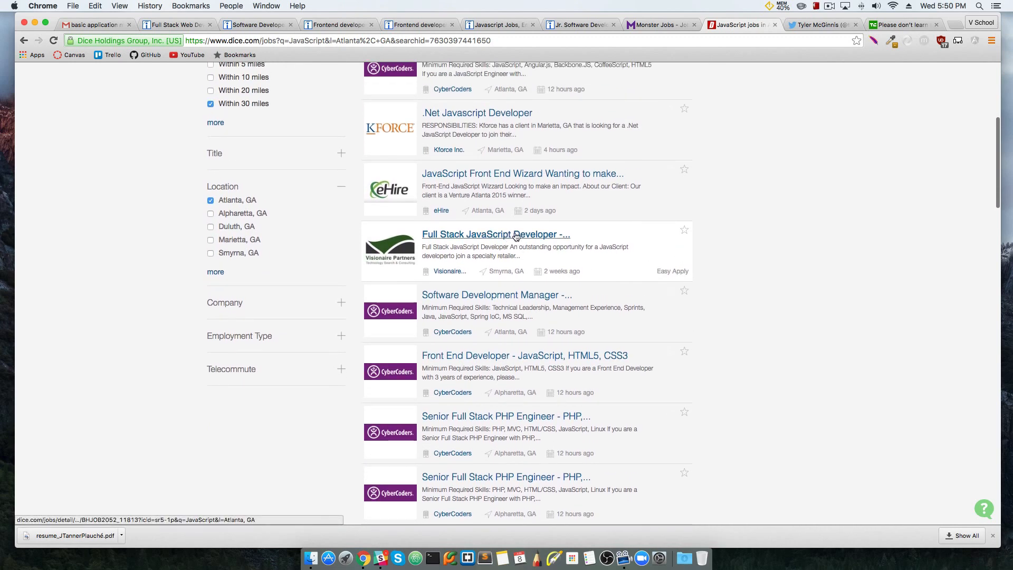
Read the Full Stack JavaScript Developer listing and start its Easy Apply form
{"action": "left_click", "coordinate": [495, 234]}
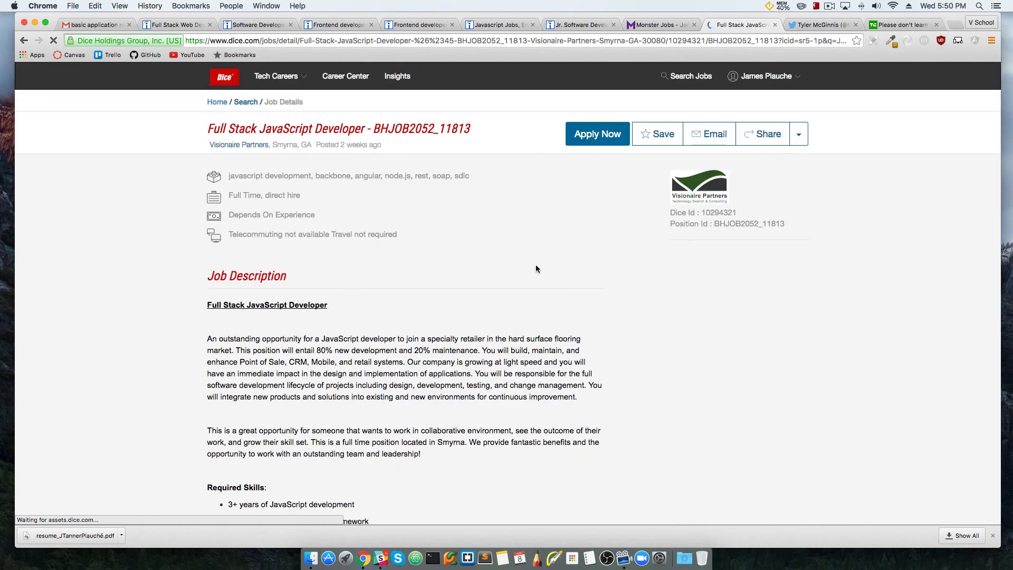
{"action": "scroll", "scroll_direction": "down", "scroll_amount": 3}
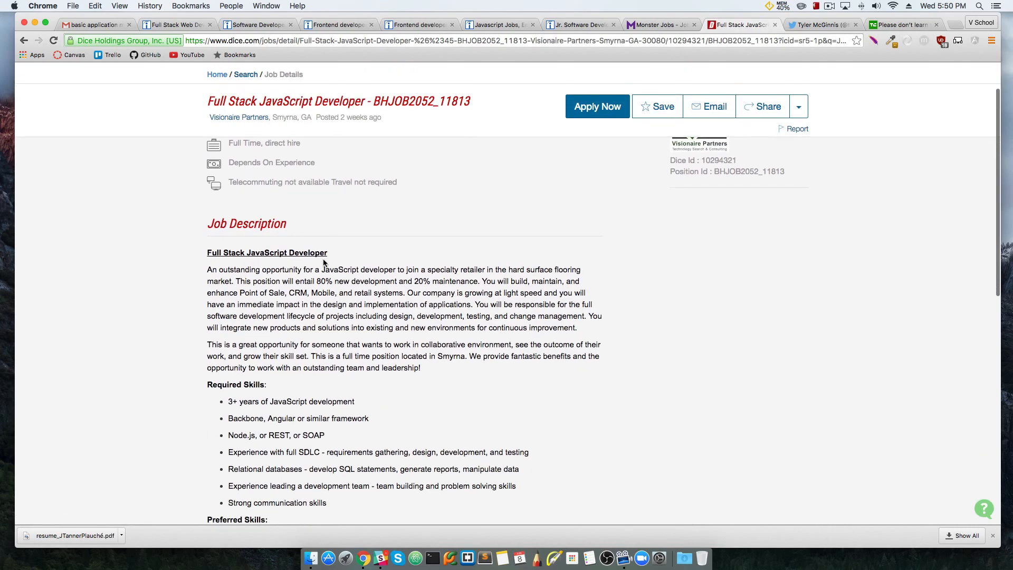
{"action": "scroll", "scroll_direction": "down", "scroll_amount": 3}
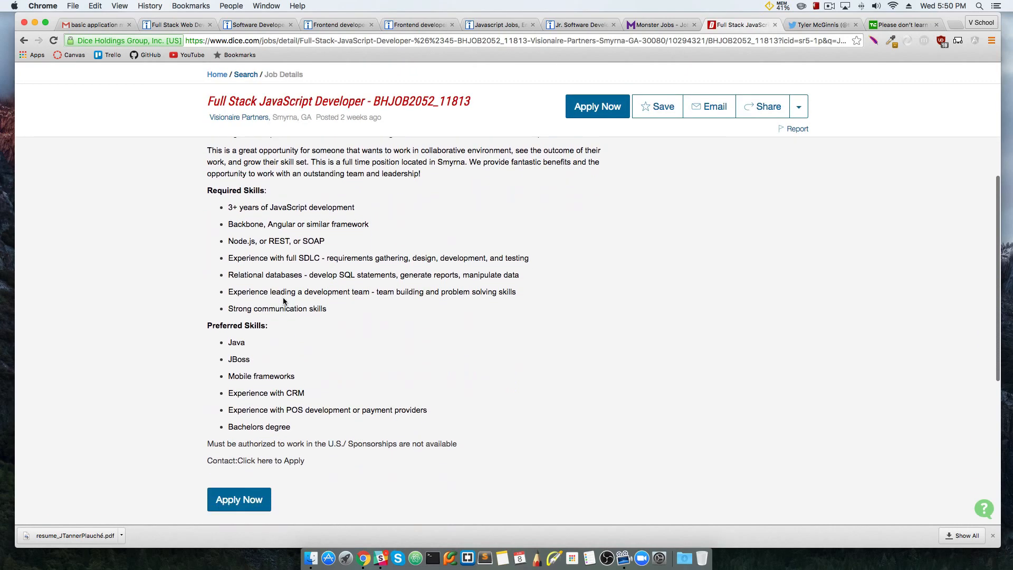
{"action": "scroll", "scroll_direction": "up", "scroll_amount": 3}
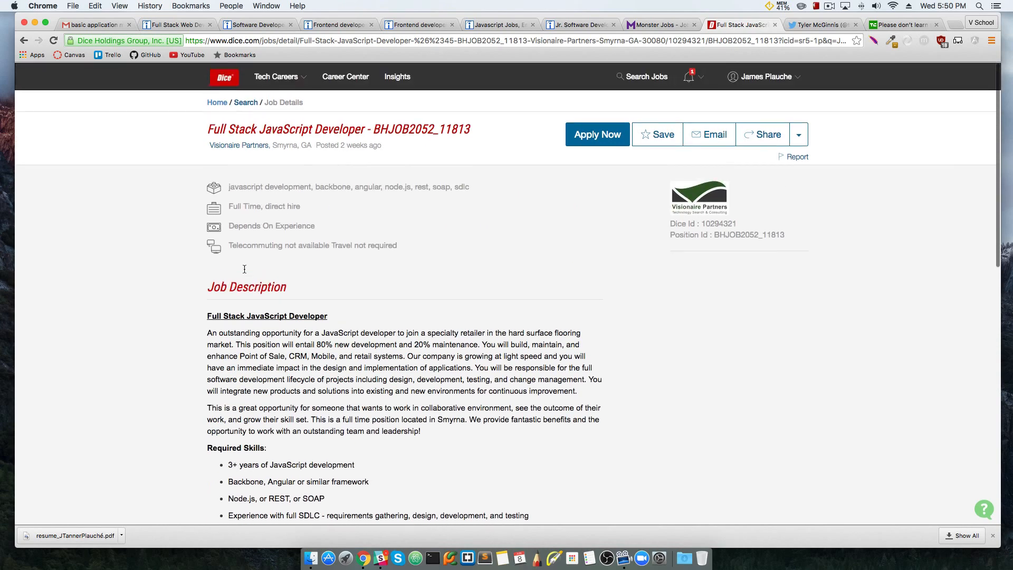
{"action": "scroll", "scroll_direction": "down", "scroll_amount": 3}
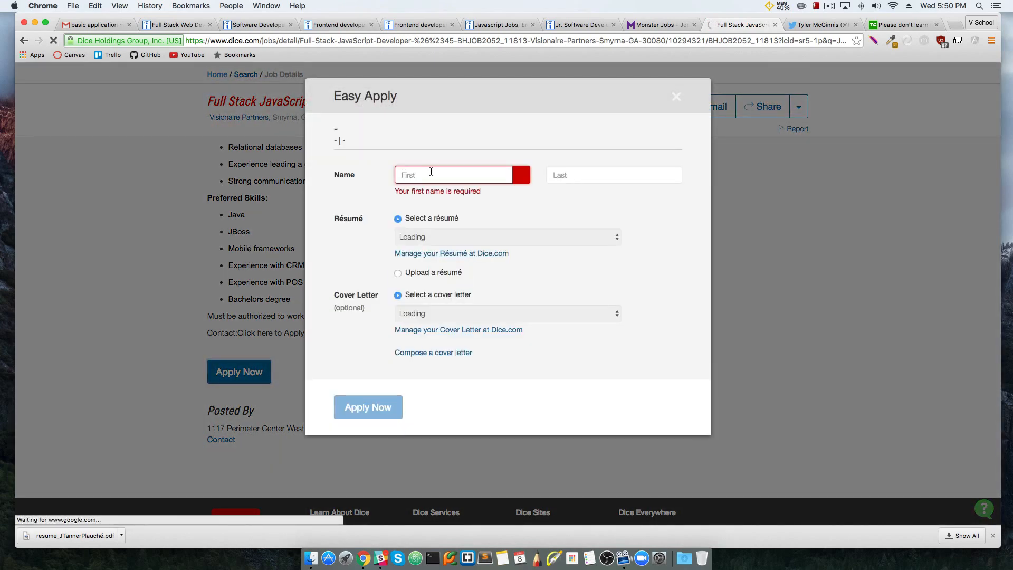
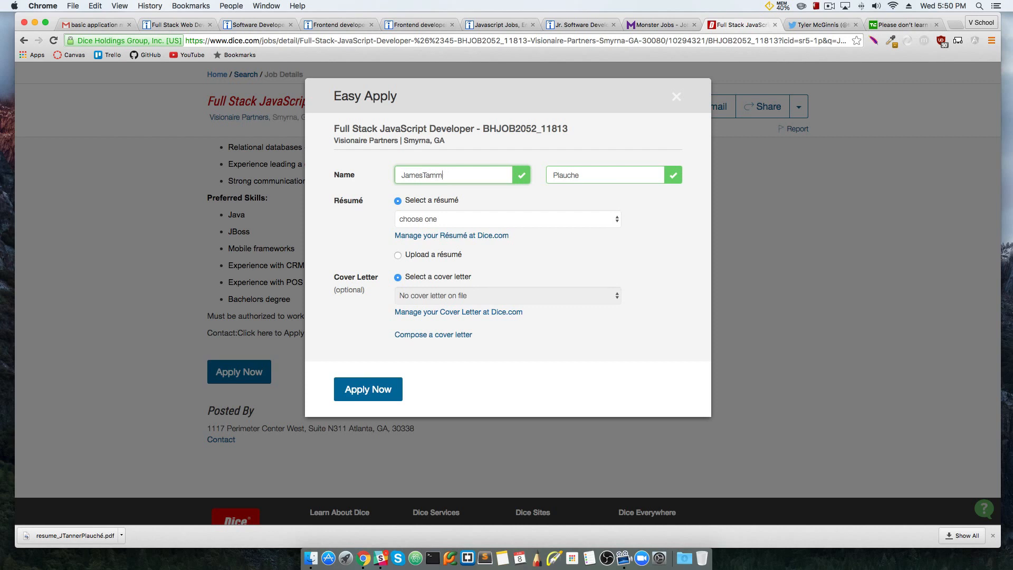
Enter the applicant's first and last name in the Easy Apply form
{"action": "type", "text": "Tamm"}
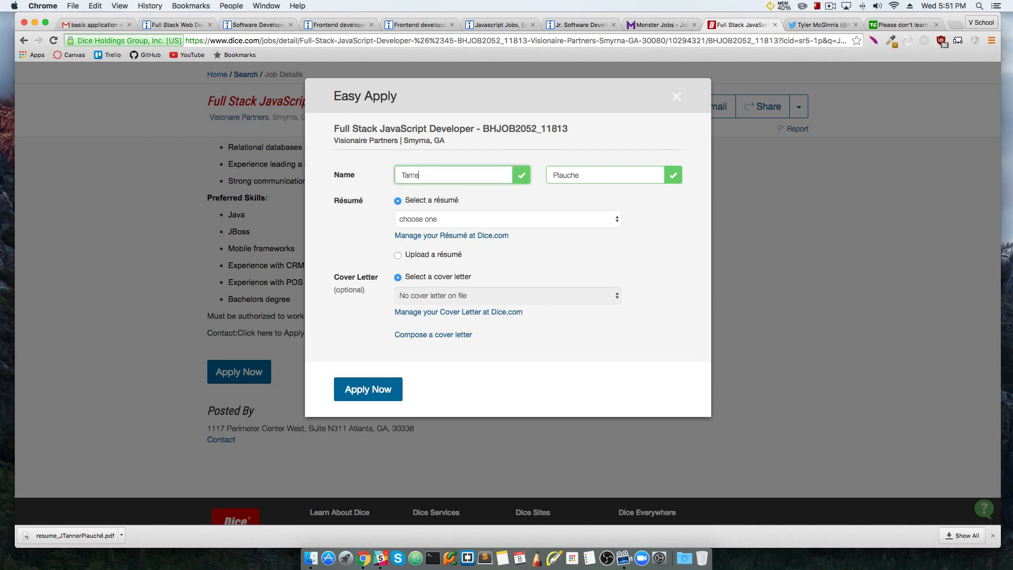
{"action": "type", "text": "Tanner"}
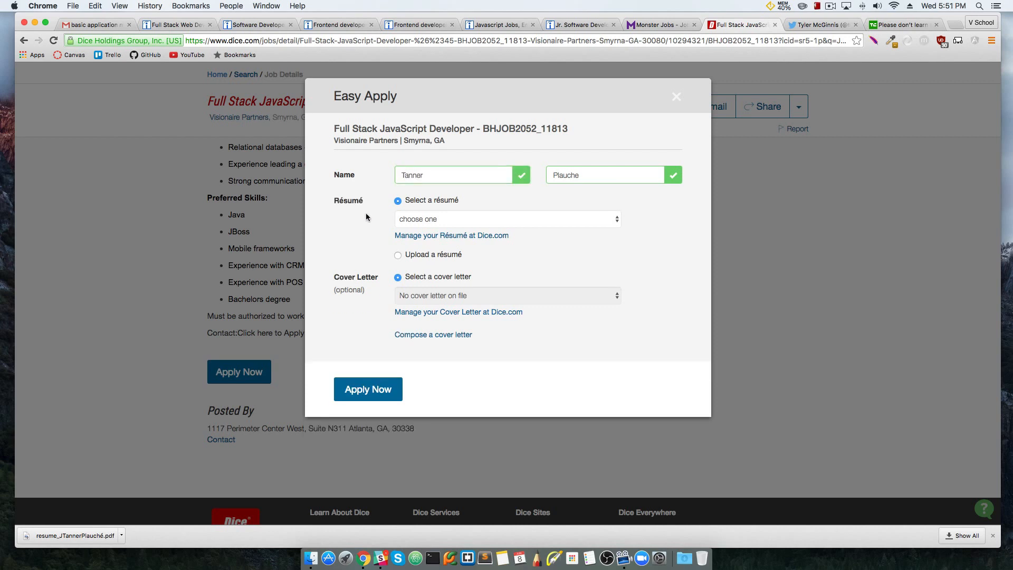
Upload the résumé PDF, start a cover letter and switch to Gmail for its text
{"action": "left_click", "coordinate": [505, 219]}
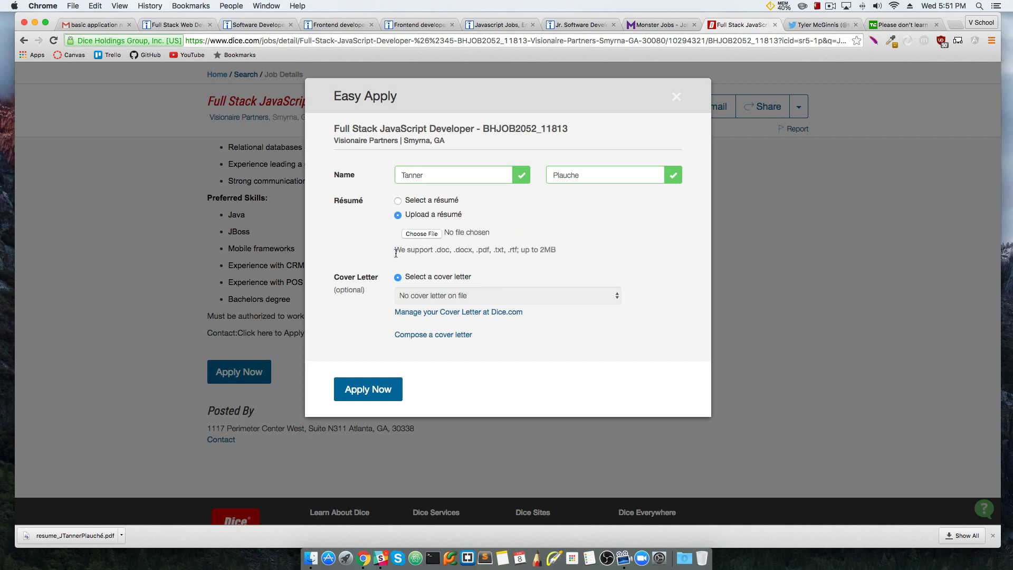
{"action": "left_click", "coordinate": [421, 234]}
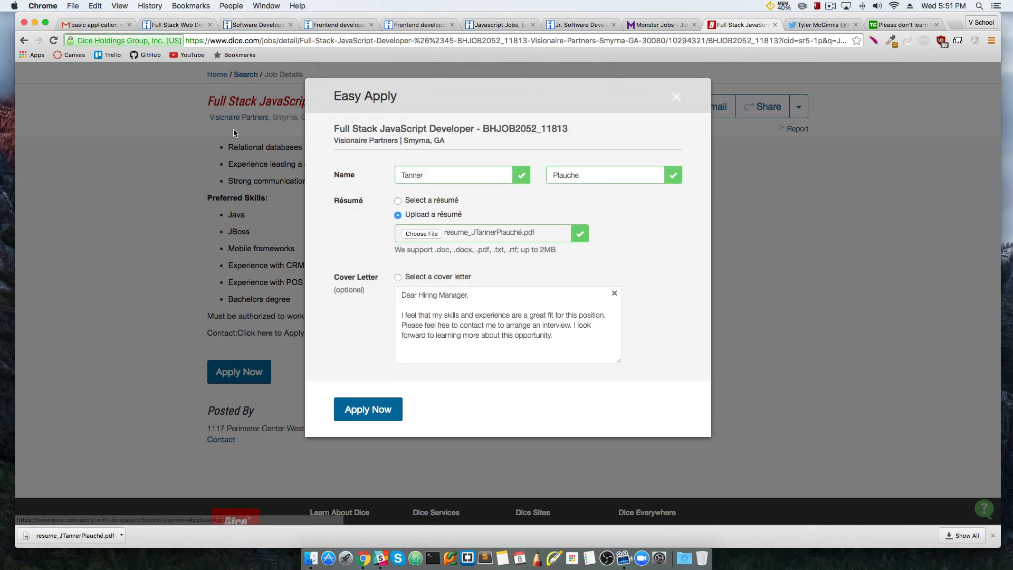
{"action": "left_click", "coordinate": [94, 25]}
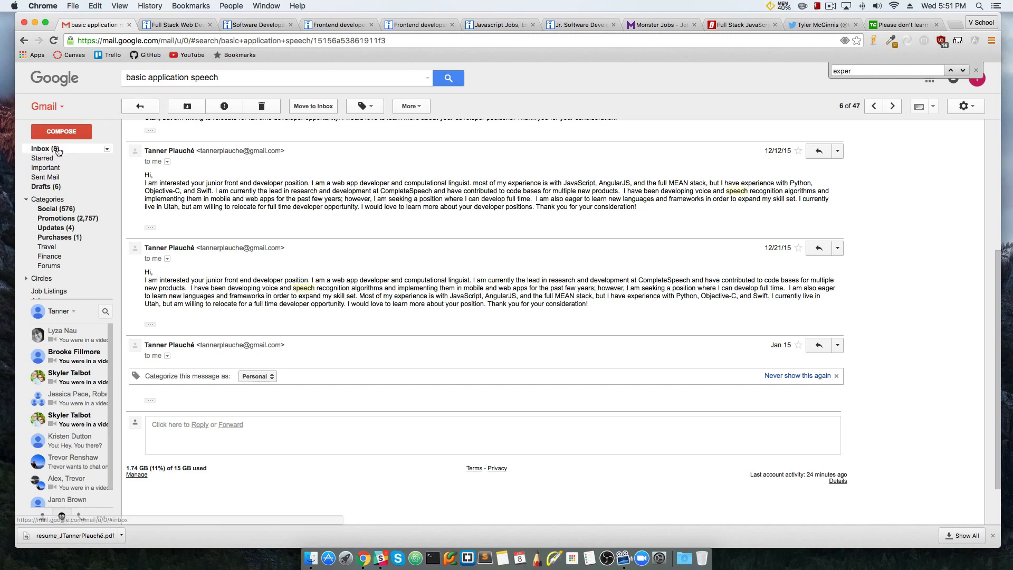
Copy the Sample Basic Cover Letter body from the Gmail inbox into the Dice application
{"action": "left_click", "coordinate": [41, 149]}
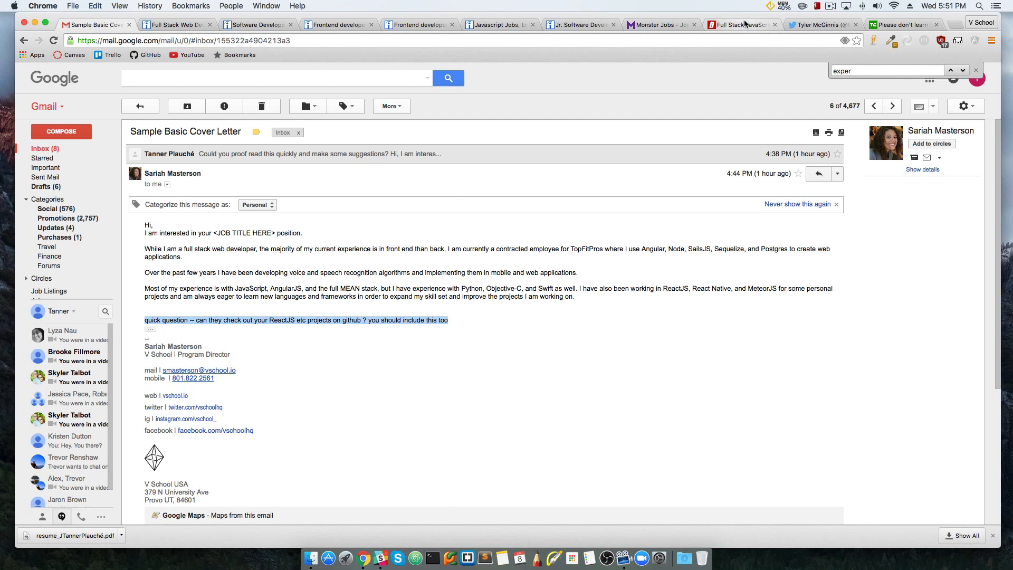
{"action": "left_click", "coordinate": [741, 24]}
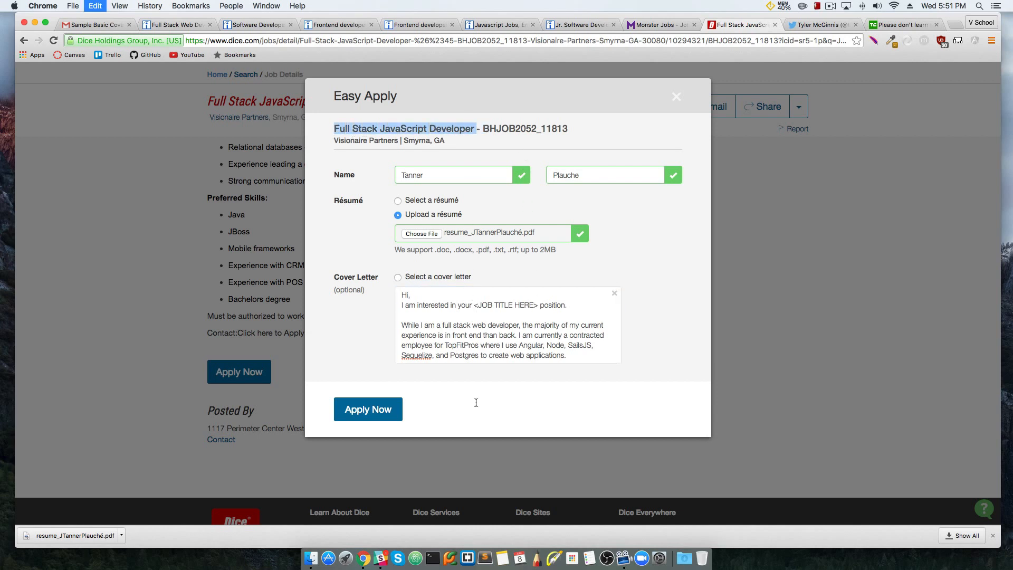
Replace the placeholder with 'Full Stack JavaScript Developer' and add 'Thanks for your consideration!'
{"action": "double_click", "coordinate": [513, 304]}
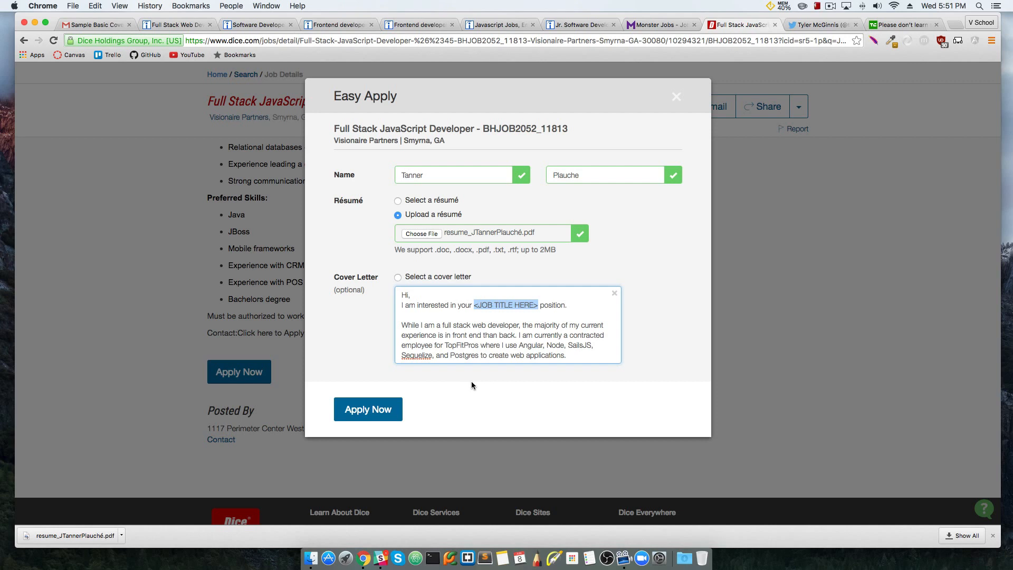
{"action": "type", "text": "Full Stack JavaScript Developer"}
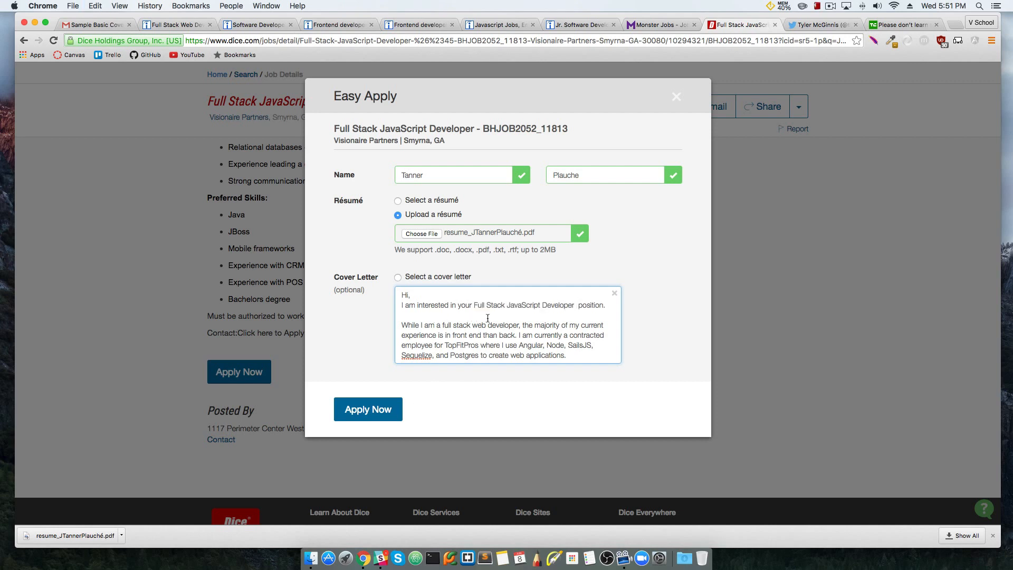
{"action": "scroll", "scroll_direction": "down", "scroll_amount": 3}
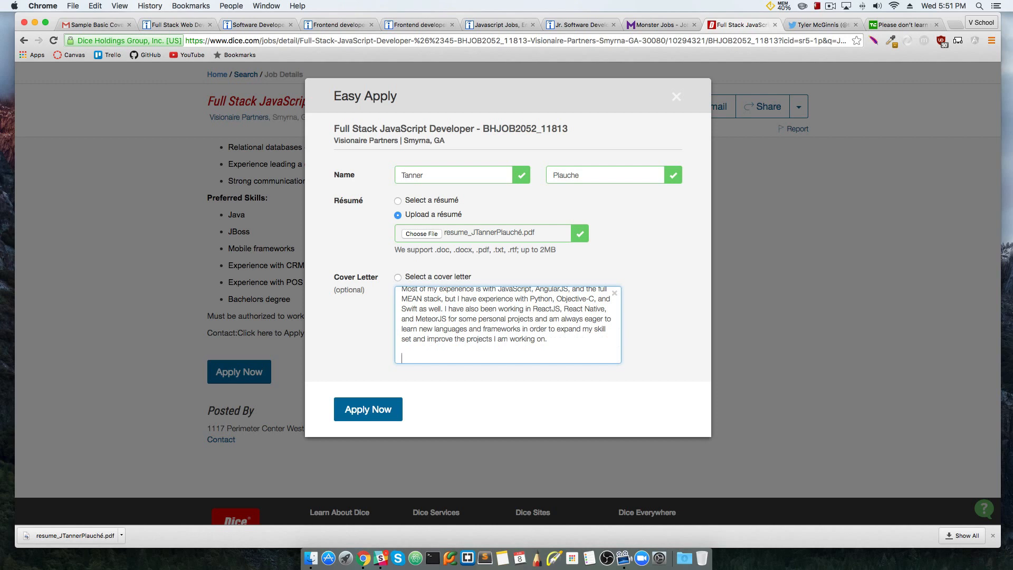
{"action": "type", "text": "Thanks for your con"}
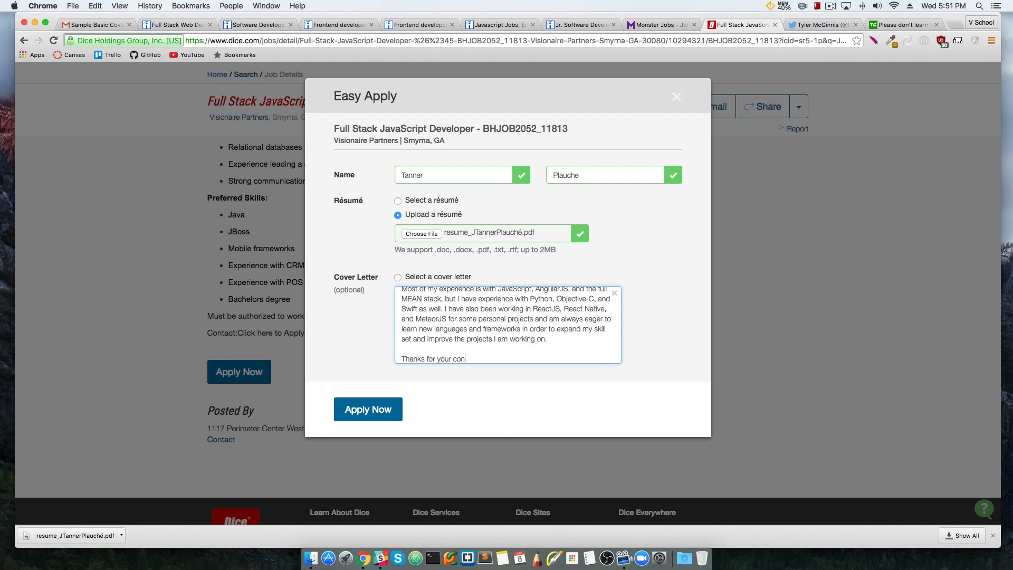
{"action": "type", "text": "sideration!"}
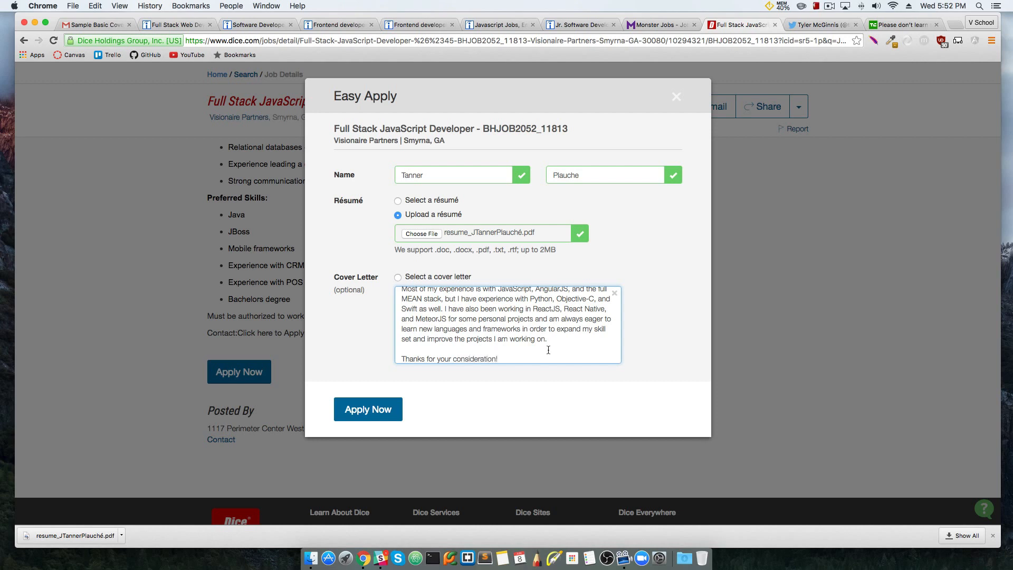
{"action": "mouse_move", "coordinate": [549, 341]}
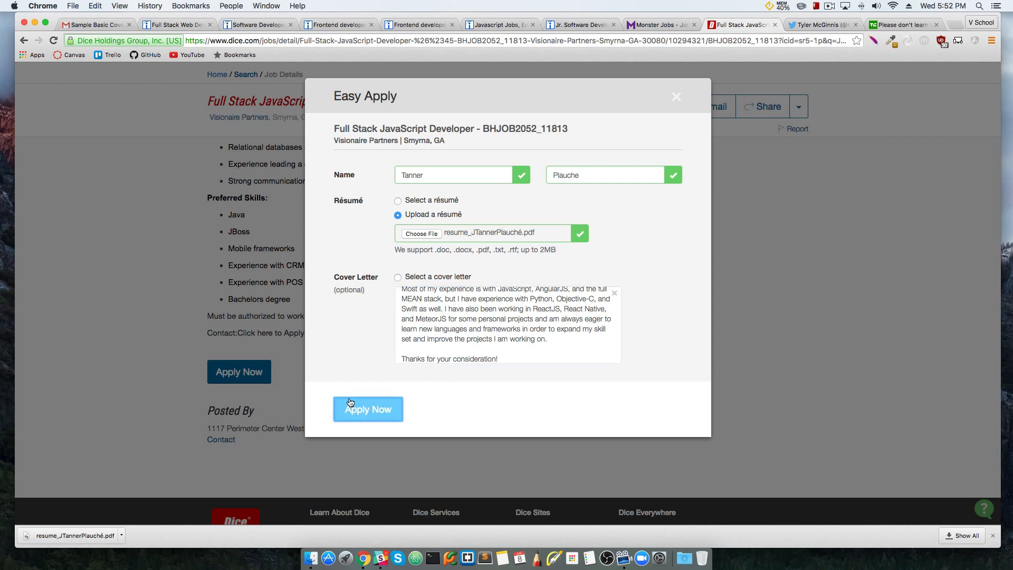
Submit the application to Visionaire Partners and close the Dice job tab
{"action": "left_click", "coordinate": [367, 410]}
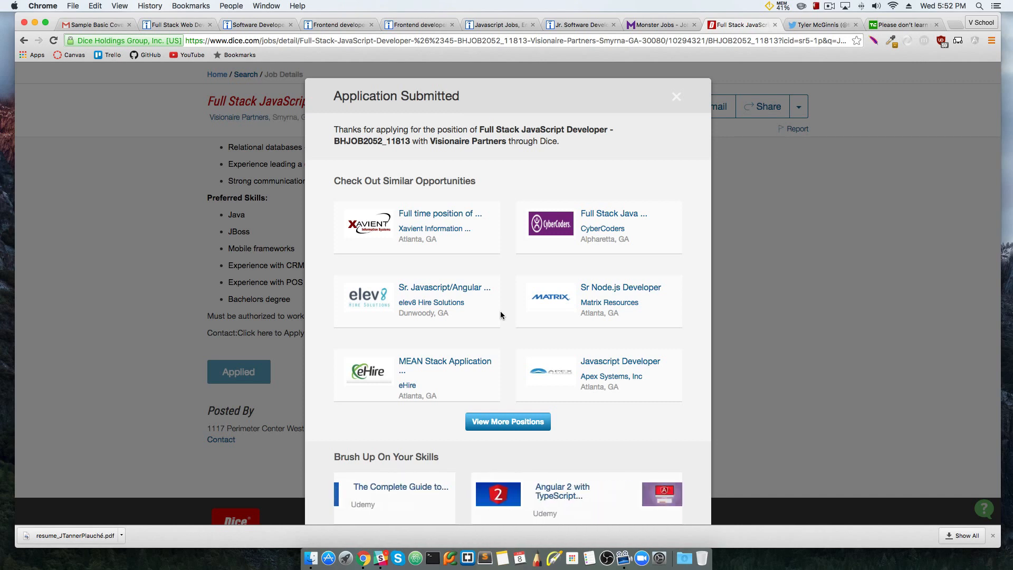
{"action": "left_click", "coordinate": [676, 97]}
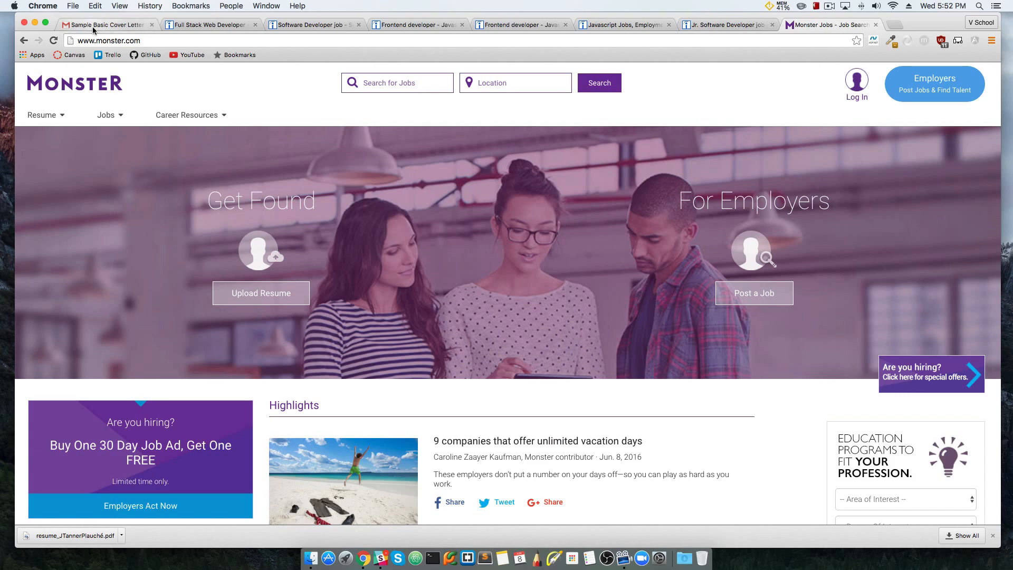
Read the Codecademy 'Sass is live' announcement in Gmail and select the word Sass
{"action": "left_click", "coordinate": [103, 24]}
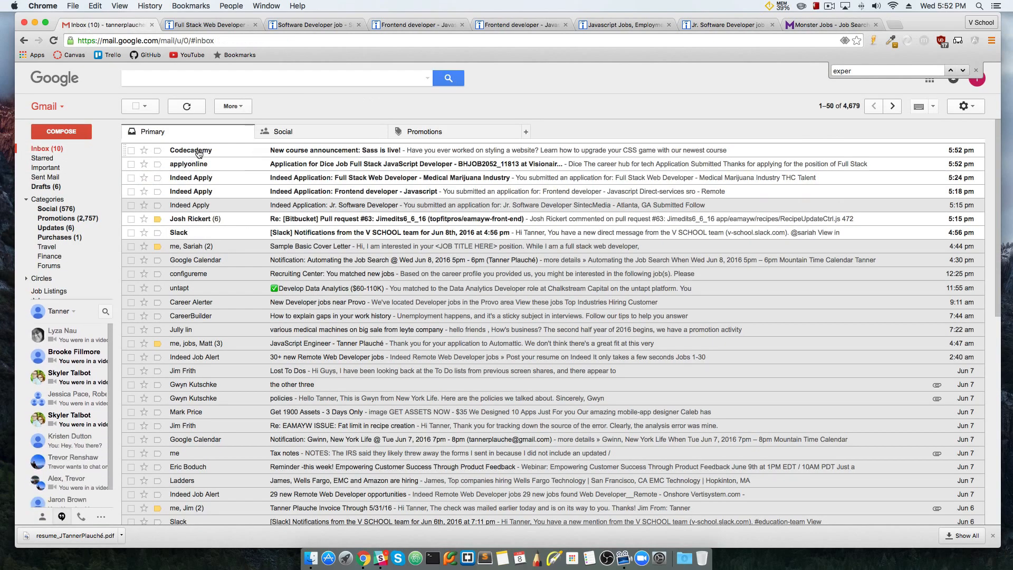
{"action": "left_click", "coordinate": [190, 150]}
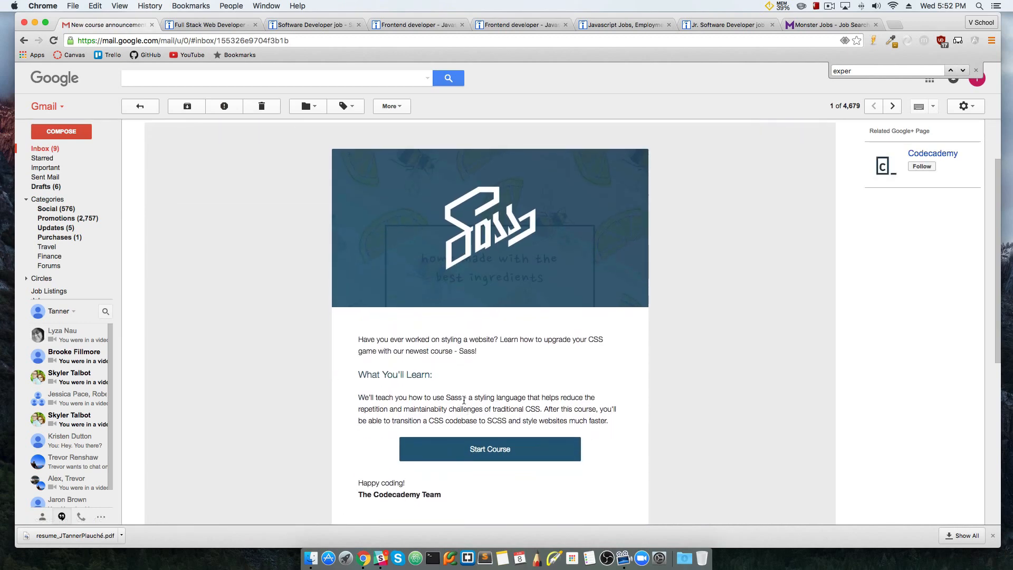
{"action": "double_click", "coordinate": [454, 396]}
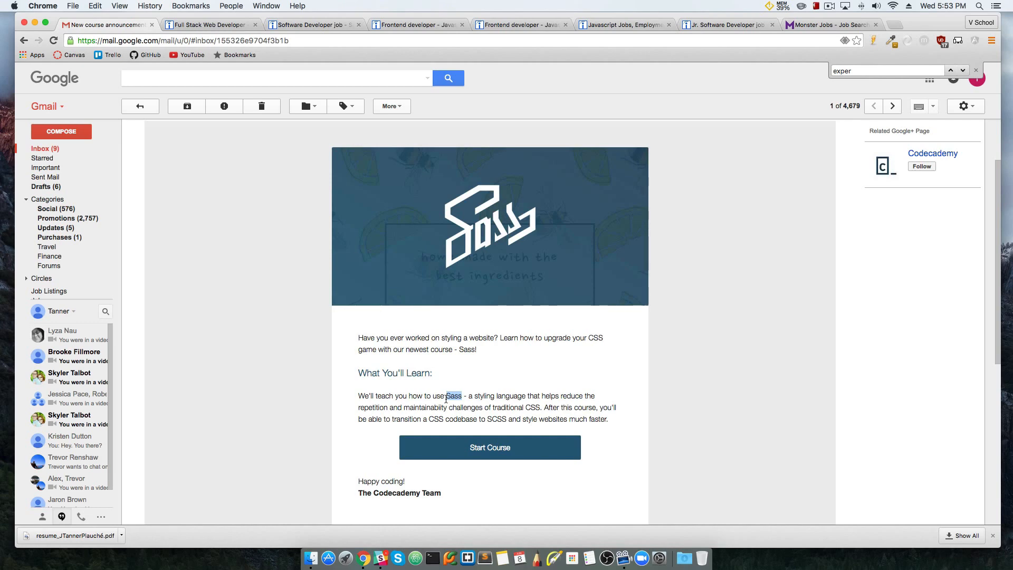
Search Google for 'scss sass difference' in a new tab
{"action": "type", "text": "scss"}
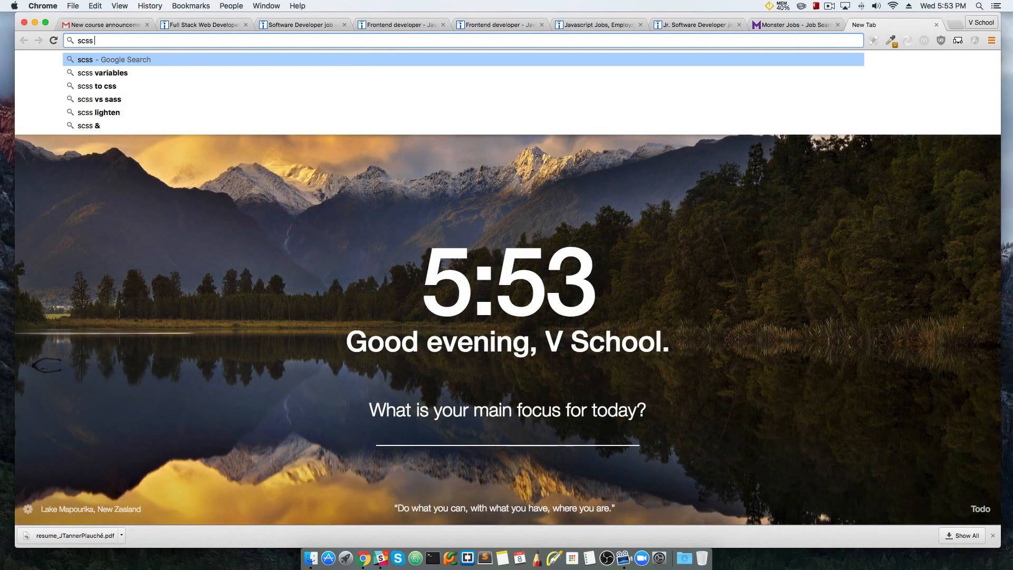
{"action": "type", "text": "sass"}
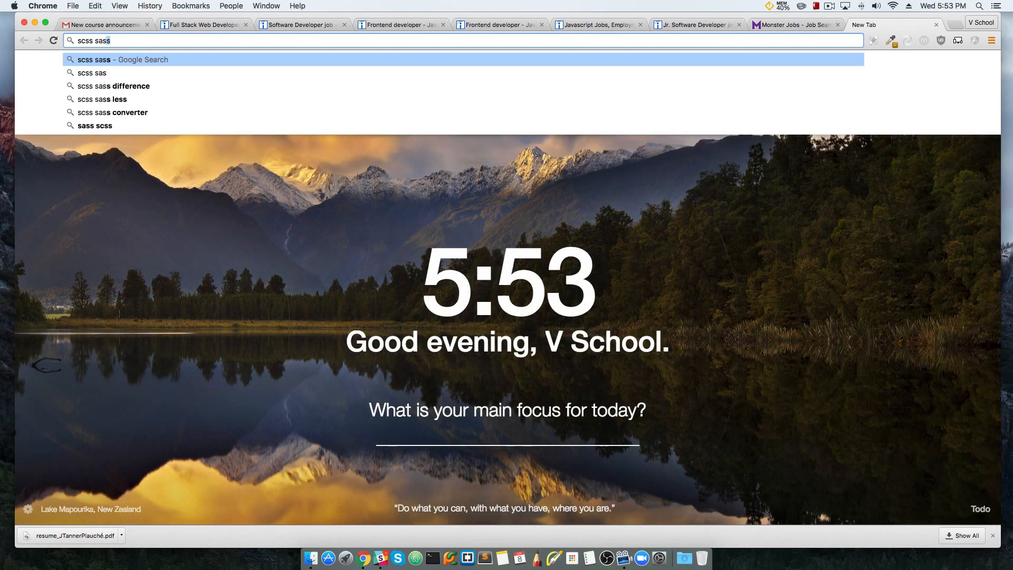
{"action": "left_click", "coordinate": [115, 86]}
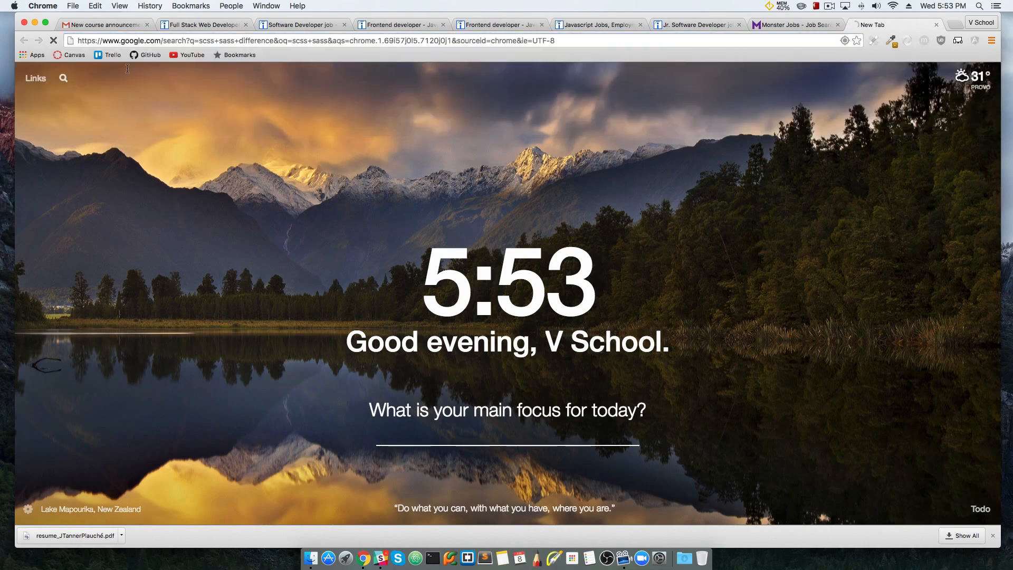